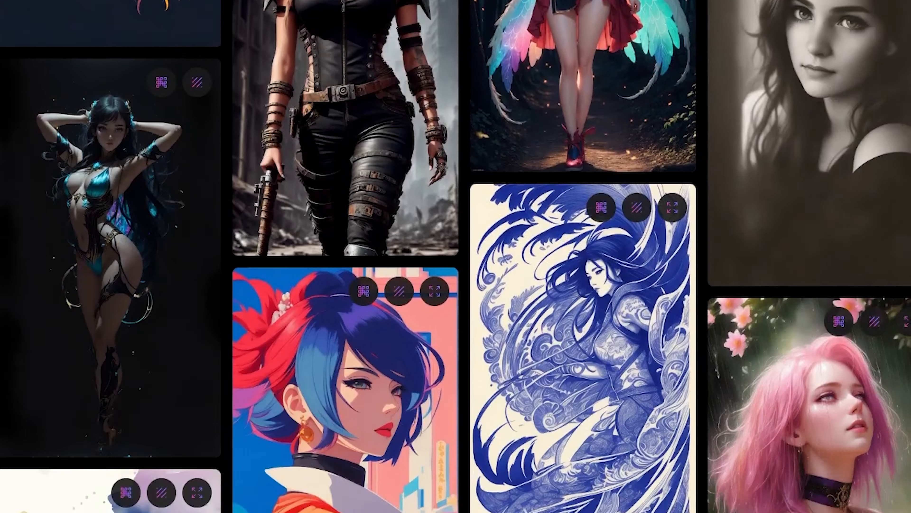
# Scroll through the red Mustang image details, then close that modal.
pyautogui.scroll(-3)
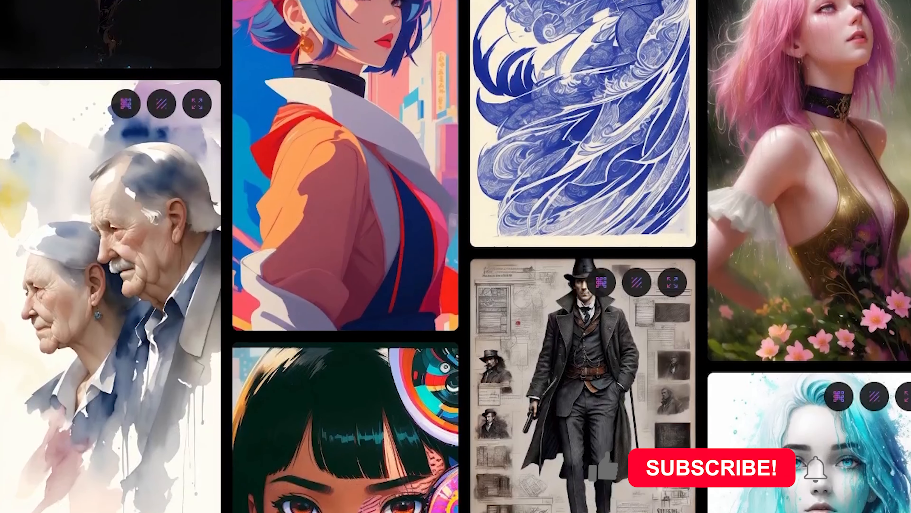
pyautogui.scroll(-3)
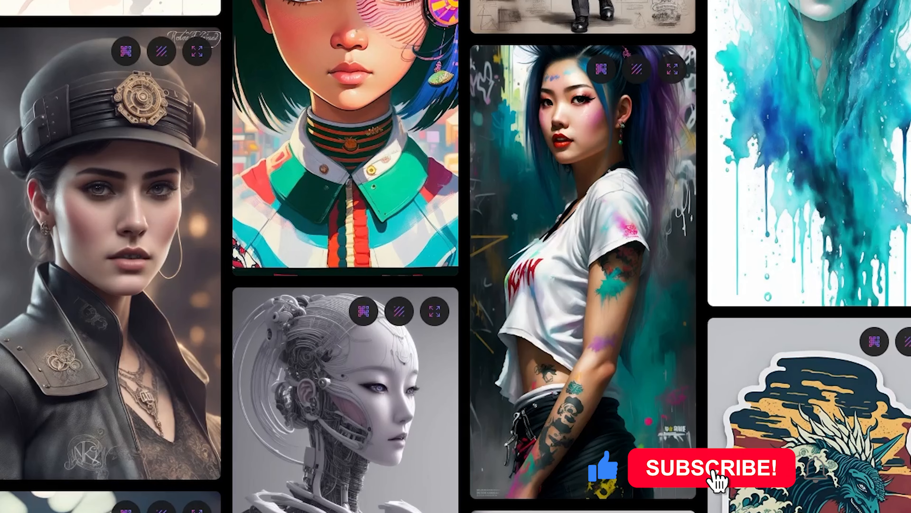
pyautogui.scroll(-3)
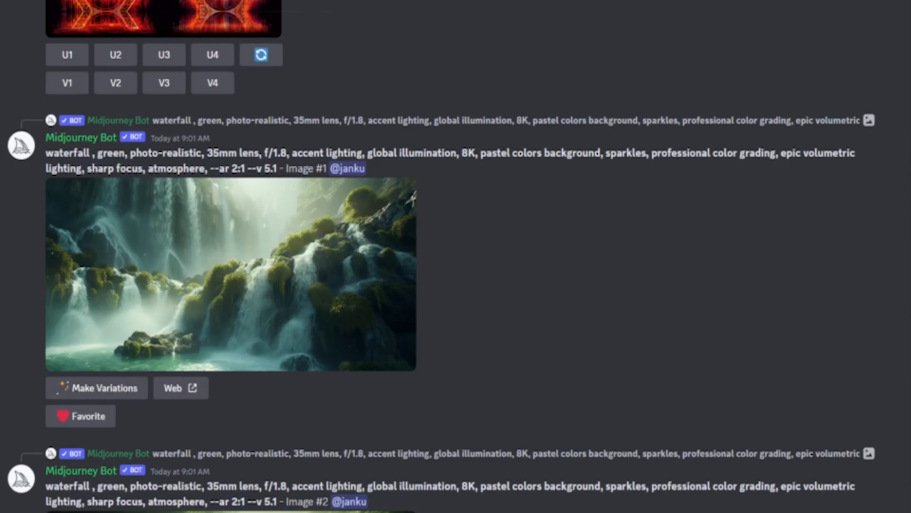
pyautogui.scroll(-3)
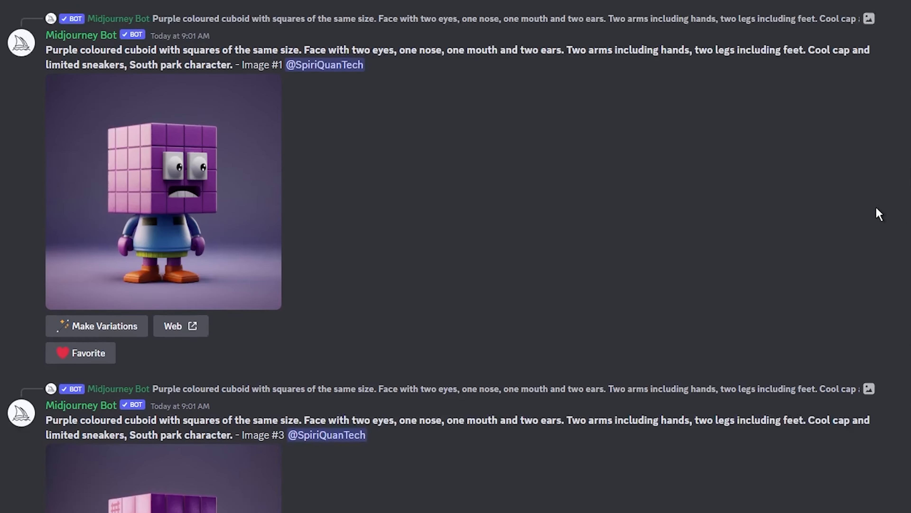
pyautogui.scroll(-3)
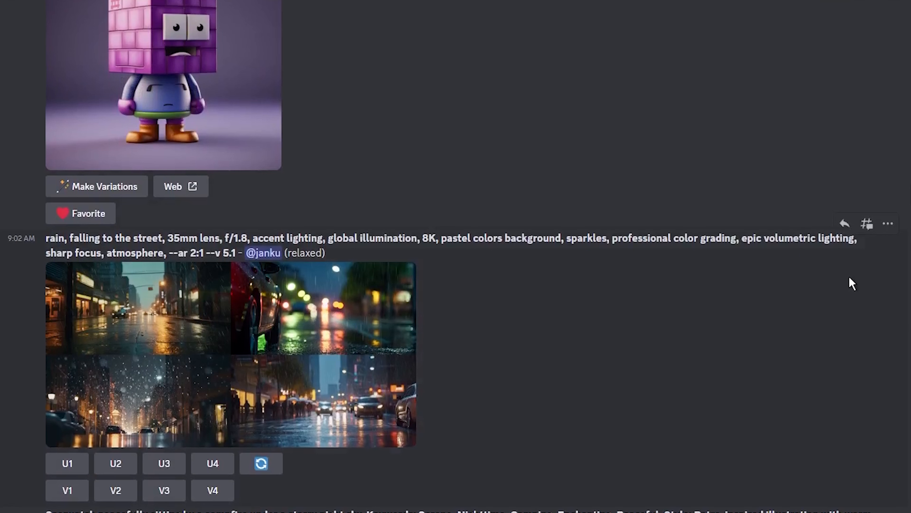
pyautogui.moveTo(836, 284)
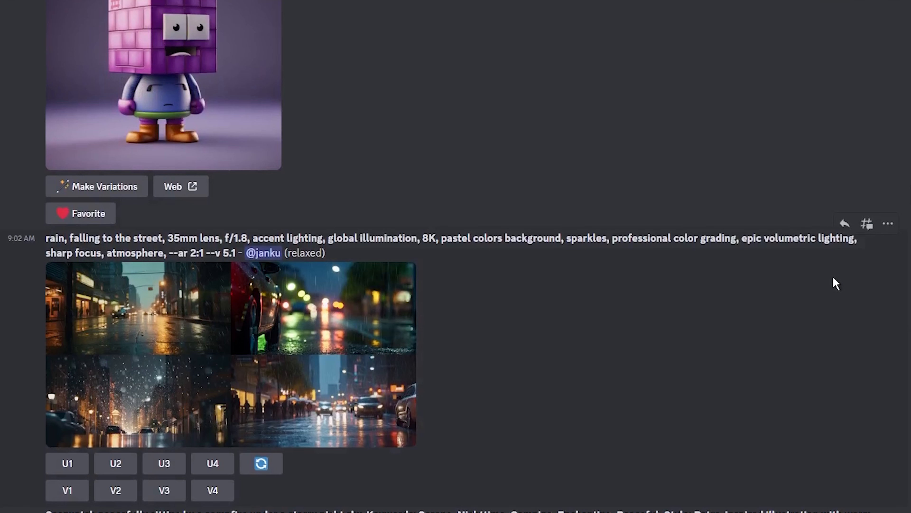
pyautogui.scroll(-3)
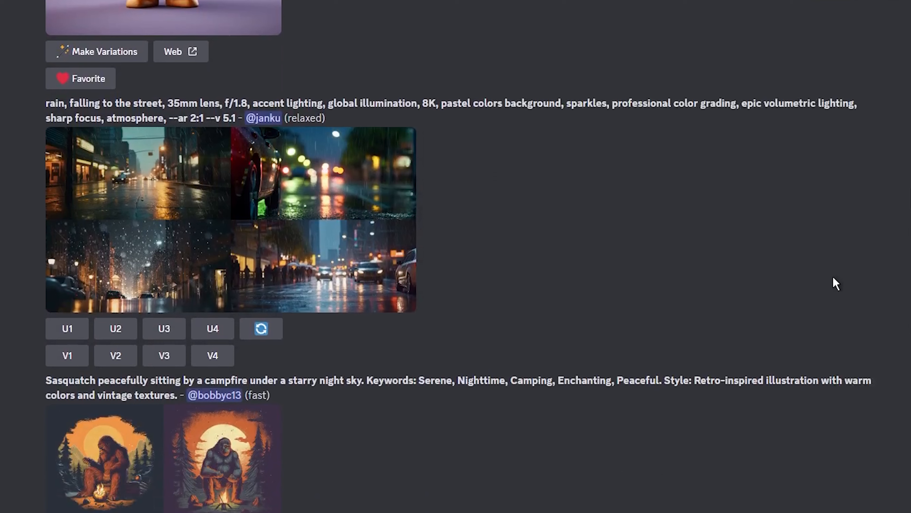
pyautogui.scroll(-3)
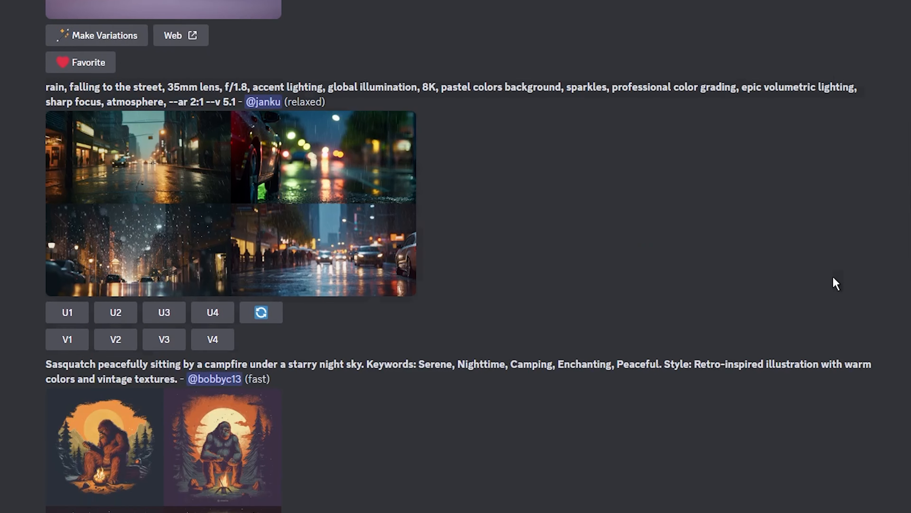
pyautogui.scroll(-3)
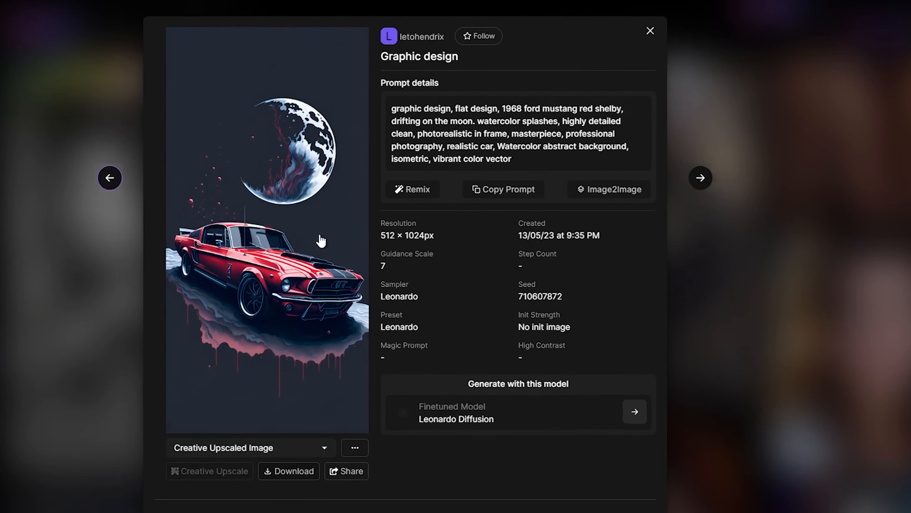
pyautogui.scroll(-3)
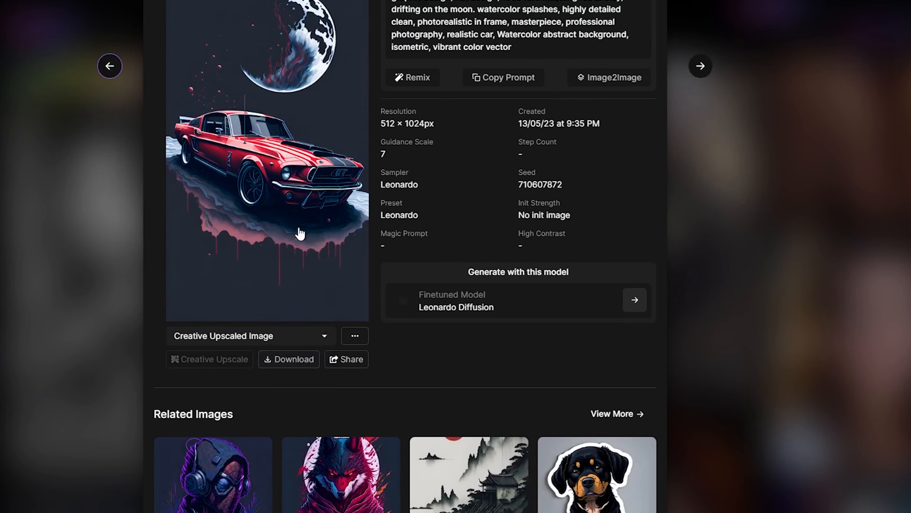
pyautogui.click(109, 65)
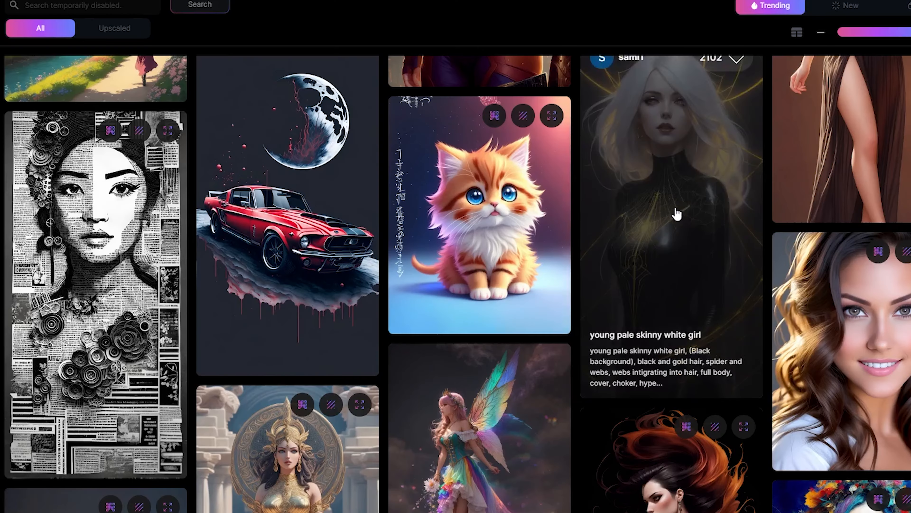
# Browse the feed past the purple flower pattern and schnauzer images toward the chibi Goku image.
pyautogui.scroll(-3)
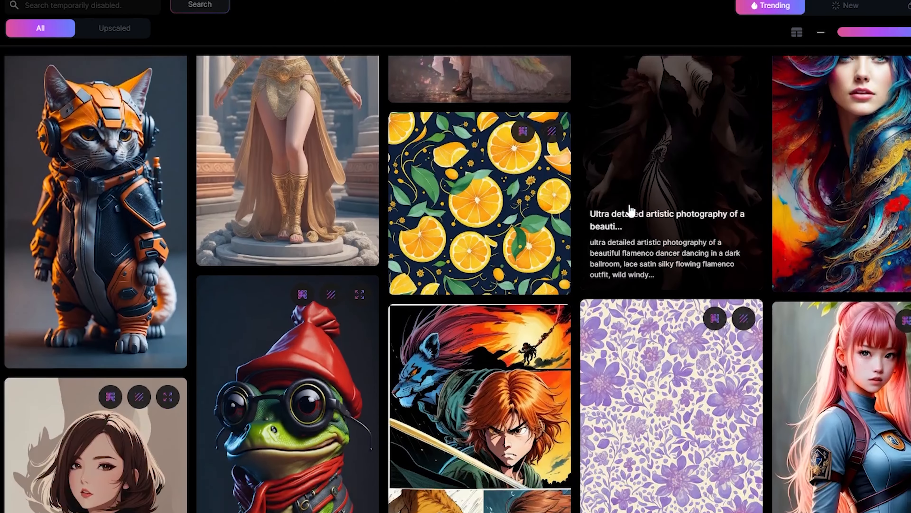
pyautogui.scroll(-3)
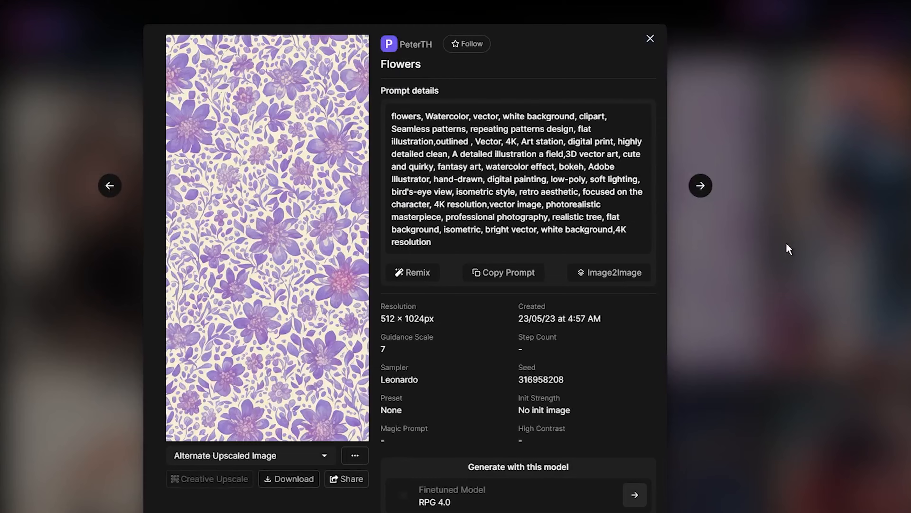
pyautogui.click(651, 38)
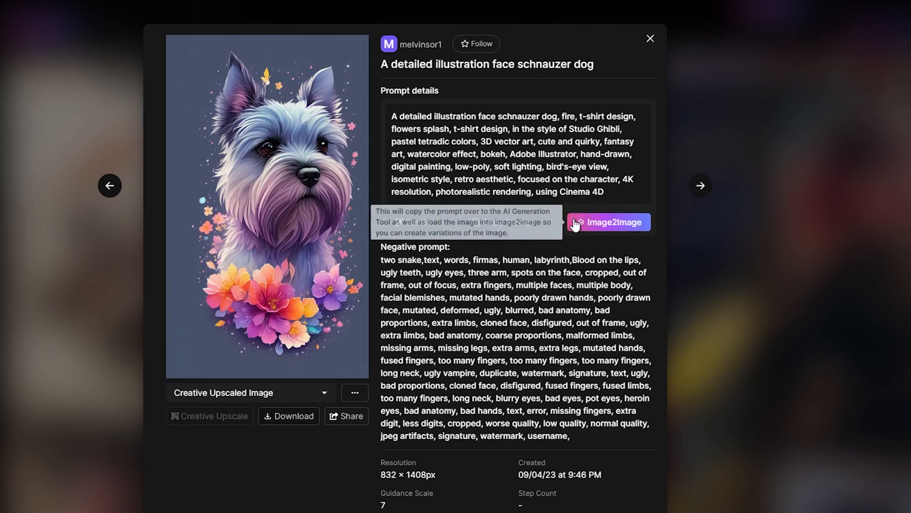
pyautogui.click(650, 39)
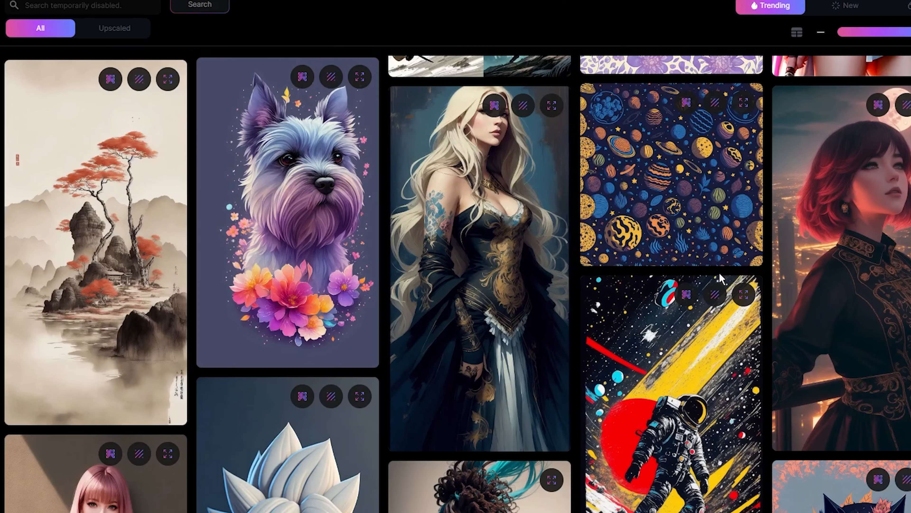
pyautogui.scroll(-3)
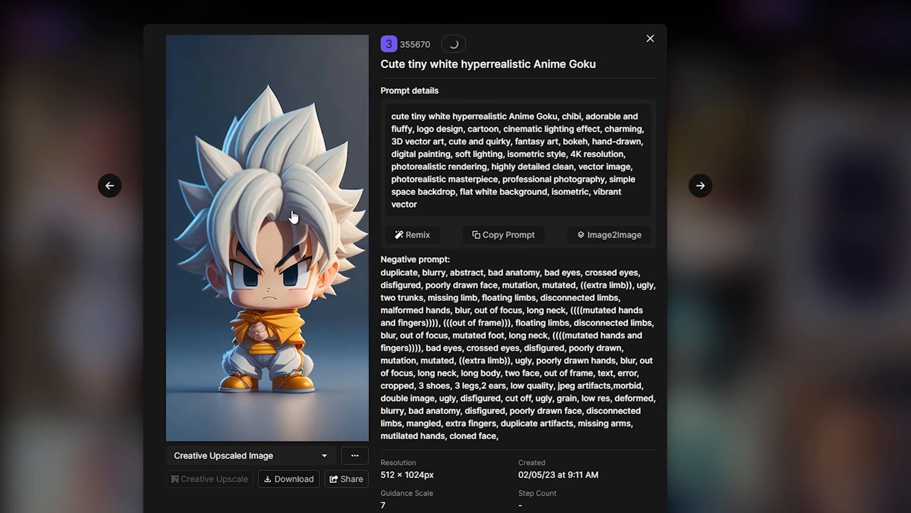
# Submit the email for early-bird access via 'Count me in' on the landing page.
pyautogui.click(650, 38)
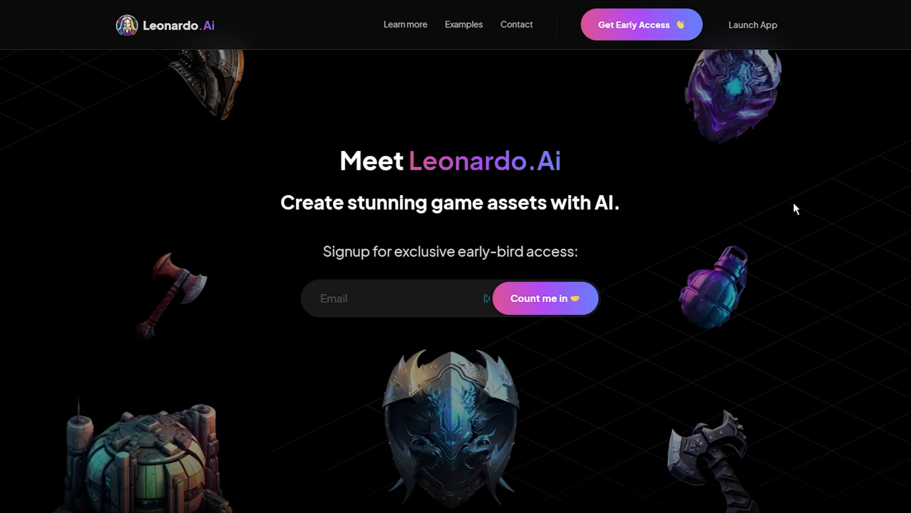
pyautogui.moveTo(484, 136)
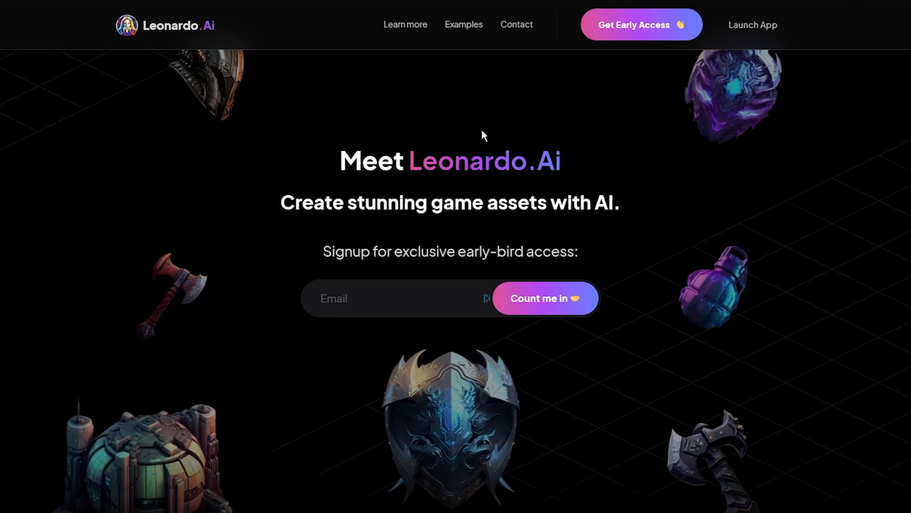
pyautogui.moveTo(162, 93)
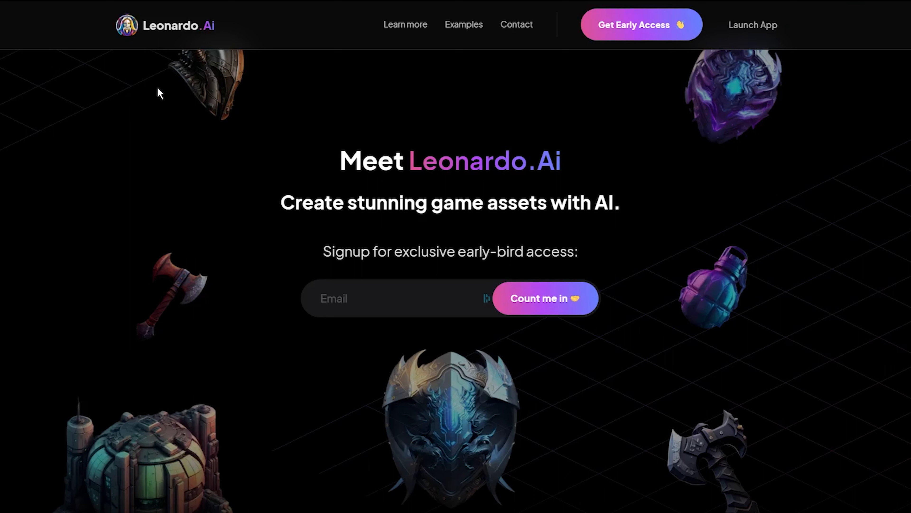
pyautogui.moveTo(719, 118)
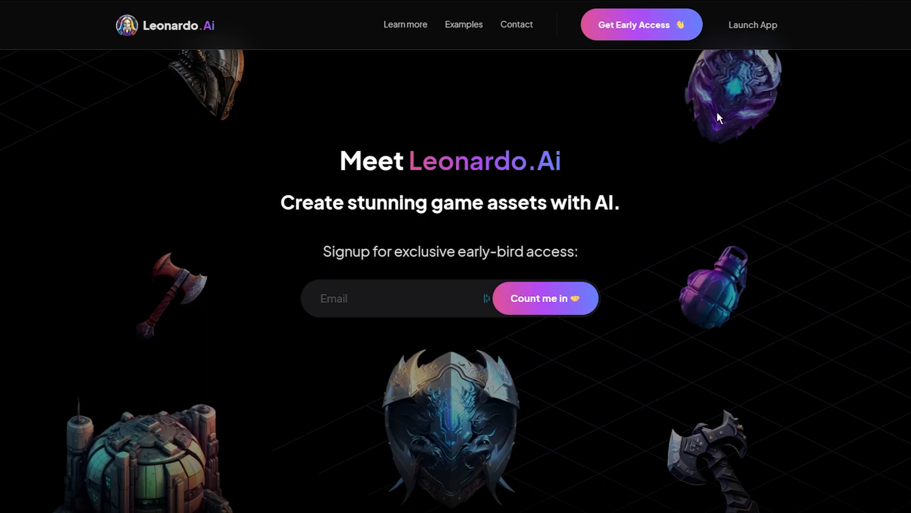
pyautogui.moveTo(642, 41)
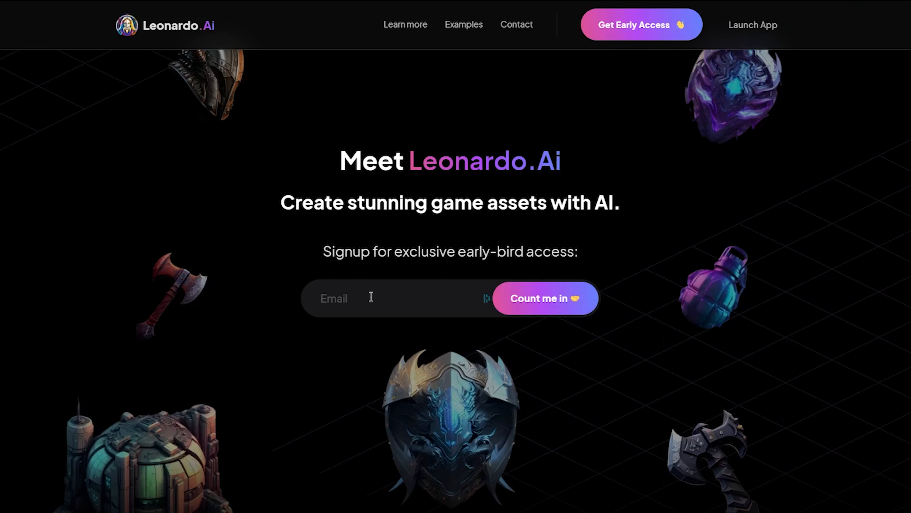
pyautogui.moveTo(522, 305)
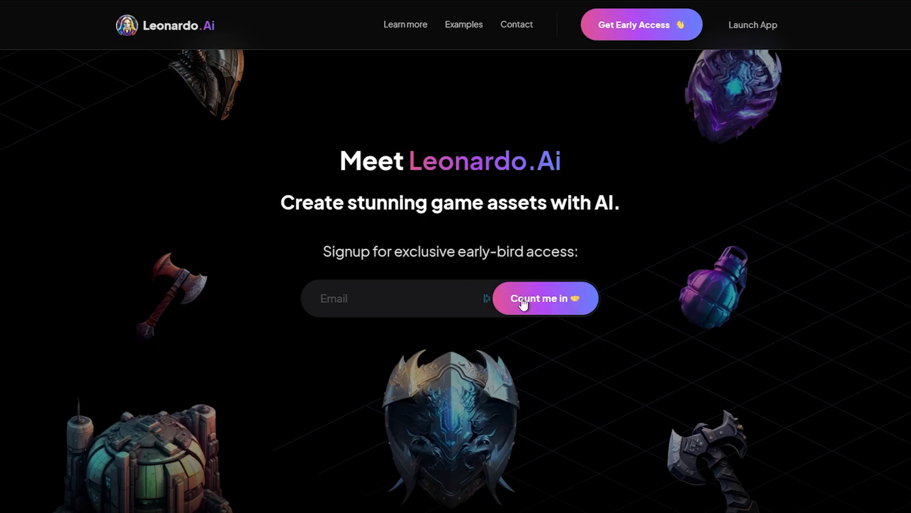
pyautogui.click(544, 298)
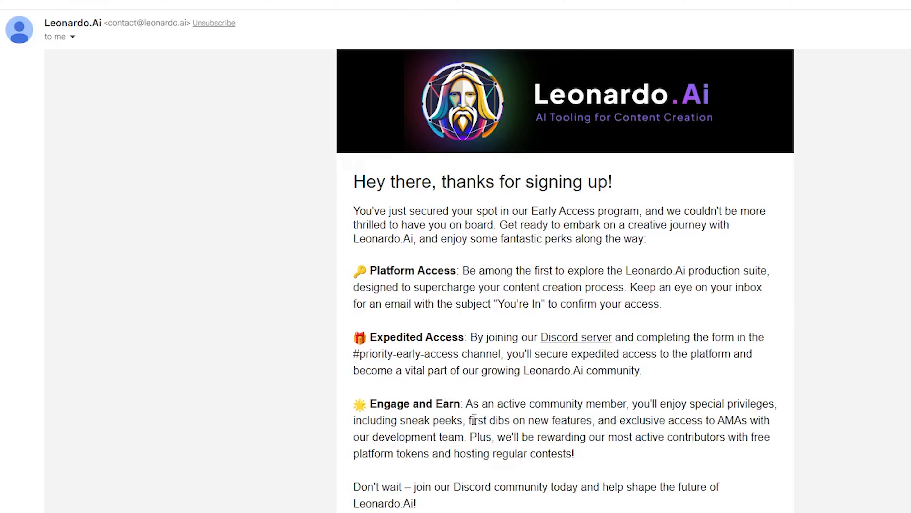
pyautogui.moveTo(782, 437)
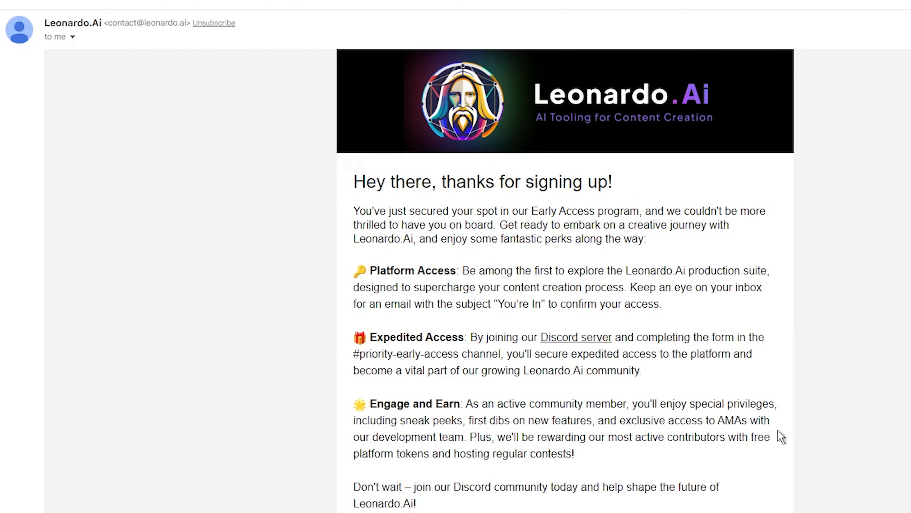
pyautogui.moveTo(873, 425)
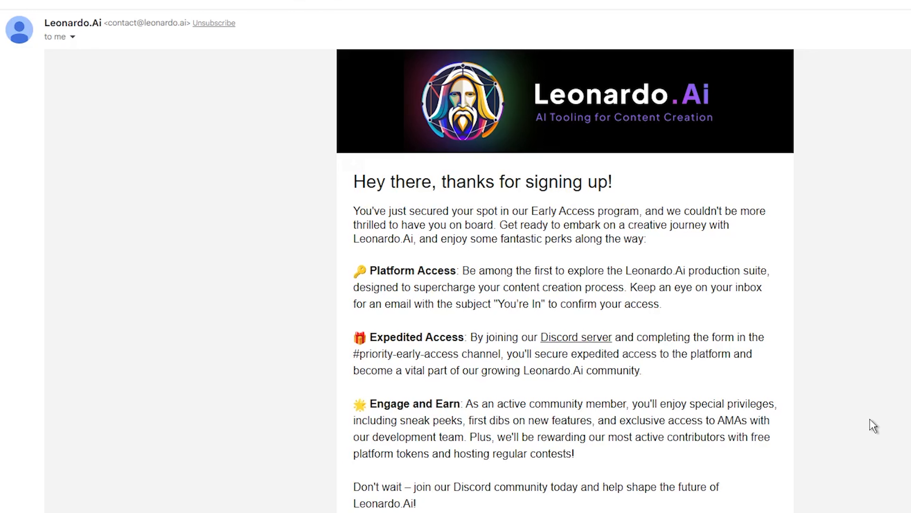
# Accept the Leonardo.Ai Discord invitation linked from the welcome email.
pyautogui.scroll(-3)
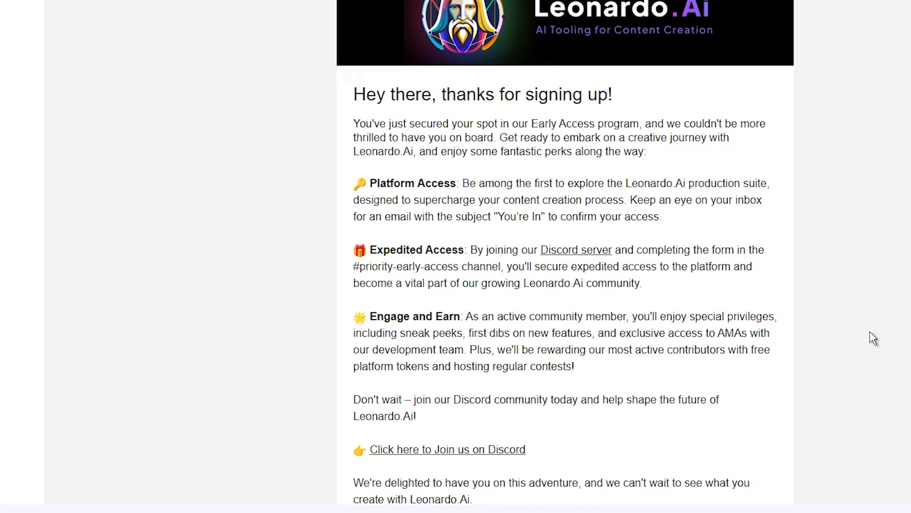
pyautogui.moveTo(661, 409)
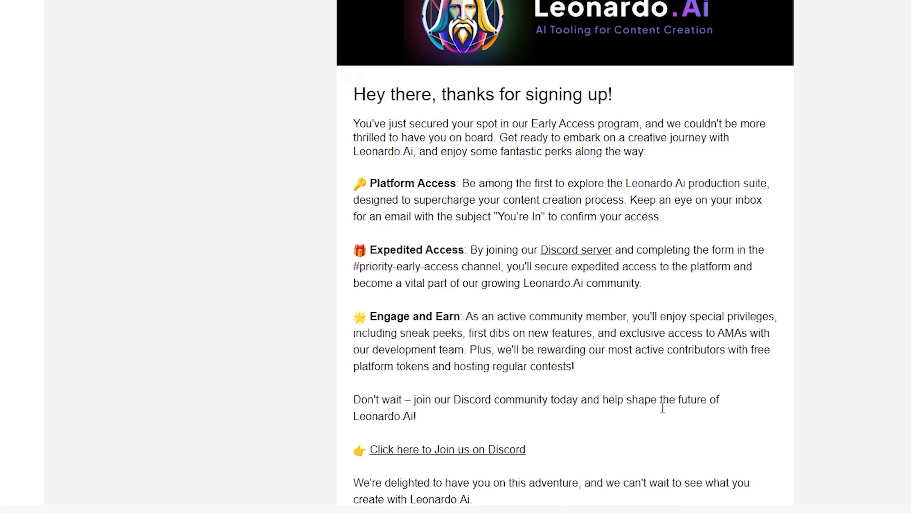
pyautogui.moveTo(505, 455)
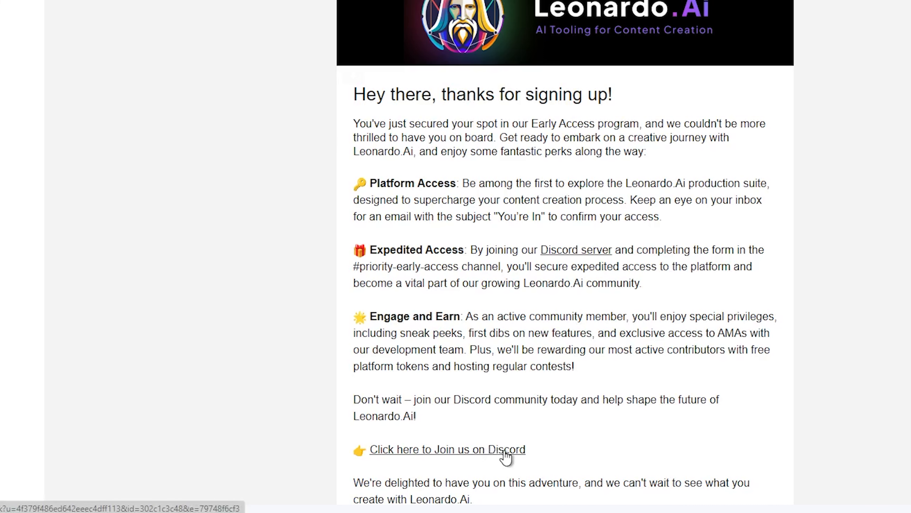
pyautogui.click(446, 449)
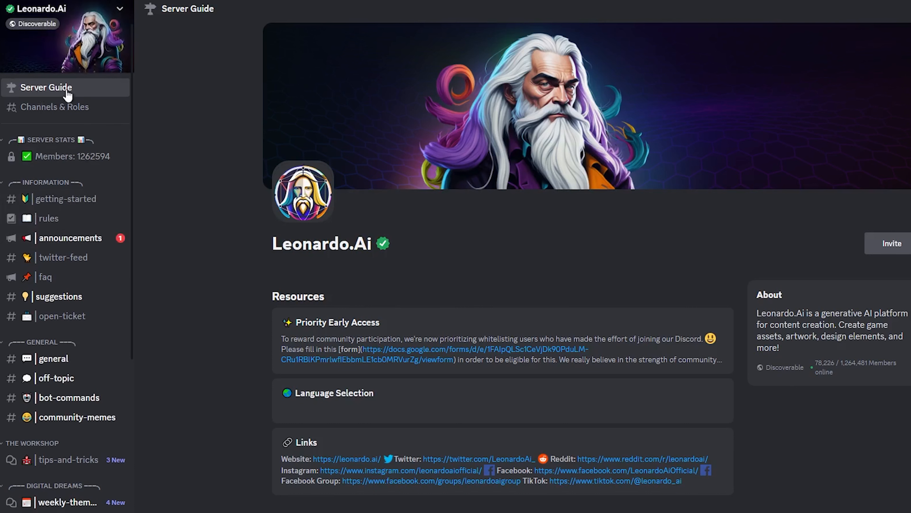
pyautogui.moveTo(259, 344)
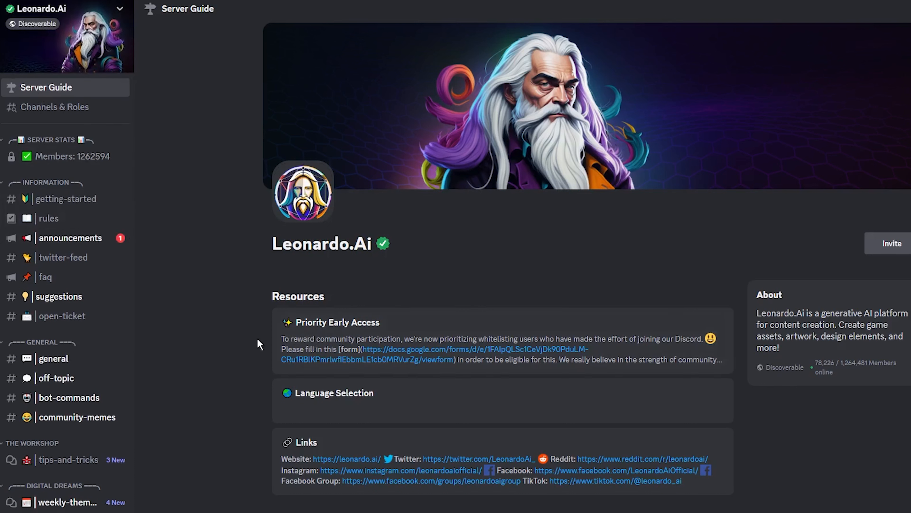
pyautogui.moveTo(499, 351)
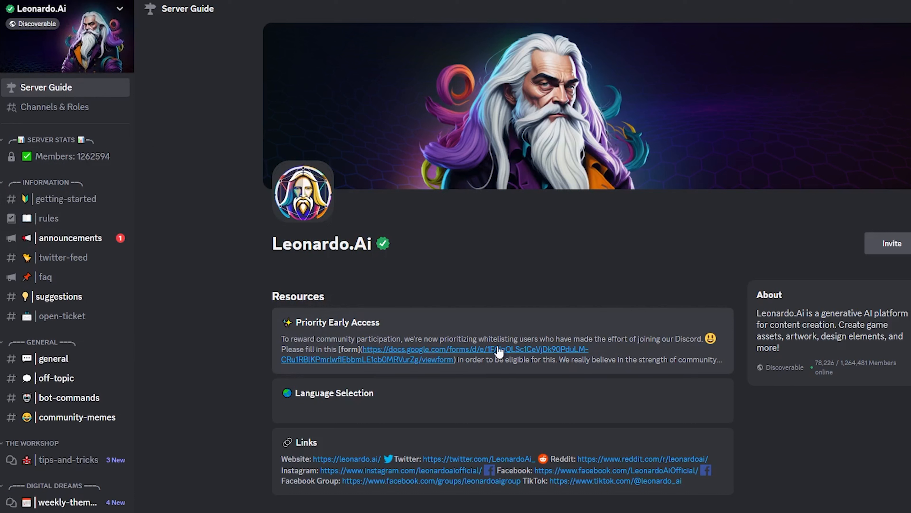
pyautogui.moveTo(471, 355)
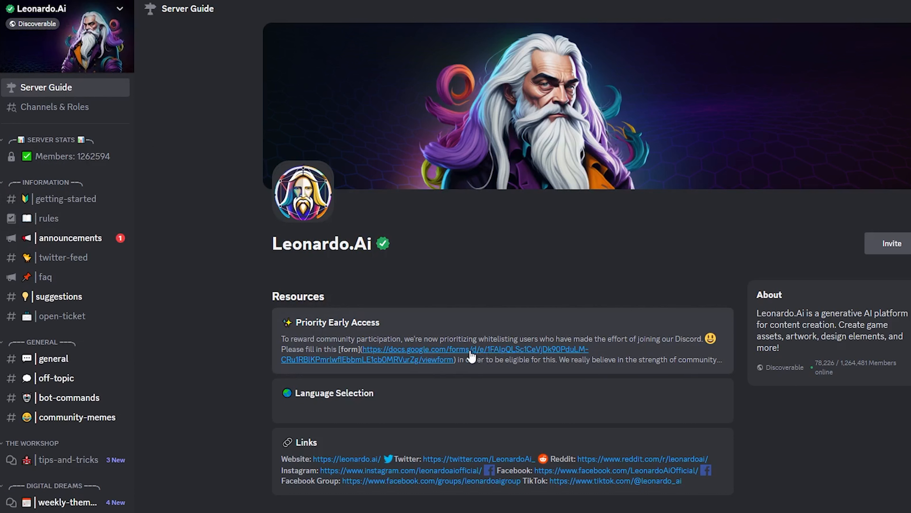
pyautogui.moveTo(443, 357)
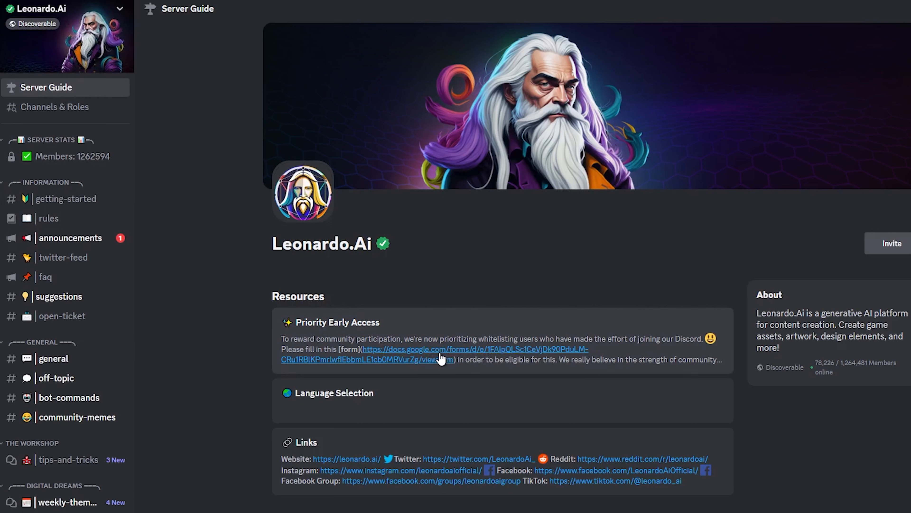
pyautogui.moveTo(260, 346)
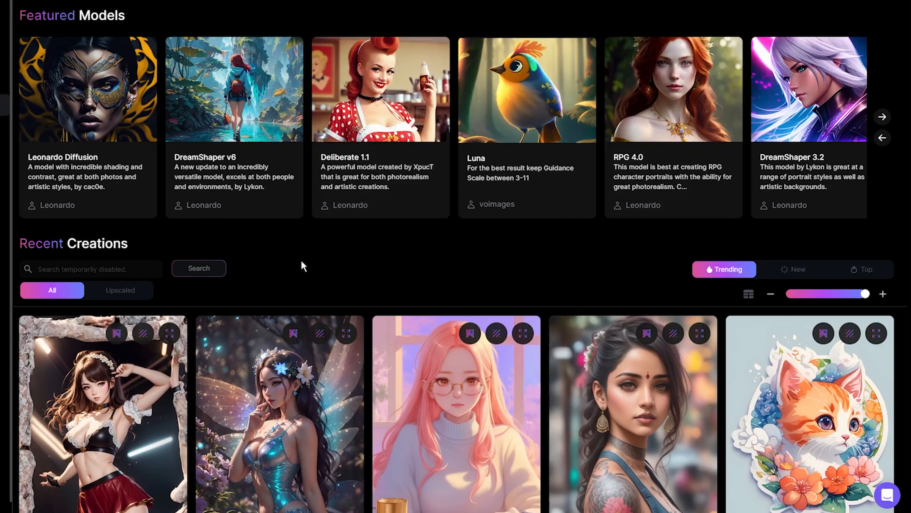
pyautogui.moveTo(399, 261)
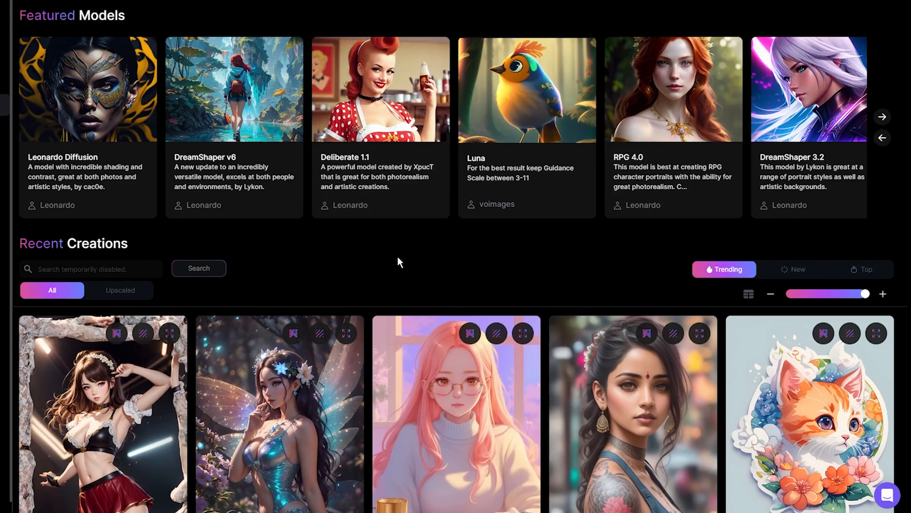
pyautogui.moveTo(317, 262)
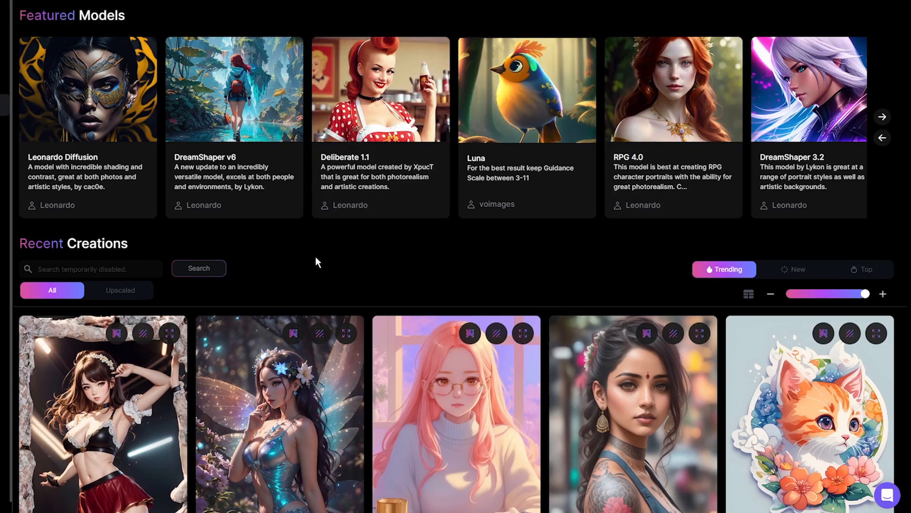
pyautogui.moveTo(262, 256)
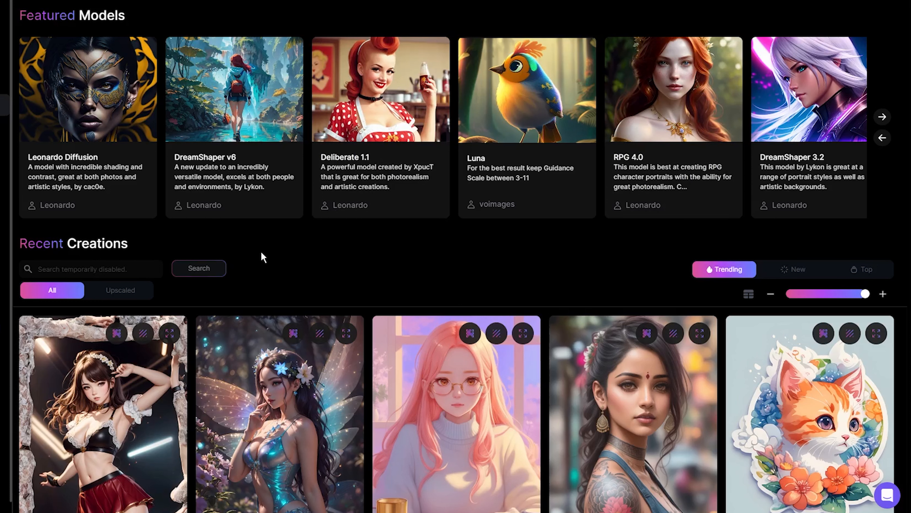
pyautogui.moveTo(331, 257)
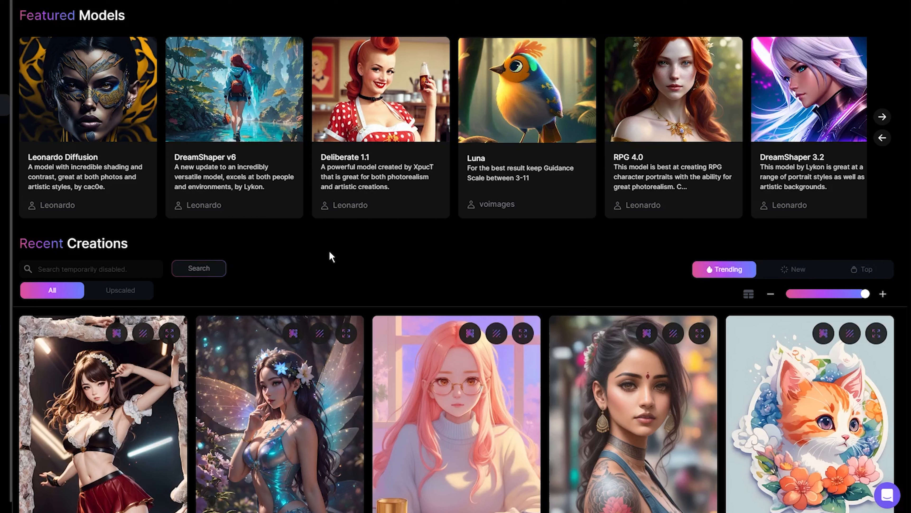
pyautogui.moveTo(38, 233)
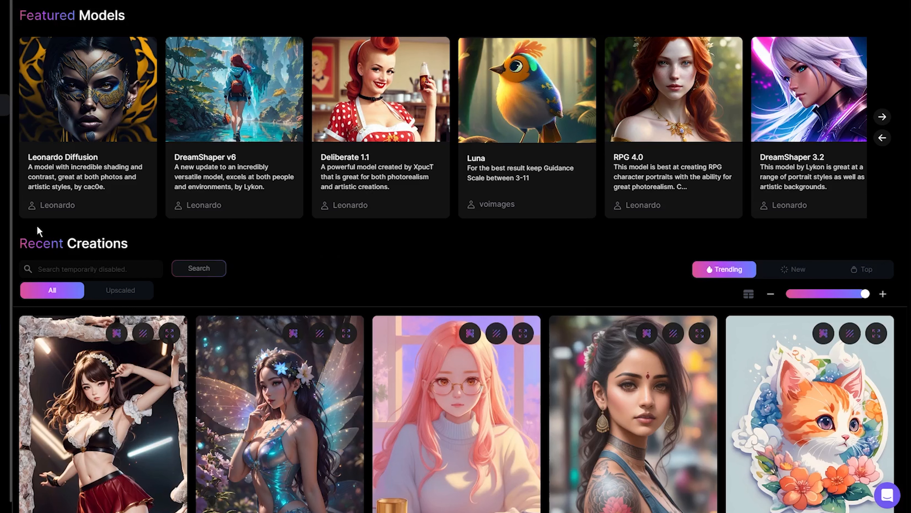
pyautogui.moveTo(382, 260)
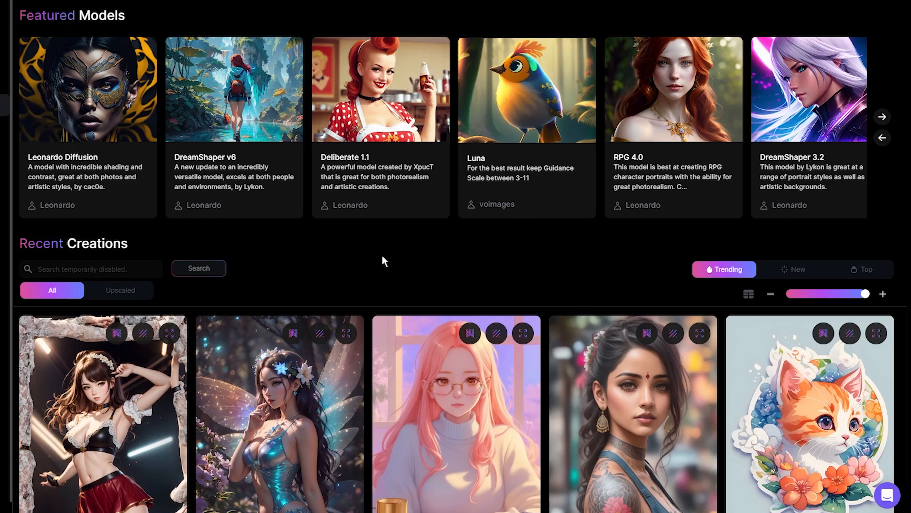
pyautogui.moveTo(392, 259)
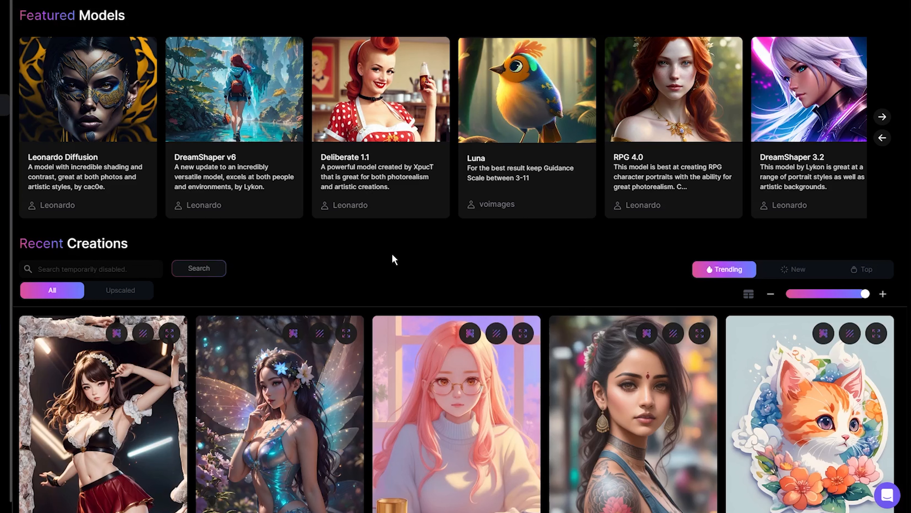
pyautogui.moveTo(292, 243)
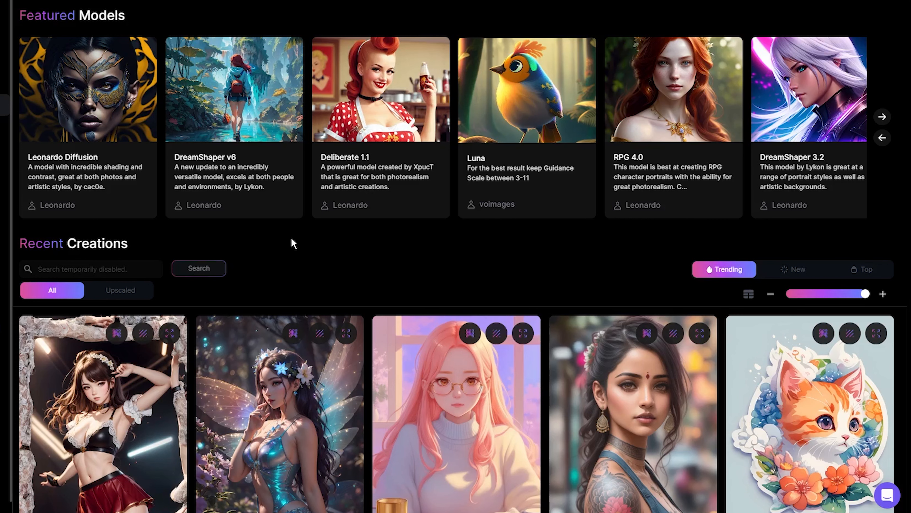
pyautogui.moveTo(394, 245)
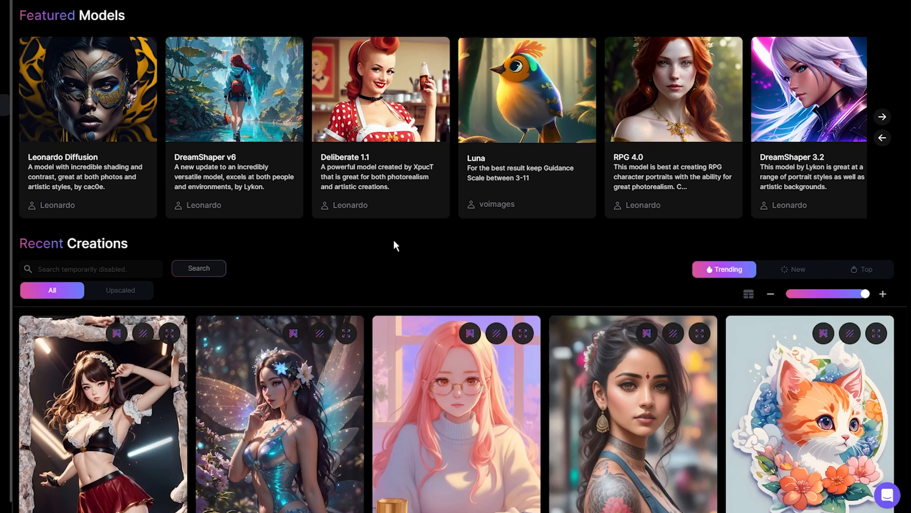
pyautogui.scroll(-3)
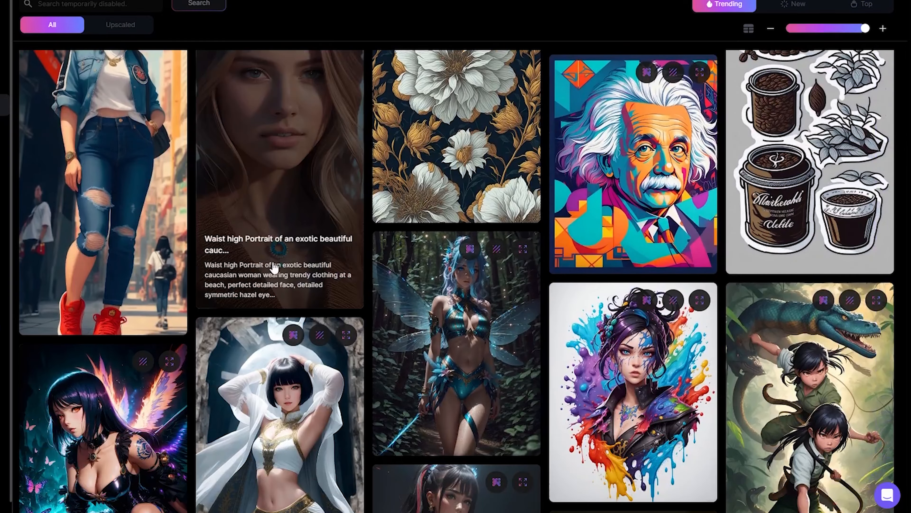
pyautogui.scroll(-3)
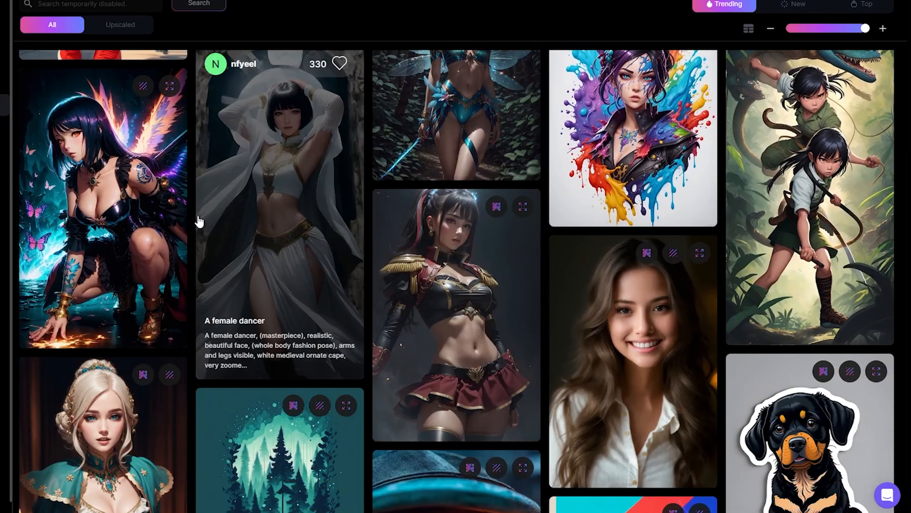
pyautogui.scroll(-3)
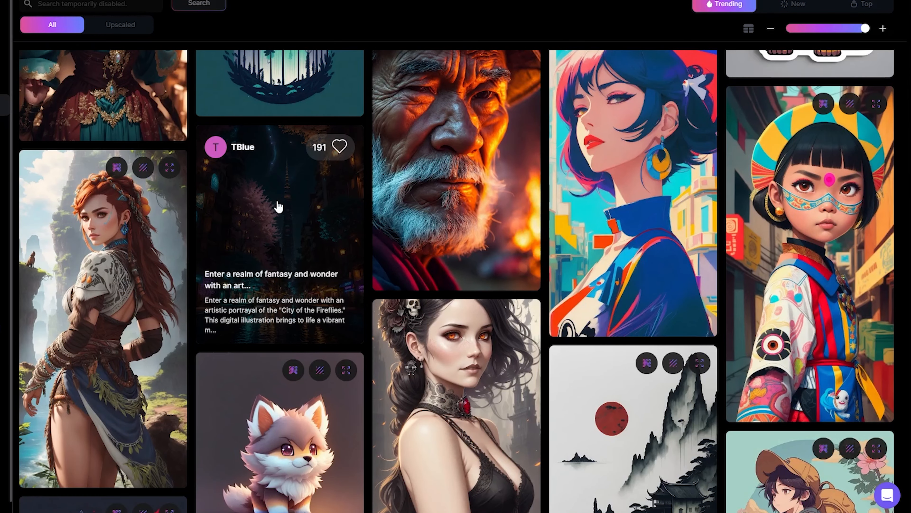
pyautogui.click(279, 209)
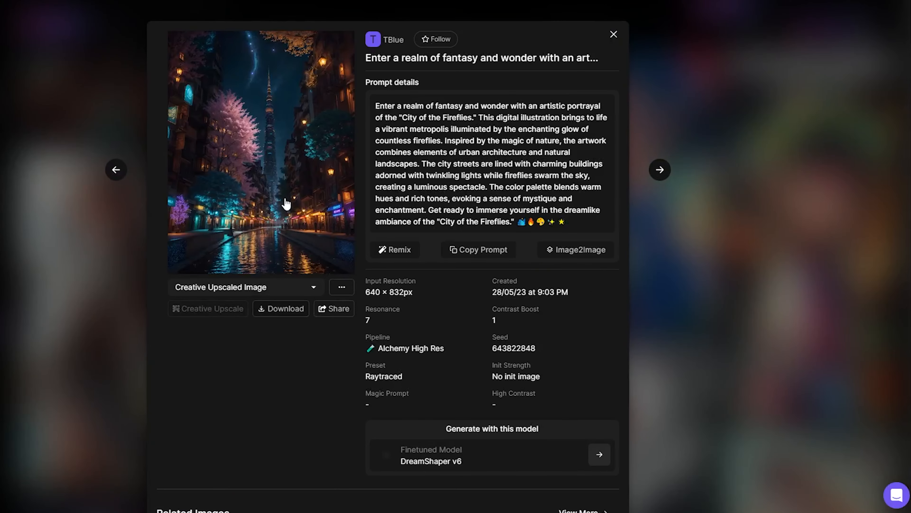
pyautogui.click(613, 34)
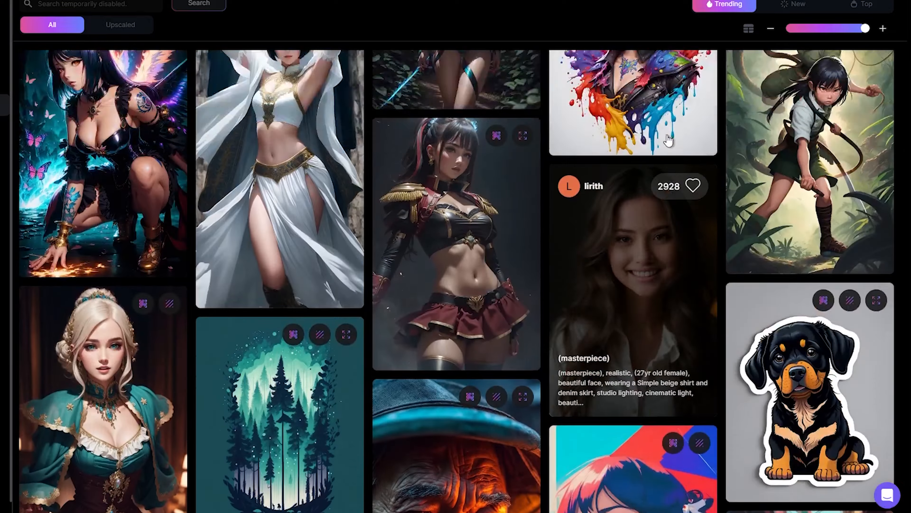
pyautogui.scroll(3)
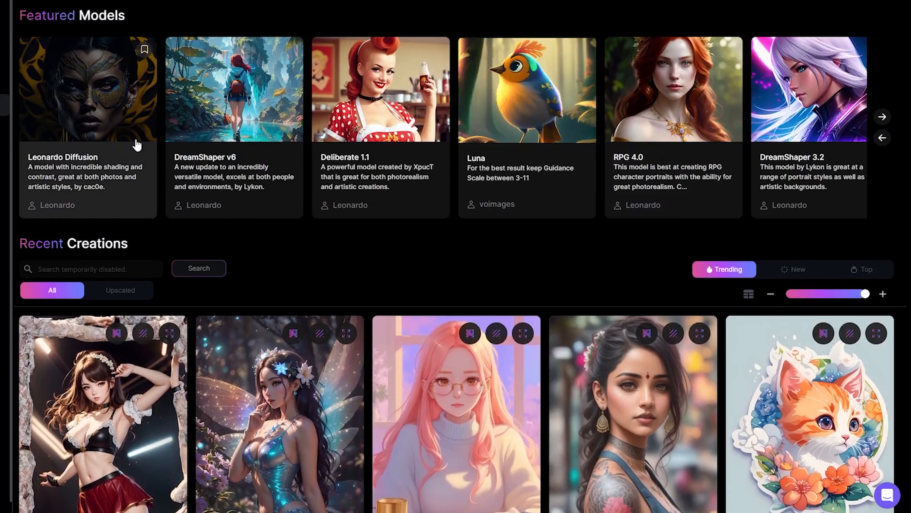
# Reveal more Featured Models and view the Vintage Style Photography model's details and images.
pyautogui.click(881, 117)
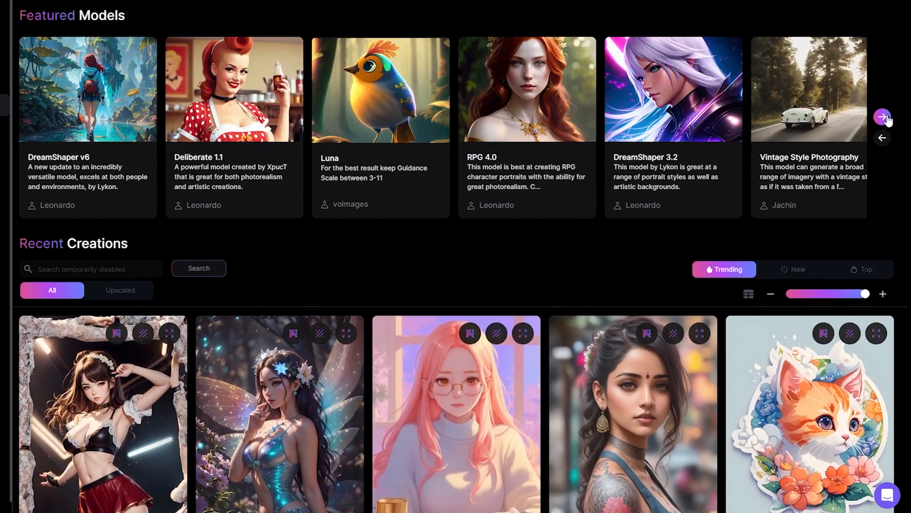
pyautogui.click(808, 88)
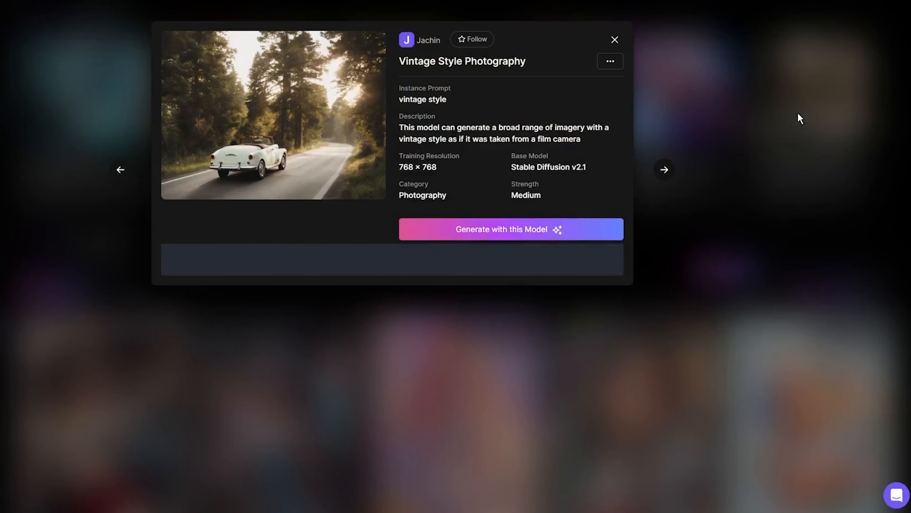
pyautogui.scroll(-3)
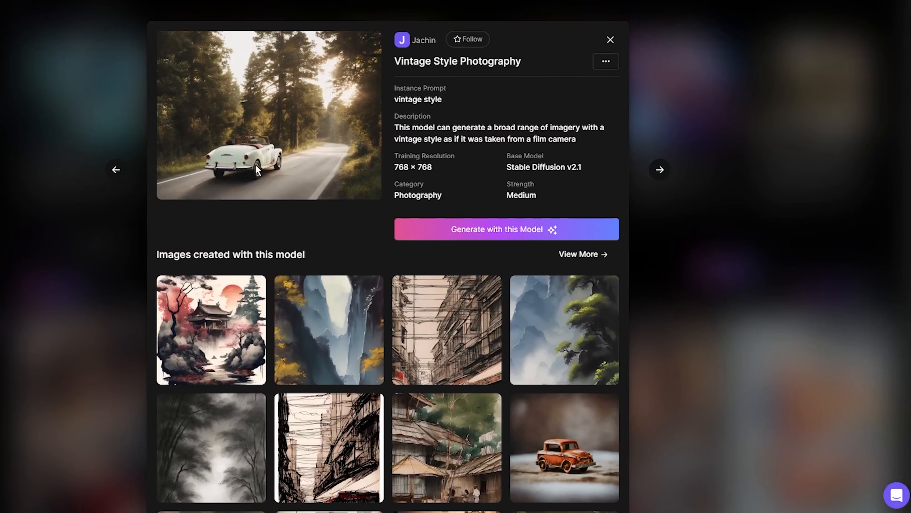
pyautogui.moveTo(494, 229)
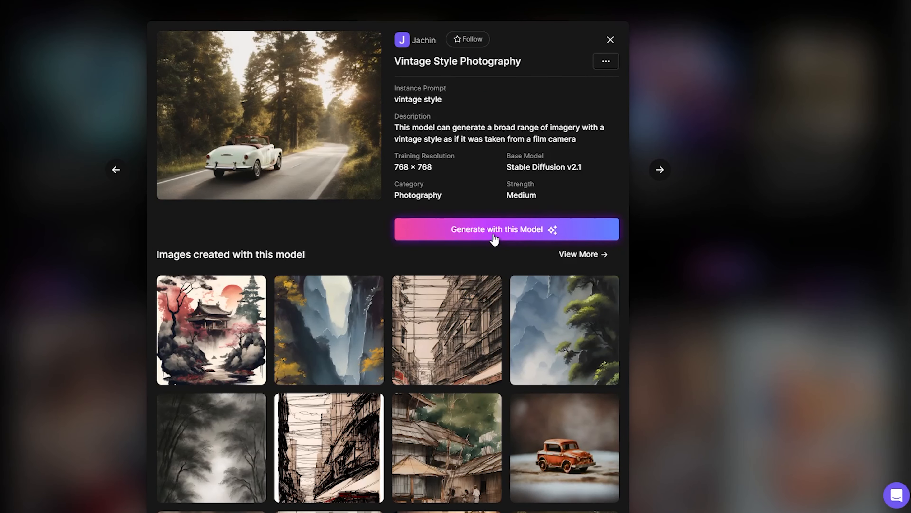
# Load the Vintage Style Photography model into the AI Generation Tool via 'Generate with this Model'.
pyautogui.click(505, 229)
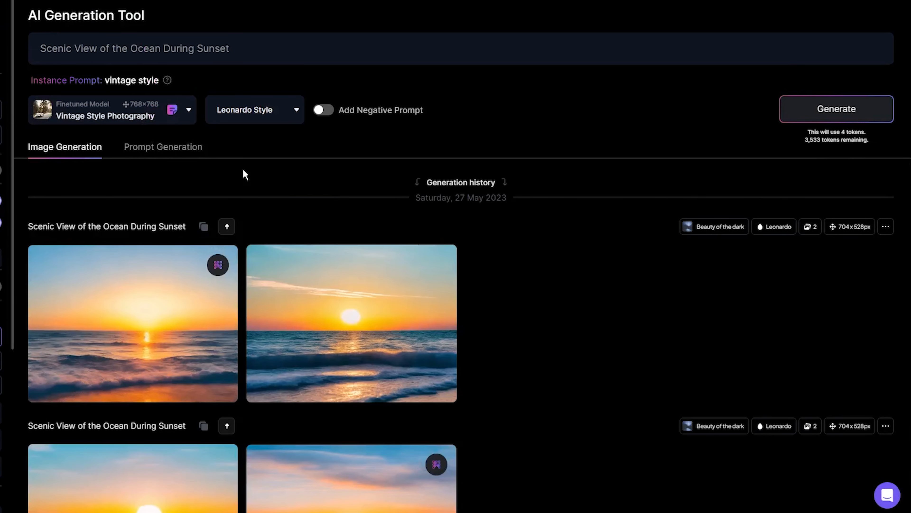
pyautogui.moveTo(138, 76)
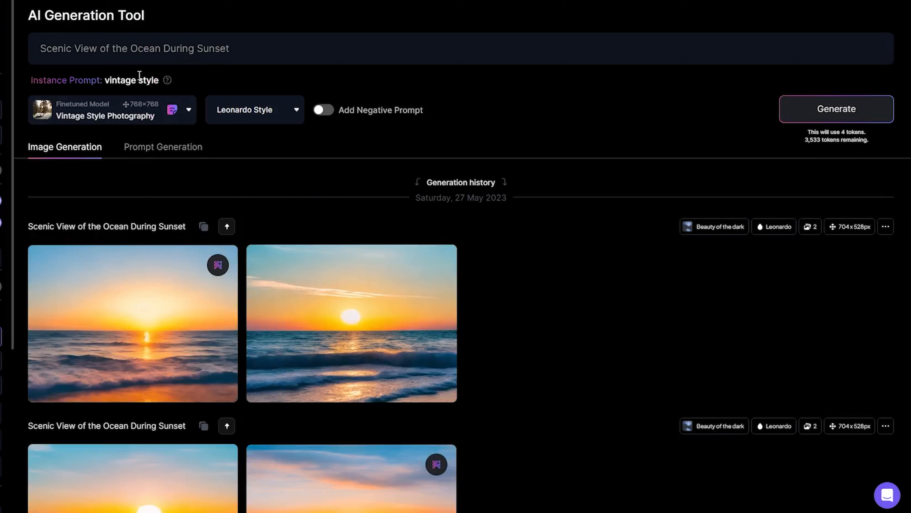
pyautogui.moveTo(270, 147)
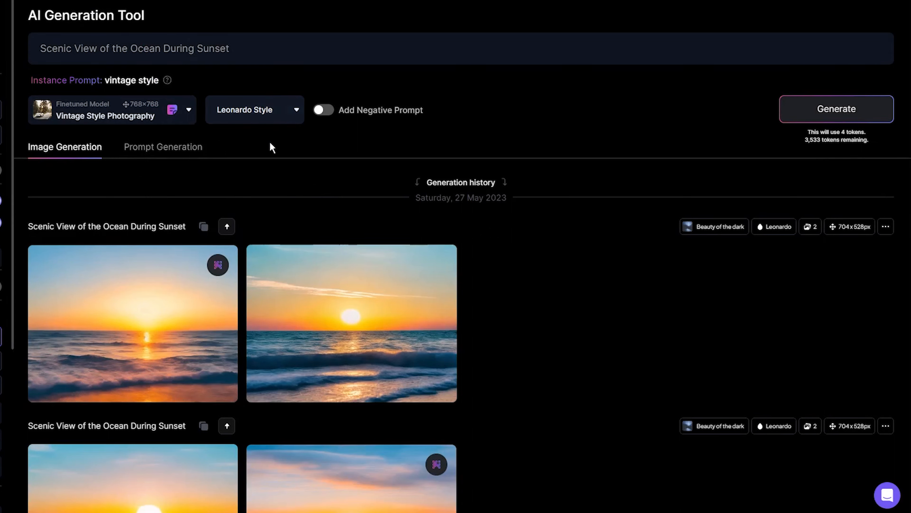
pyautogui.moveTo(214, 190)
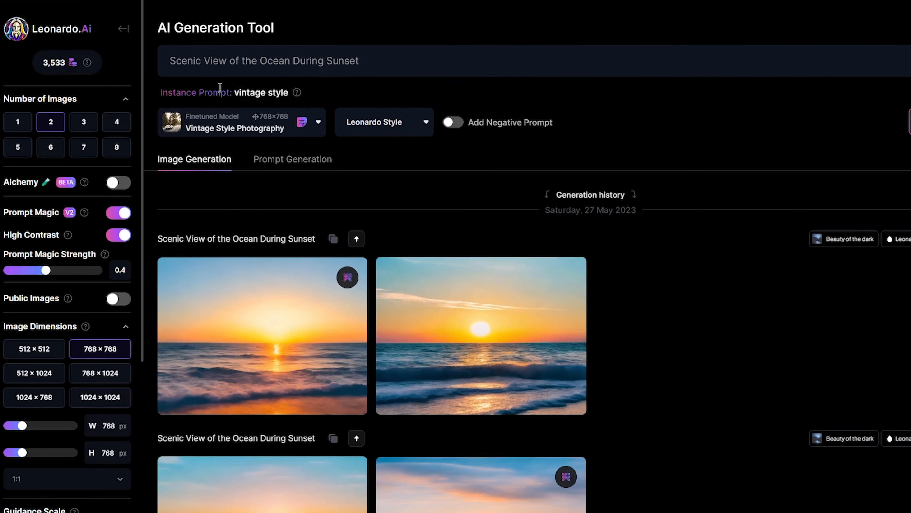
pyautogui.moveTo(181, 86)
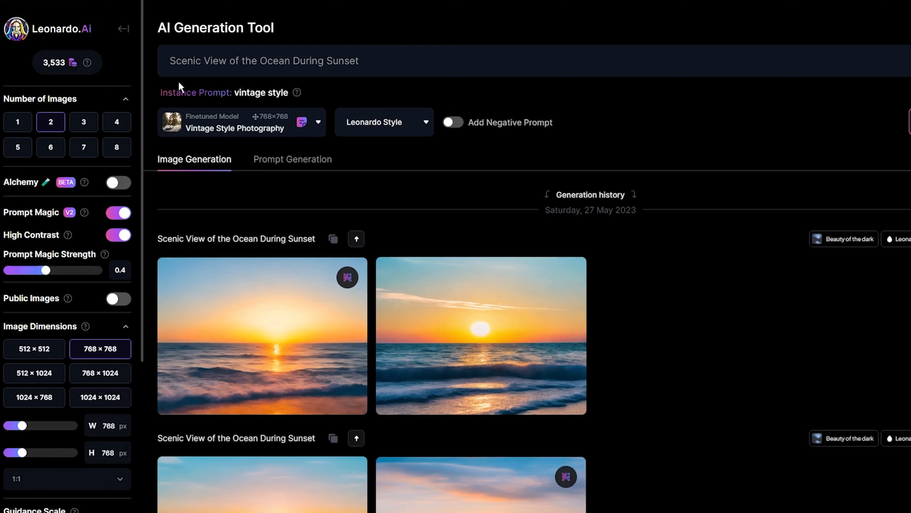
pyautogui.moveTo(117, 63)
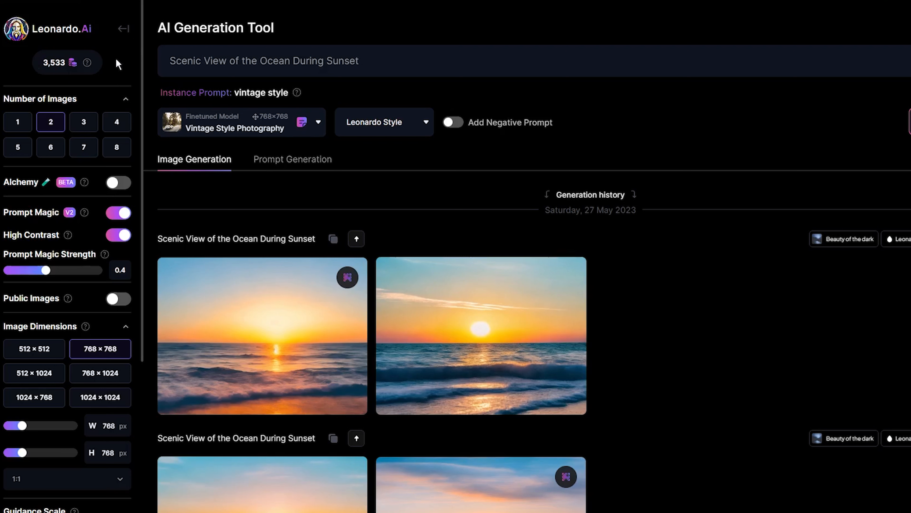
pyautogui.moveTo(81, 70)
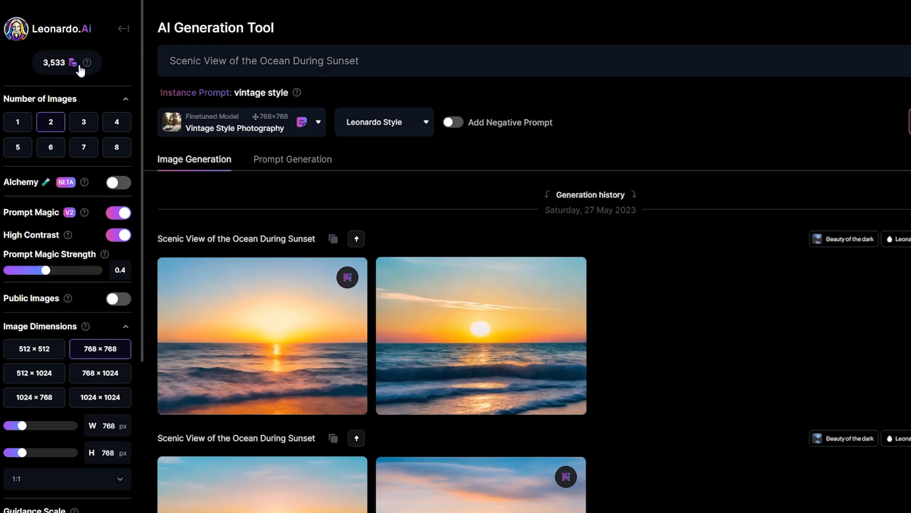
pyautogui.moveTo(57, 63)
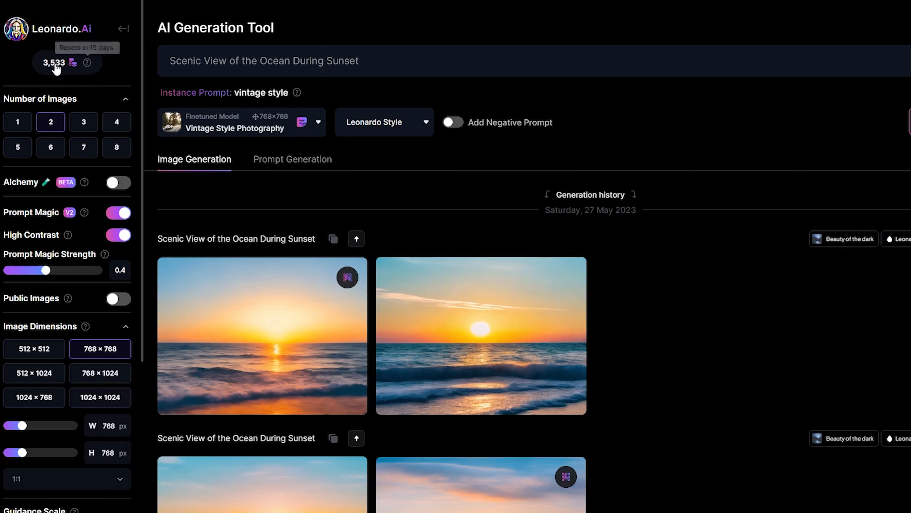
pyautogui.moveTo(99, 70)
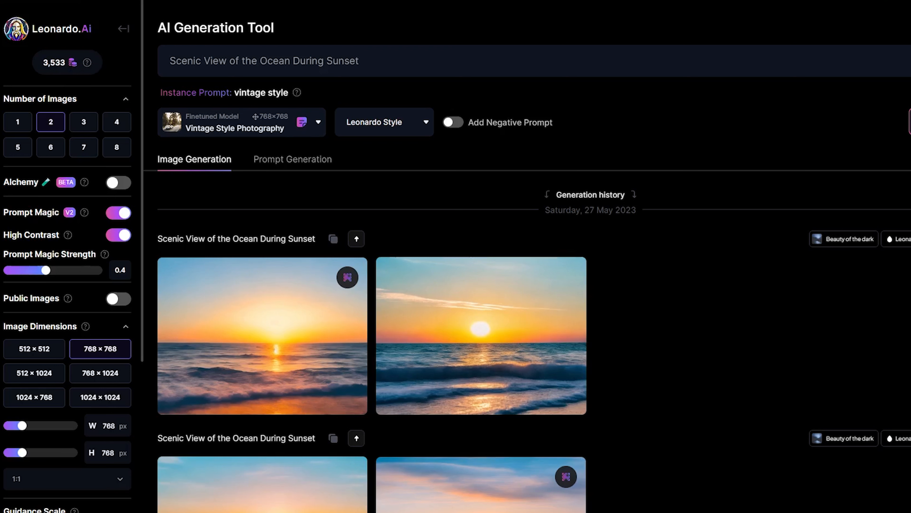
pyautogui.click(116, 122)
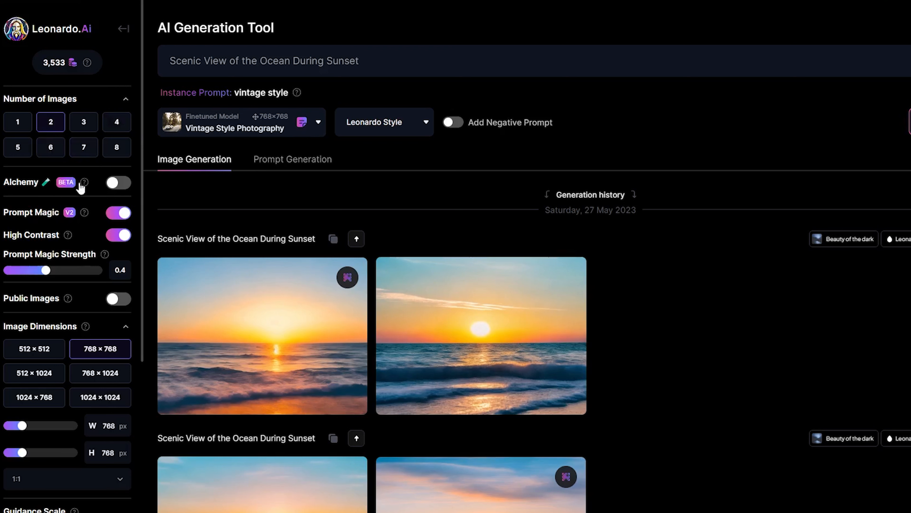
pyautogui.moveTo(32, 189)
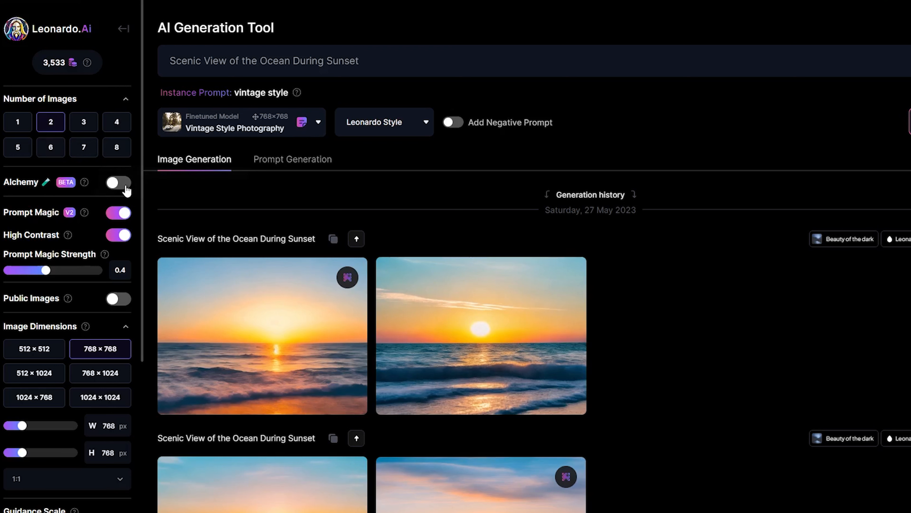
# Turn Alchemy on then off again, and re-enable Prompt Magic for the 768×512 image.
pyautogui.click(118, 182)
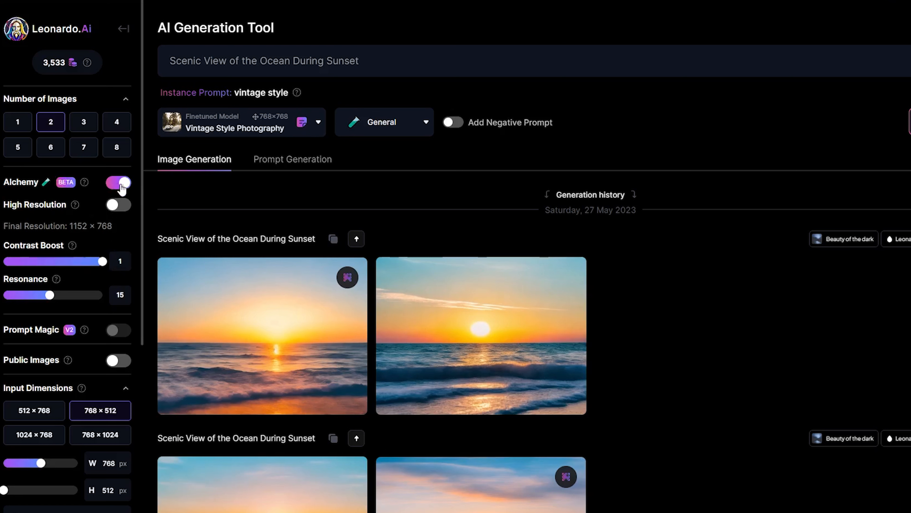
pyautogui.click(118, 182)
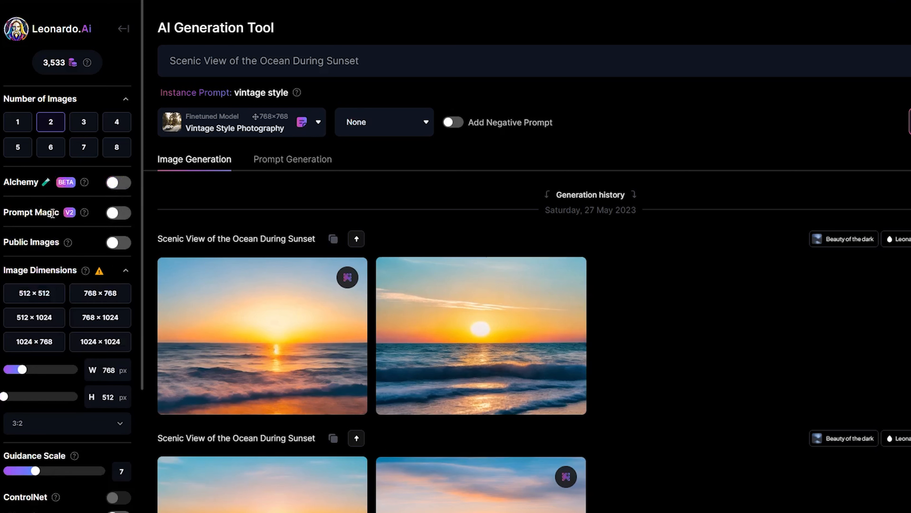
pyautogui.click(117, 213)
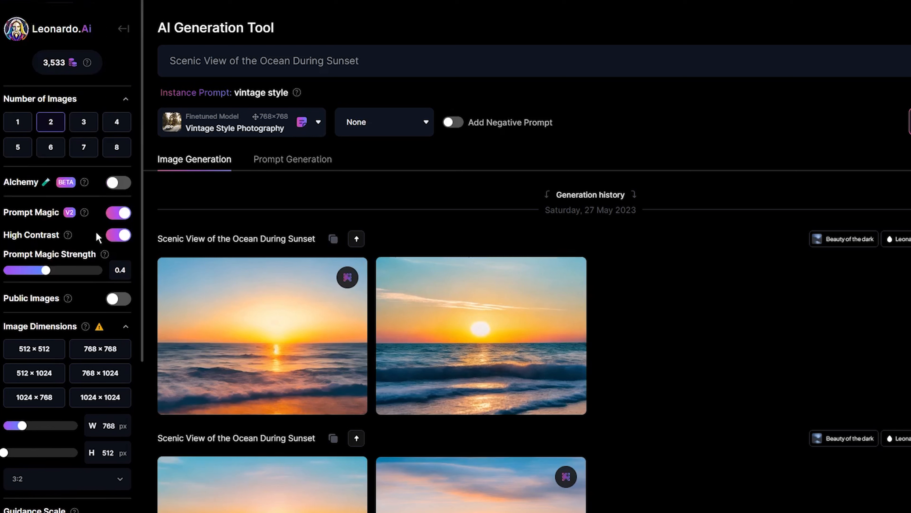
pyautogui.scroll(-3)
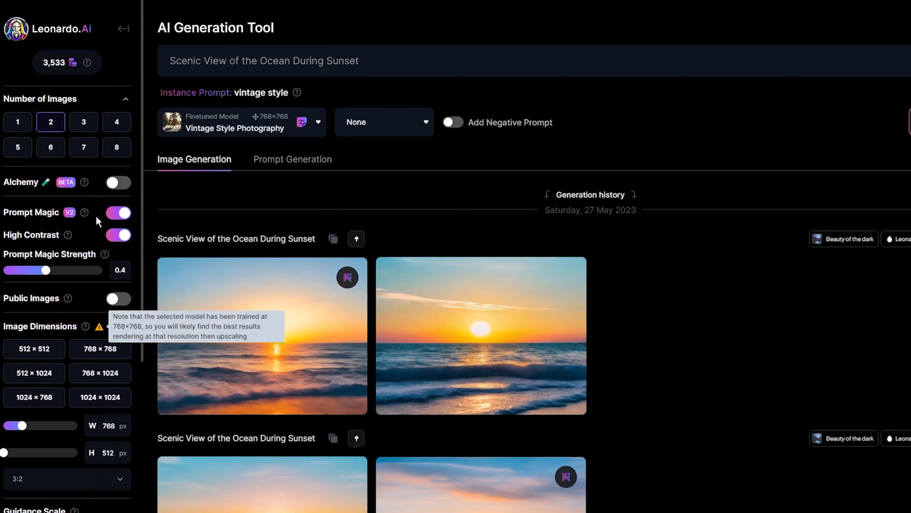
pyautogui.click(118, 212)
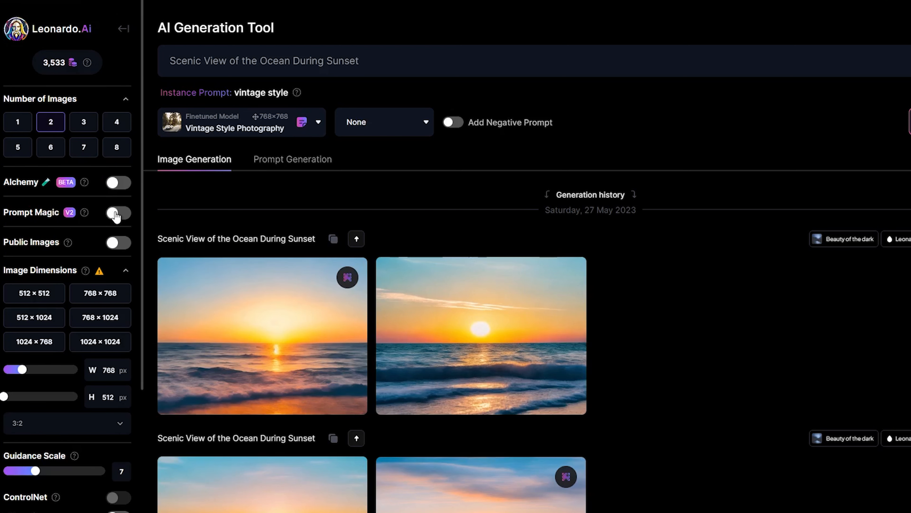
pyautogui.click(118, 242)
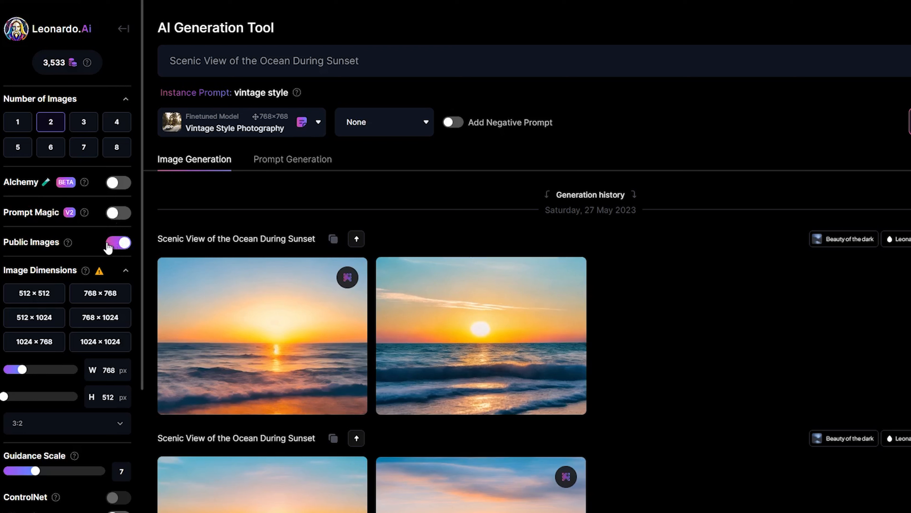
pyautogui.click(117, 243)
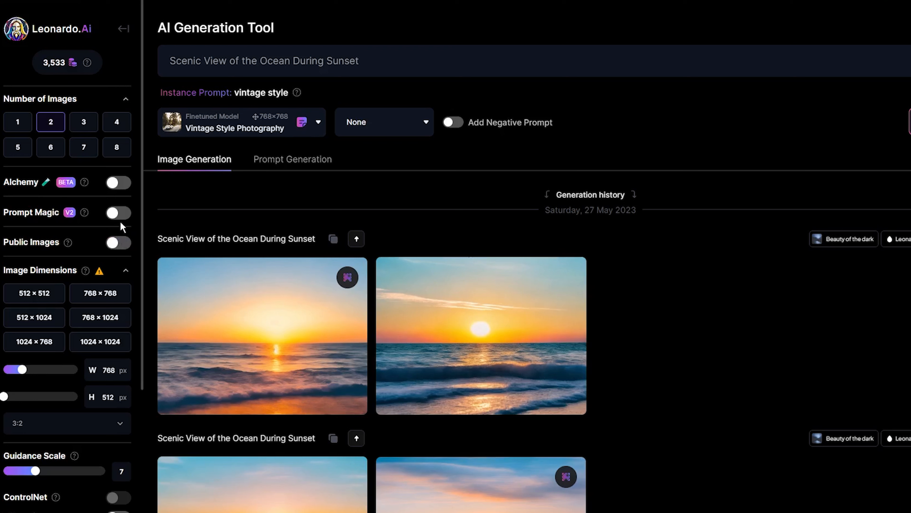
pyautogui.click(118, 212)
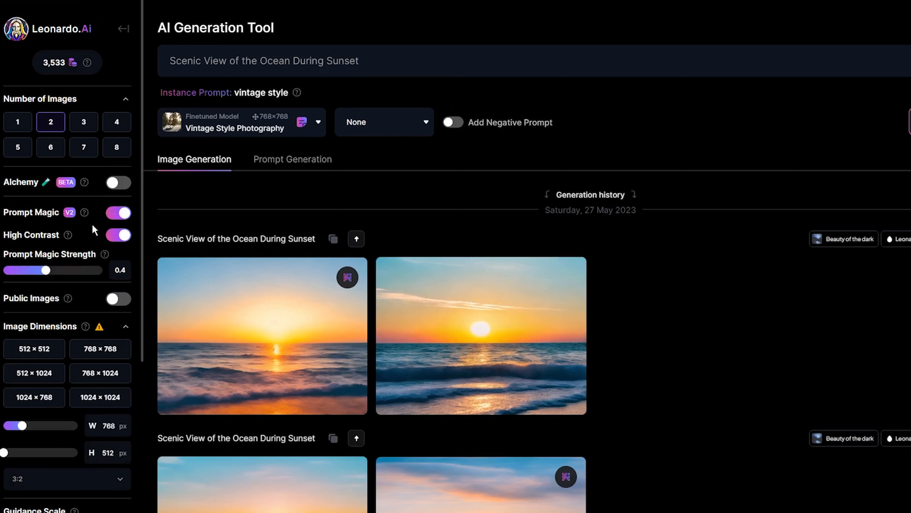
# Try the 1024×1024, 768×768 and 768×1024 dimension presets.
pyautogui.scroll(-3)
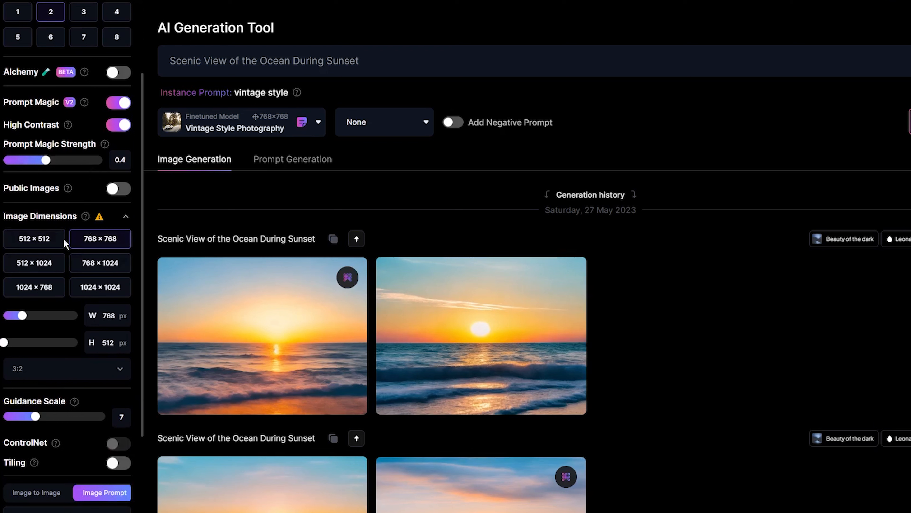
pyautogui.click(65, 368)
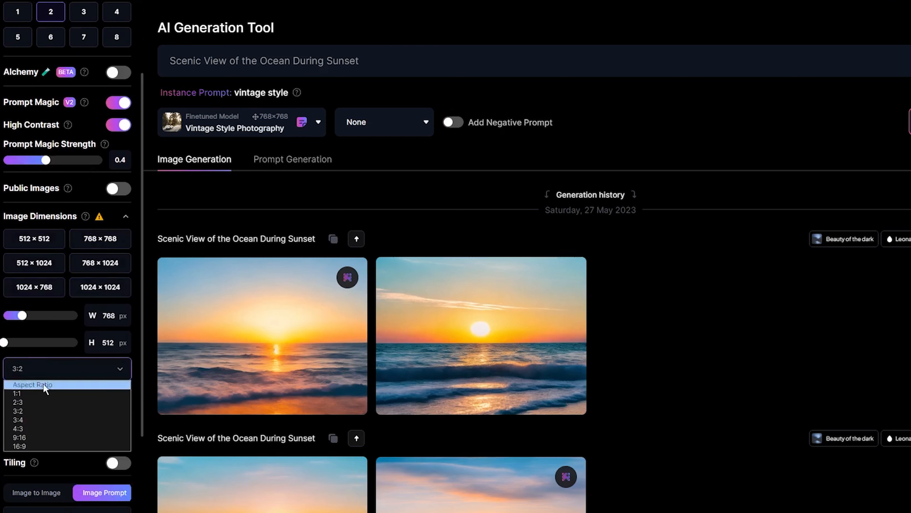
pyautogui.moveTo(40, 420)
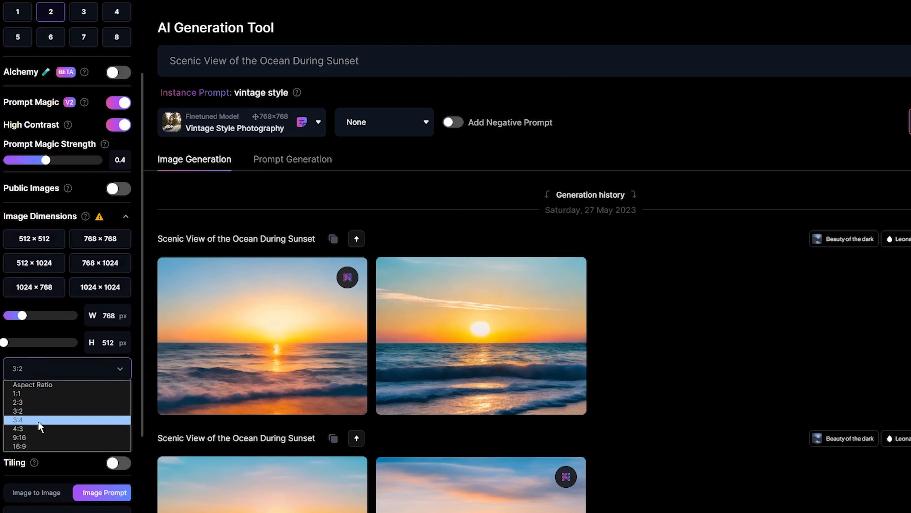
pyautogui.click(99, 286)
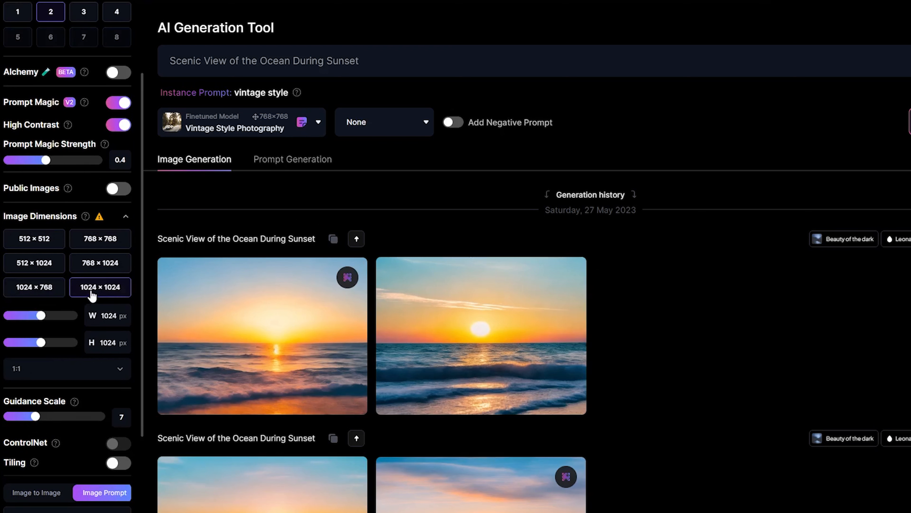
pyautogui.click(99, 238)
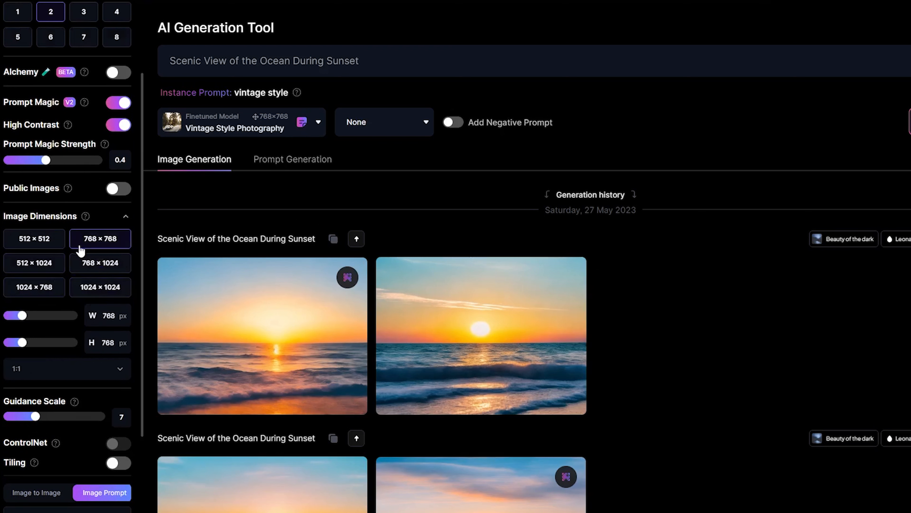
pyautogui.click(100, 262)
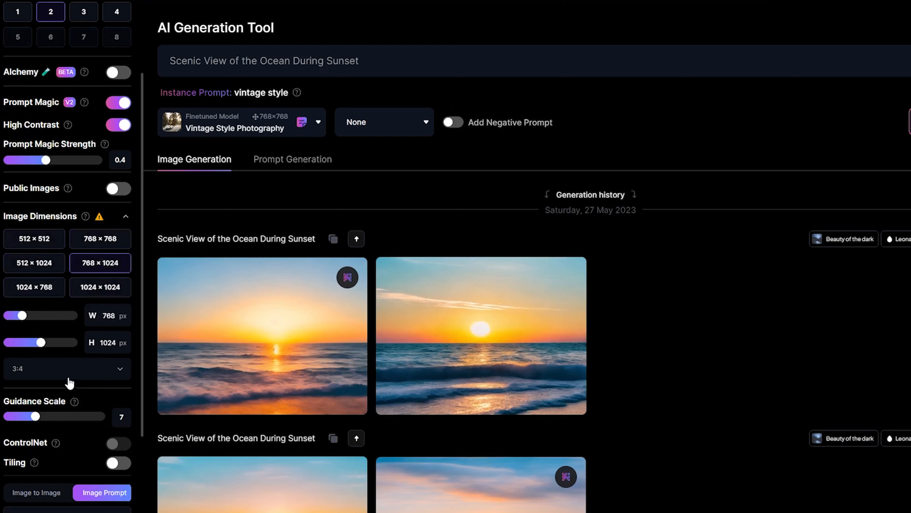
# Choose a 16:9 aspect ratio, giving 1152×648 image dimensions.
pyautogui.click(67, 368)
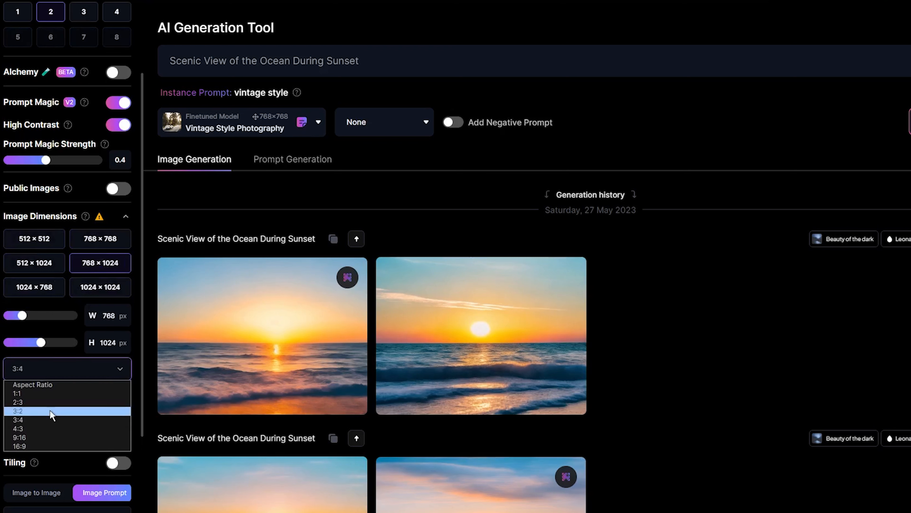
pyautogui.click(20, 446)
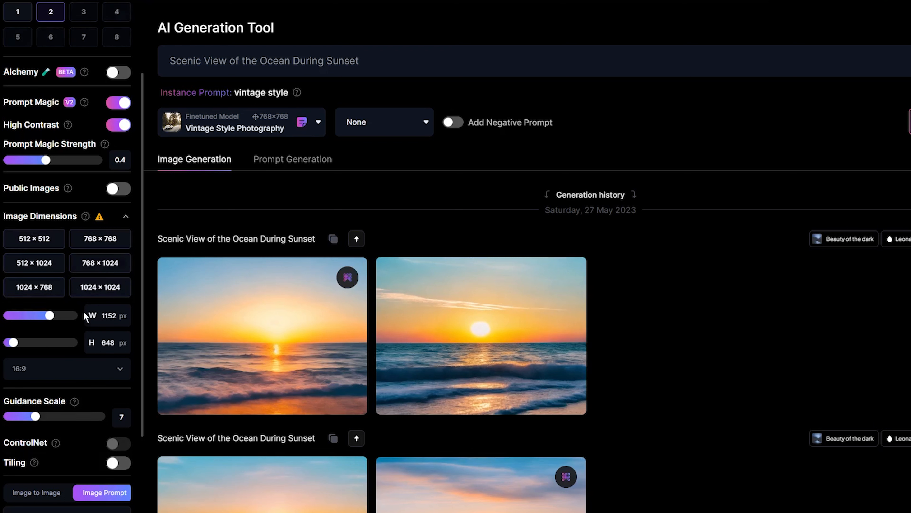
pyautogui.click(100, 287)
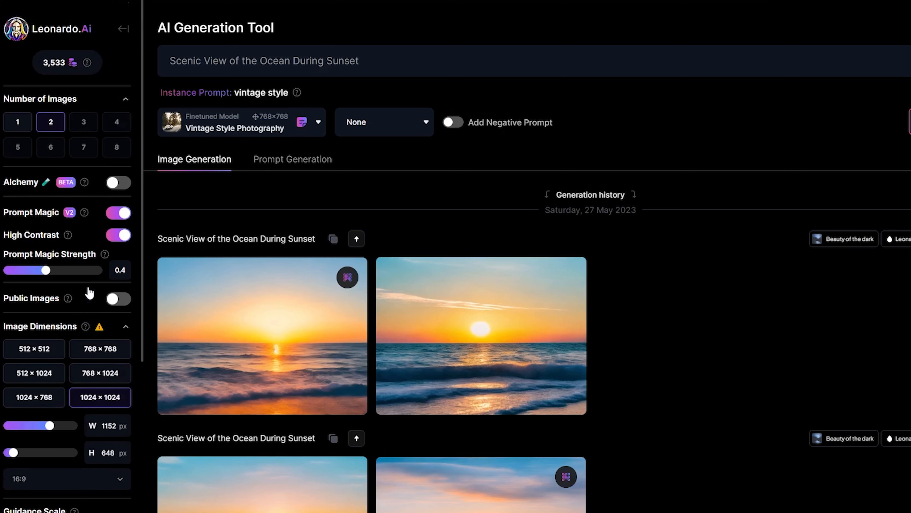
pyautogui.moveTo(586, 173)
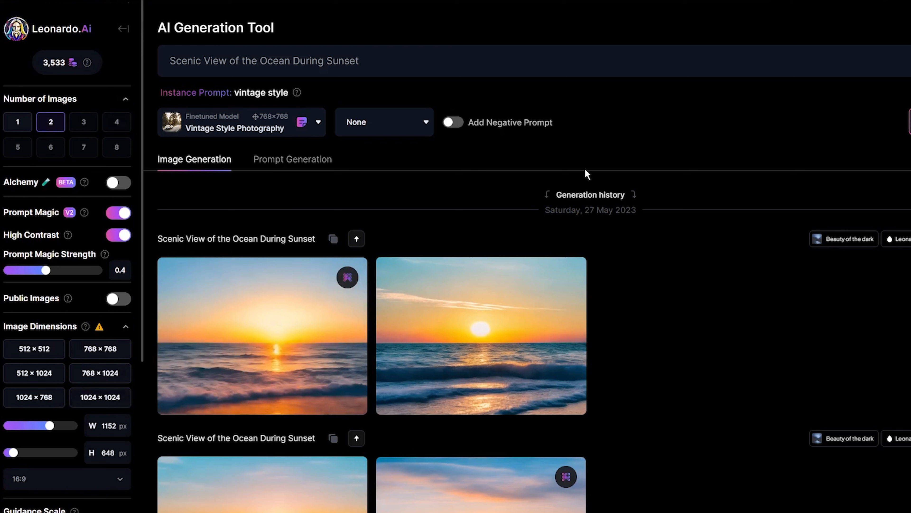
pyautogui.moveTo(635, 171)
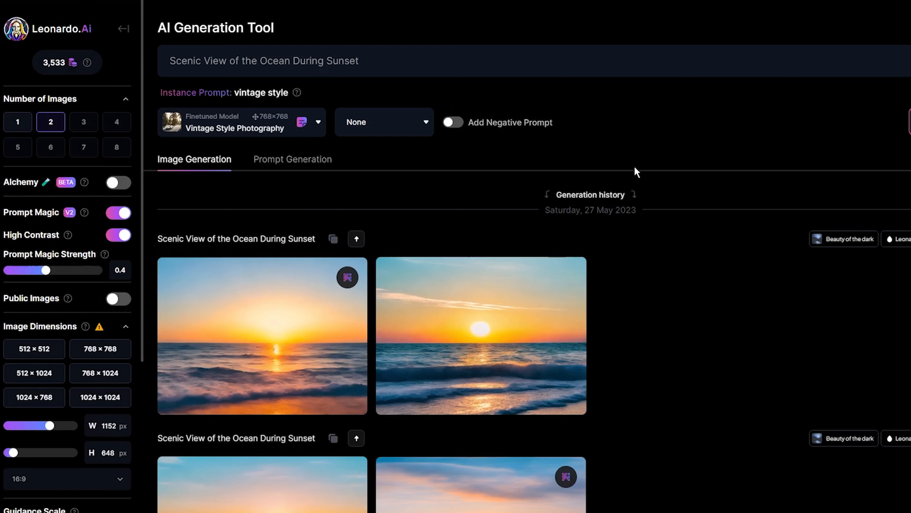
pyautogui.moveTo(661, 154)
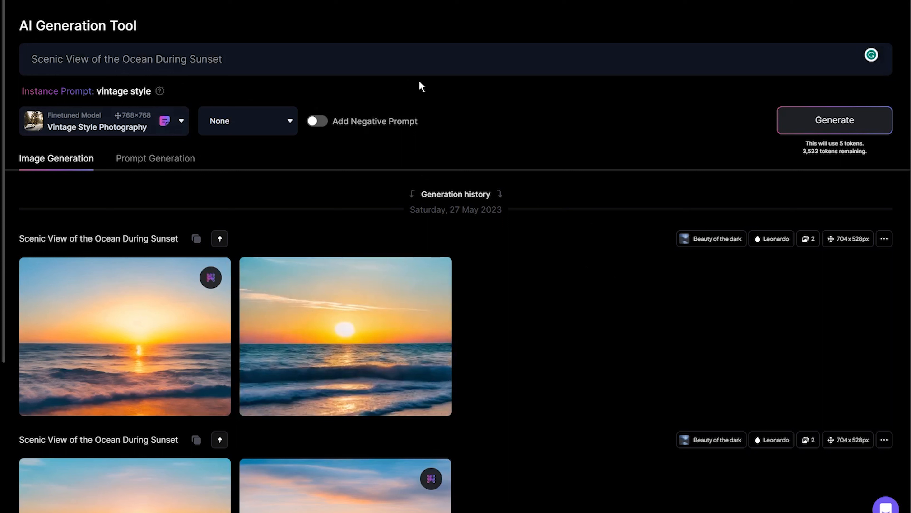
pyautogui.moveTo(353, 83)
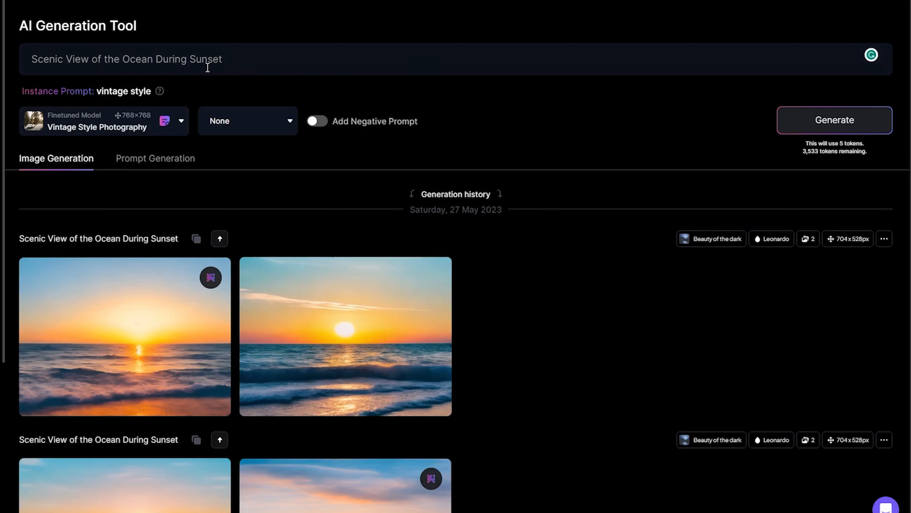
# Replace the ocean sunset prompt with 'rain, falling to the street, 35mm lens, f/1.8, accent lighting, global illumination'.
pyautogui.tripleClick(125, 59)
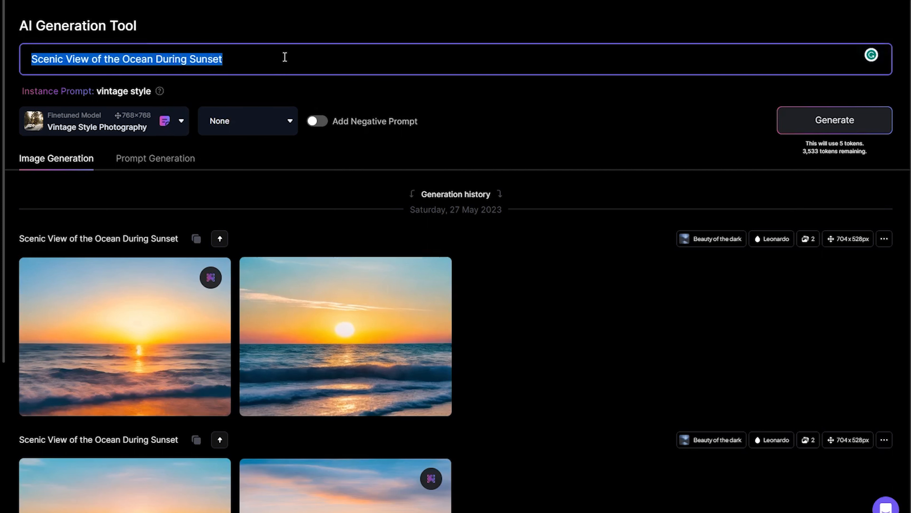
pyautogui.moveTo(253, 106)
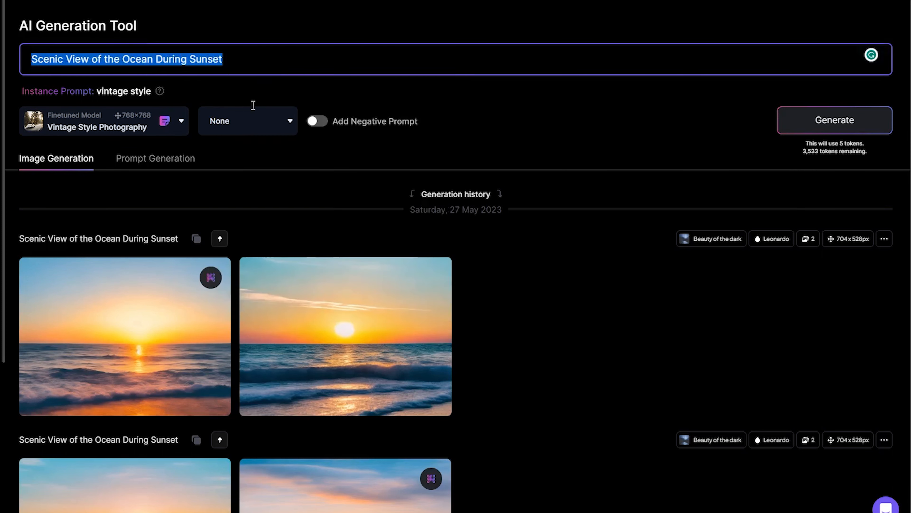
pyautogui.write('rain, falling to the street, 35mm lens, f/1.8, accent lighting, global illumination, 8K, pastel colors background, sparkles, professional color grading, epic volumetric lighting, sharp focus, atmosphere,')
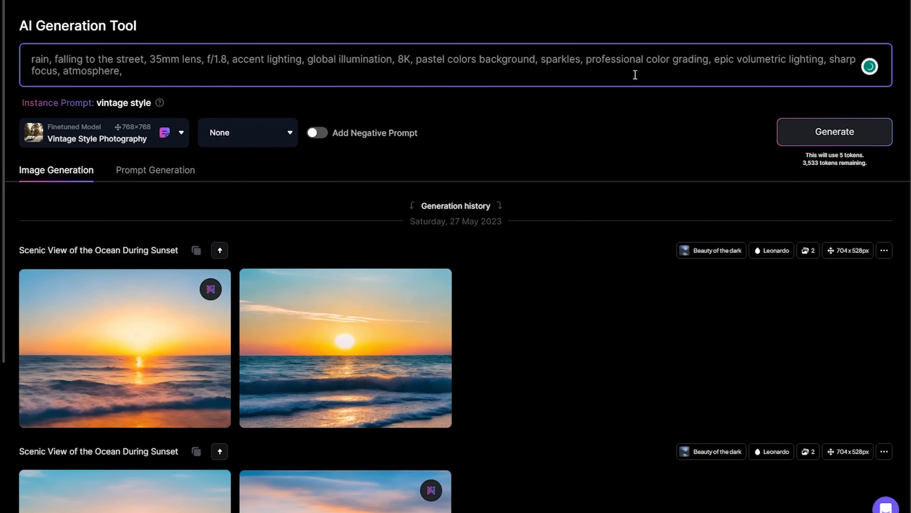
pyautogui.moveTo(491, 103)
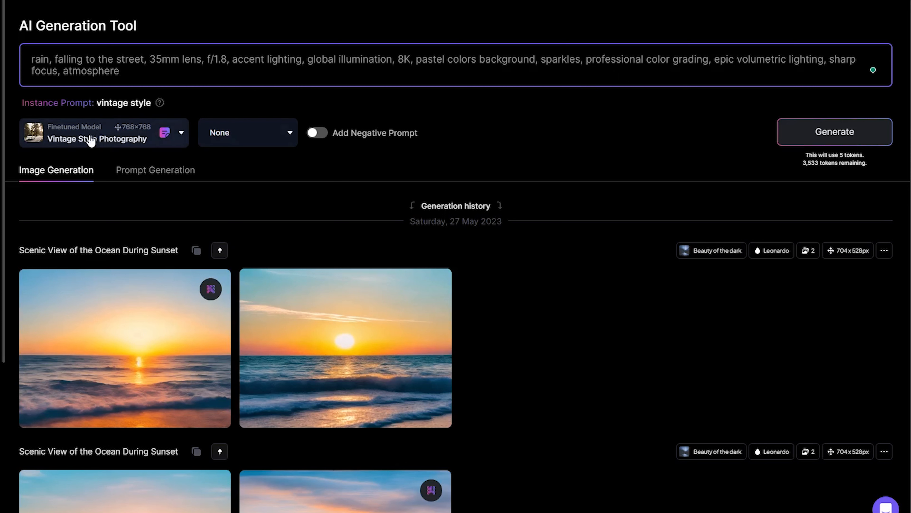
# Check the model list and toggle the negative prompt field on and off.
pyautogui.click(180, 132)
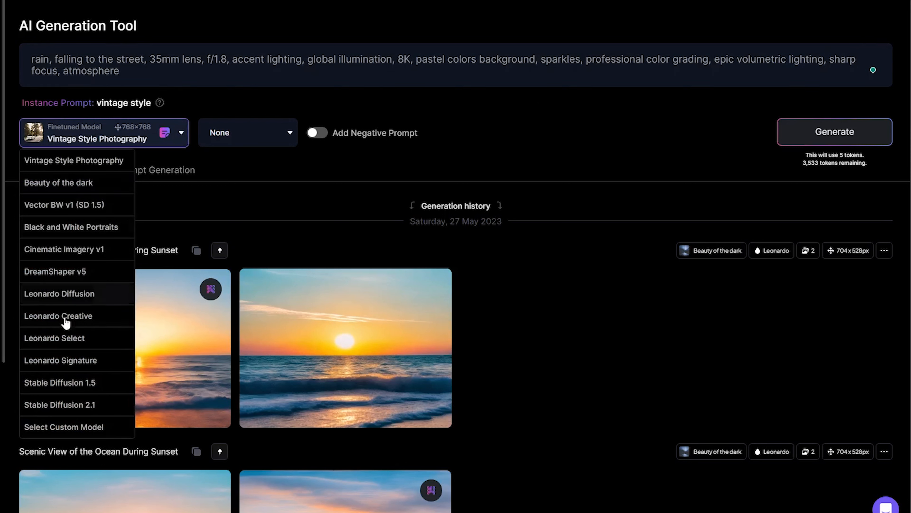
pyautogui.moveTo(178, 140)
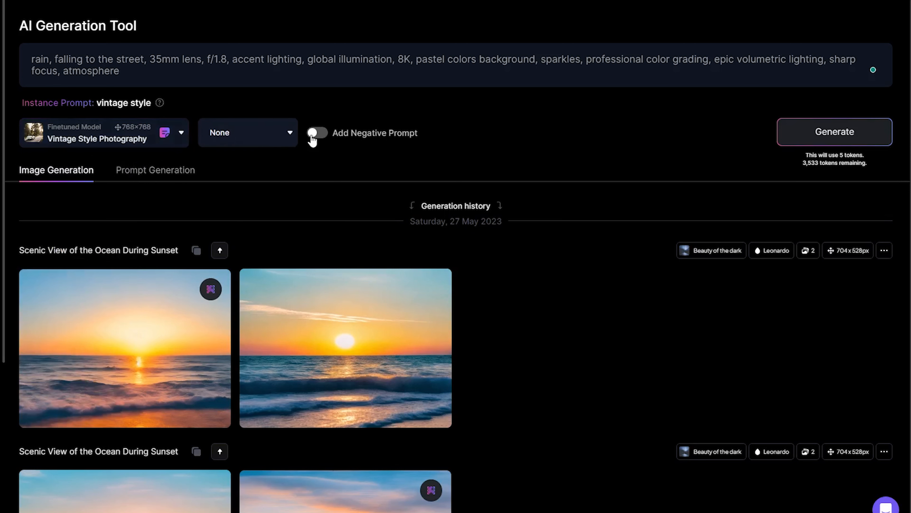
pyautogui.click(316, 133)
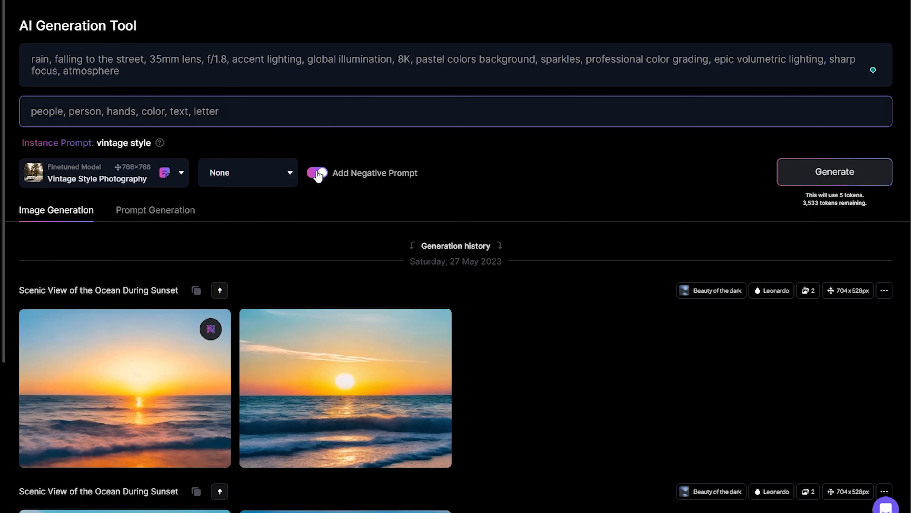
pyautogui.click(317, 173)
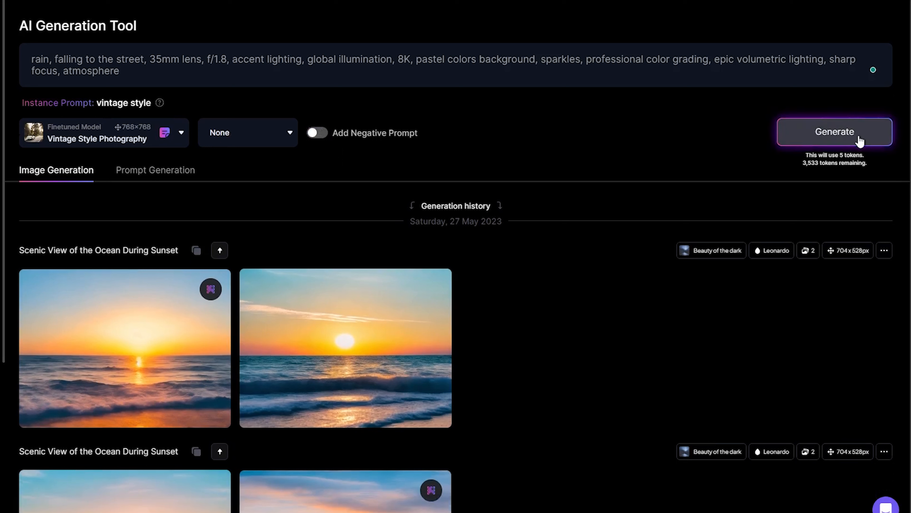
pyautogui.moveTo(754, 166)
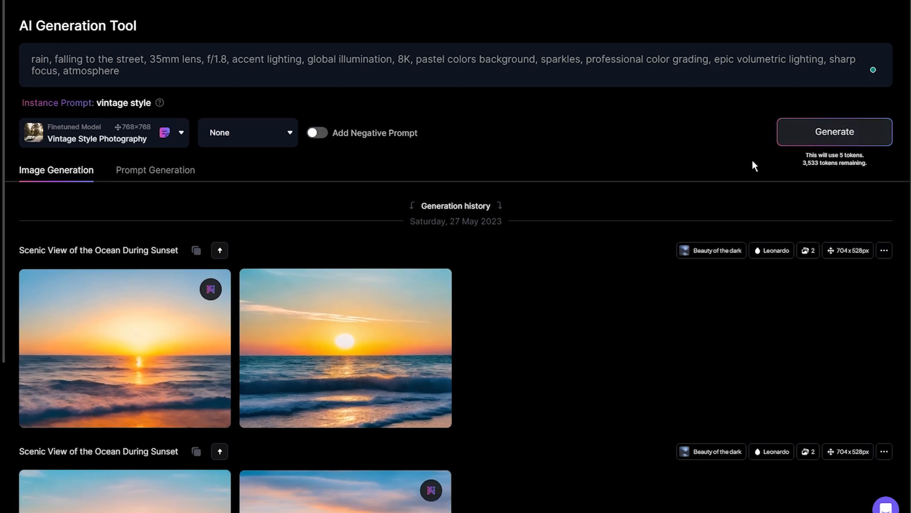
pyautogui.moveTo(833, 137)
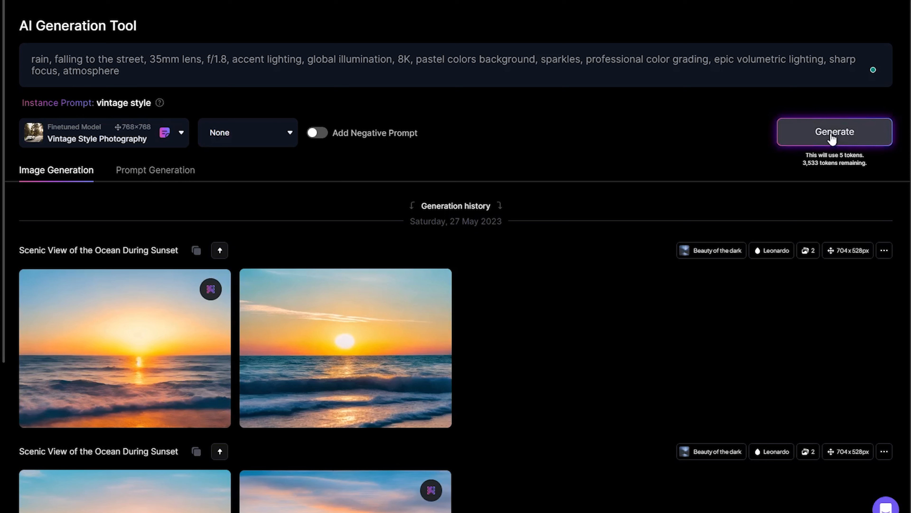
# Generate two 1152×648 rain street images with the Vintage Style Photography model.
pyautogui.click(834, 131)
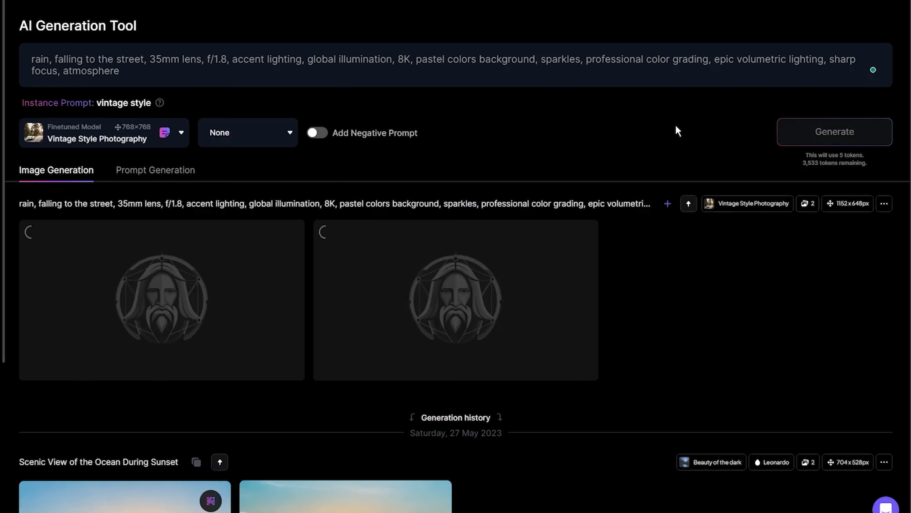
pyautogui.click(833, 132)
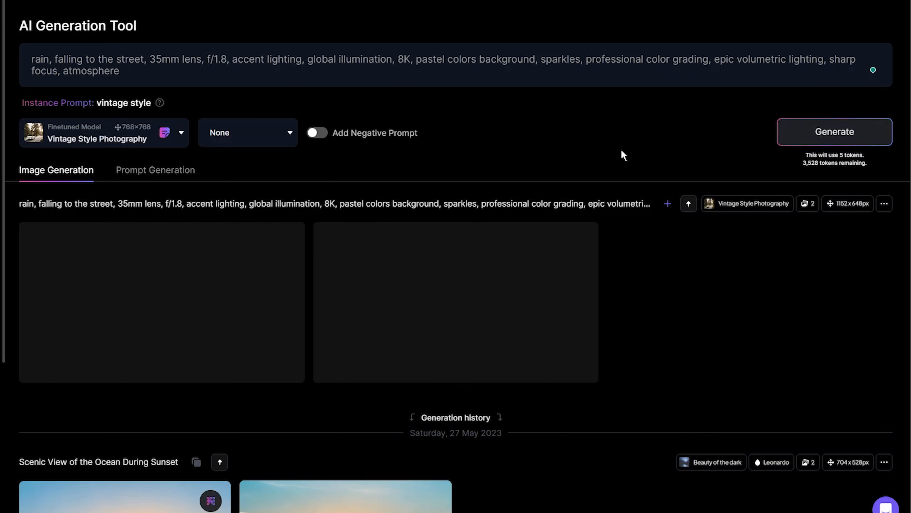
# Select Leonardo Diffusion from the Finetuned Model dropdown, loading the Leonardo Style preset.
pyautogui.click(834, 131)
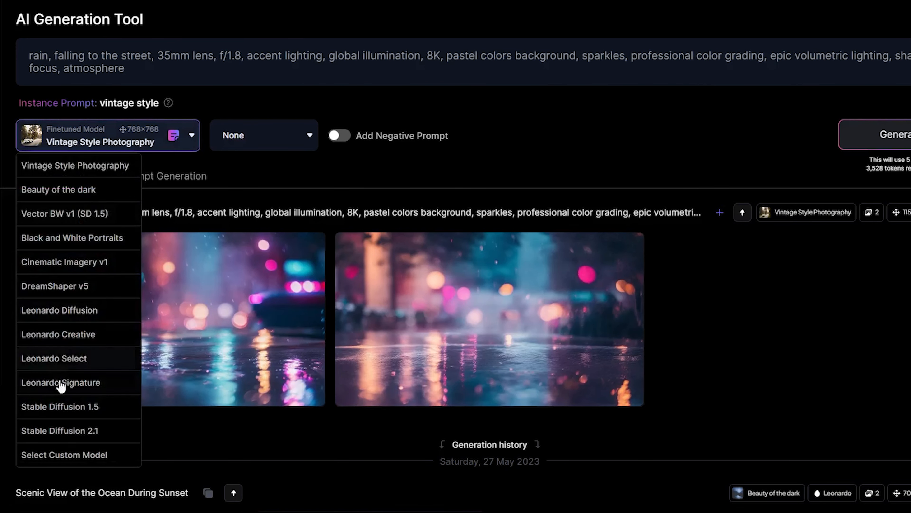
pyautogui.moveTo(67, 314)
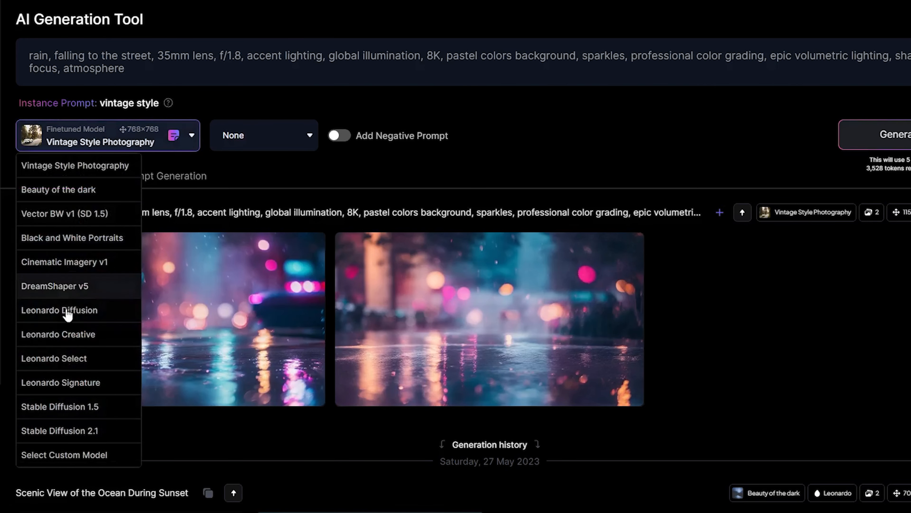
pyautogui.moveTo(86, 246)
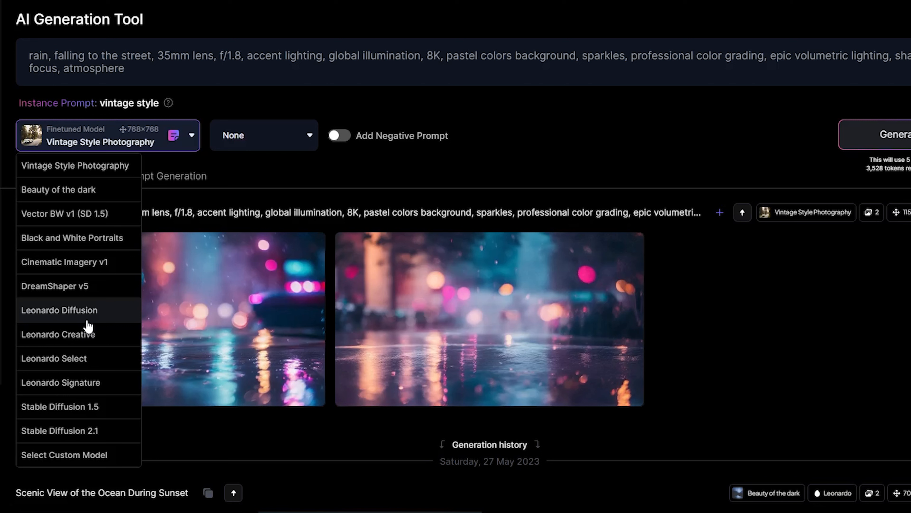
pyautogui.moveTo(54, 358)
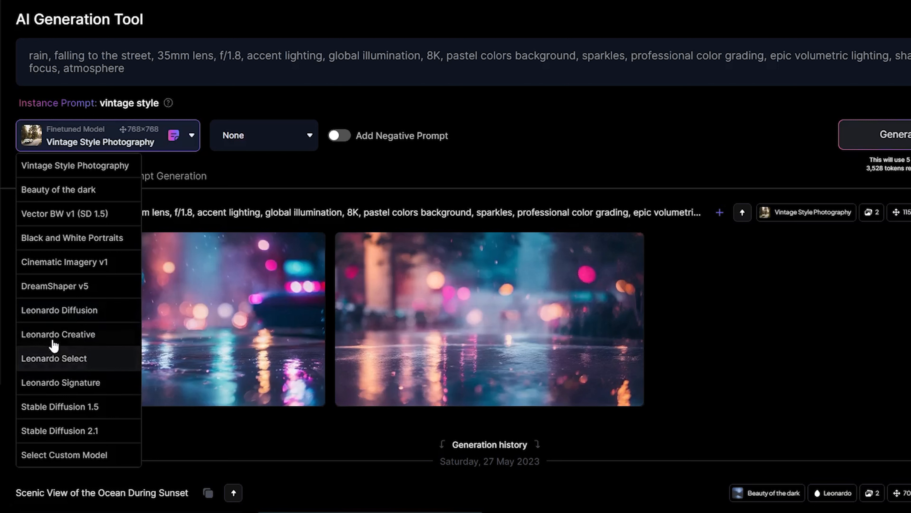
pyautogui.moveTo(113, 341)
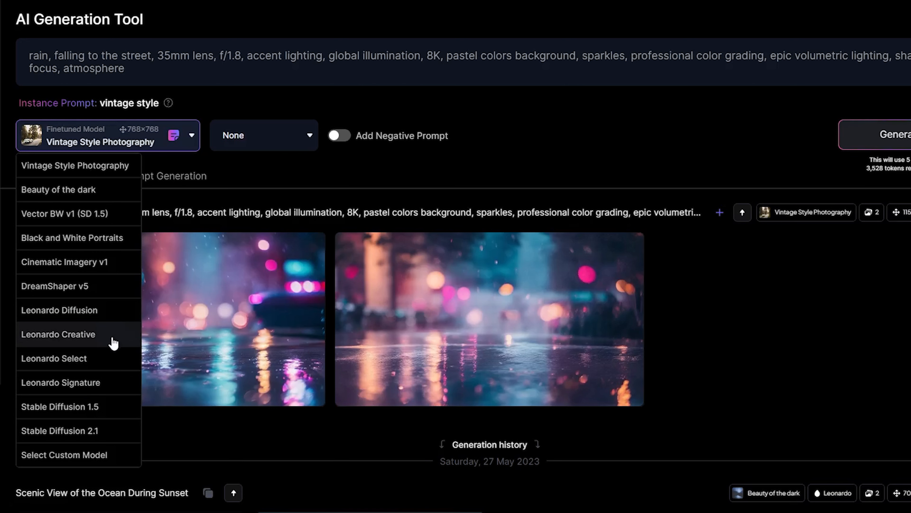
pyautogui.moveTo(103, 320)
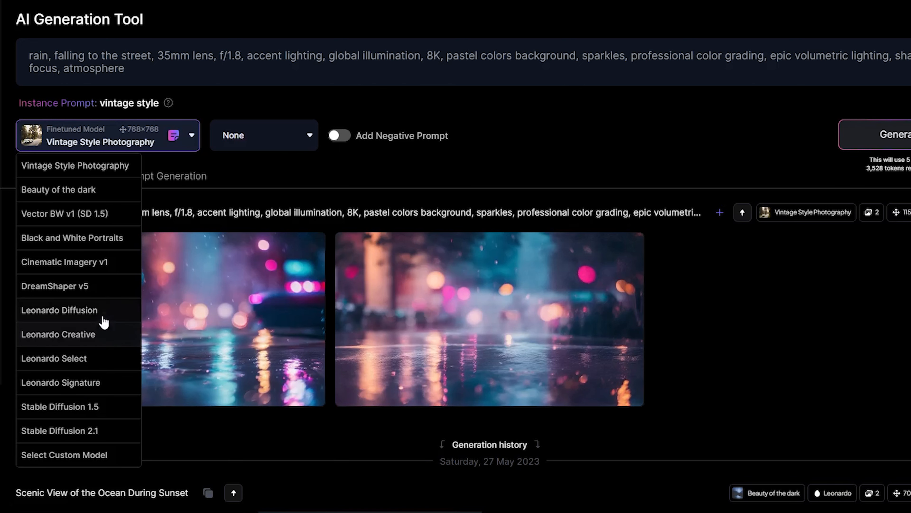
pyautogui.click(59, 310)
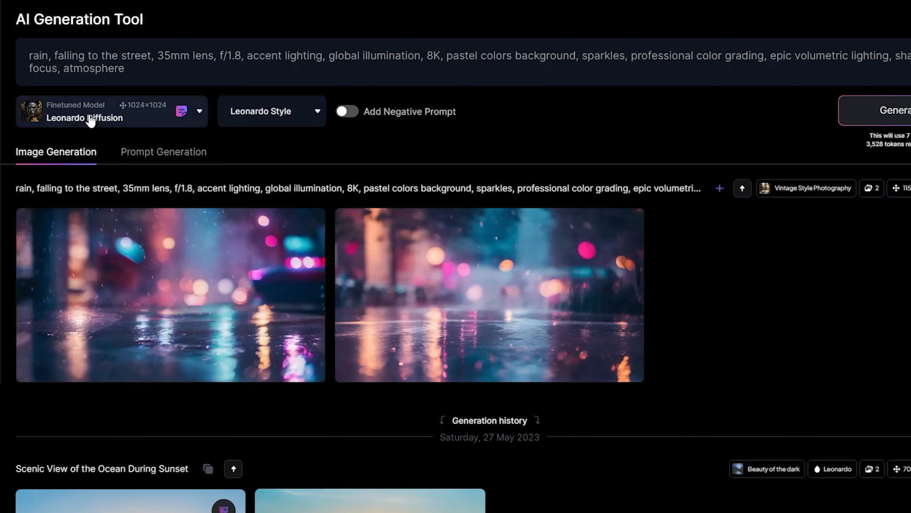
pyautogui.moveTo(116, 122)
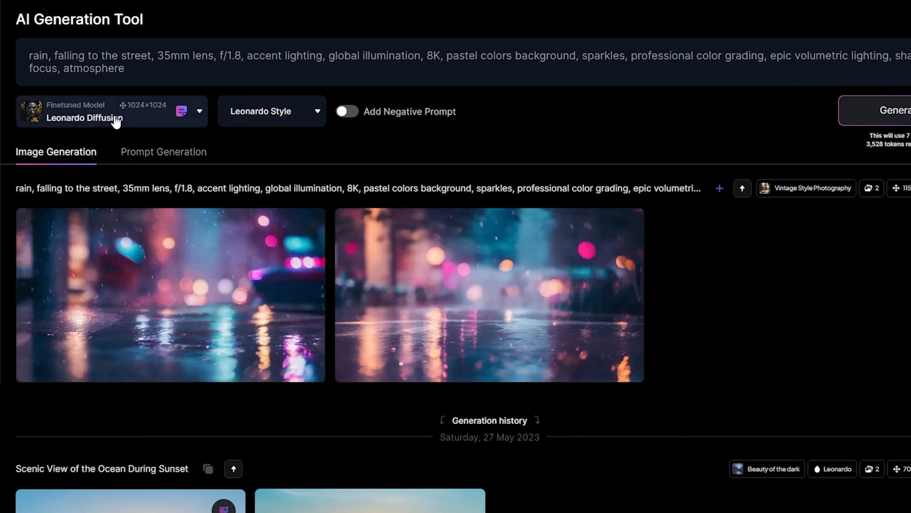
pyautogui.click(111, 111)
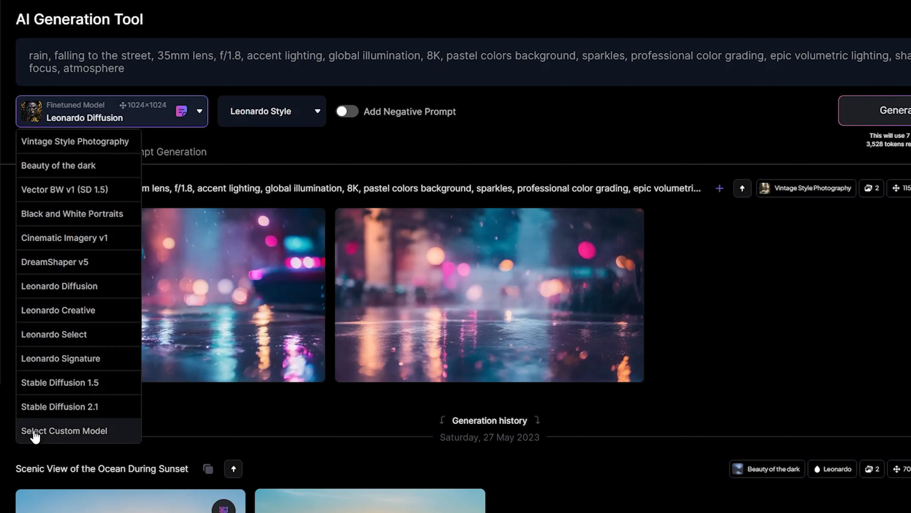
pyautogui.click(64, 430)
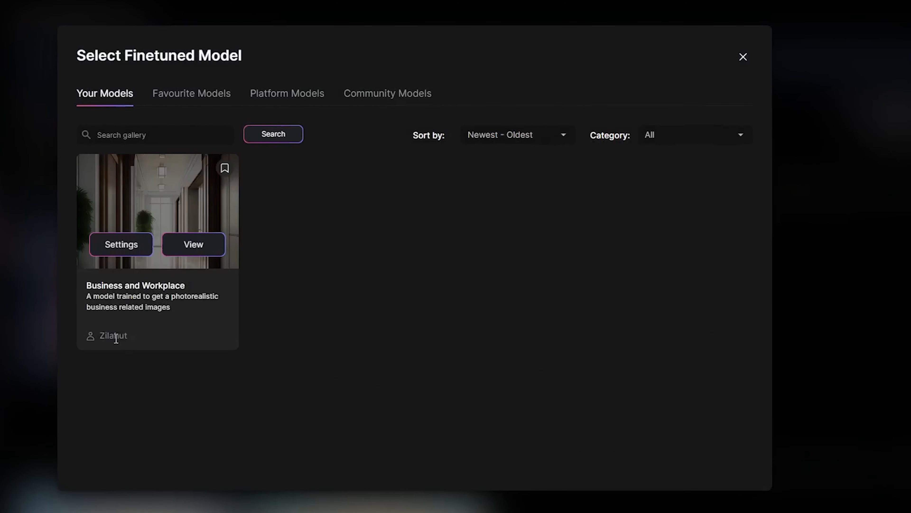
pyautogui.moveTo(387, 93)
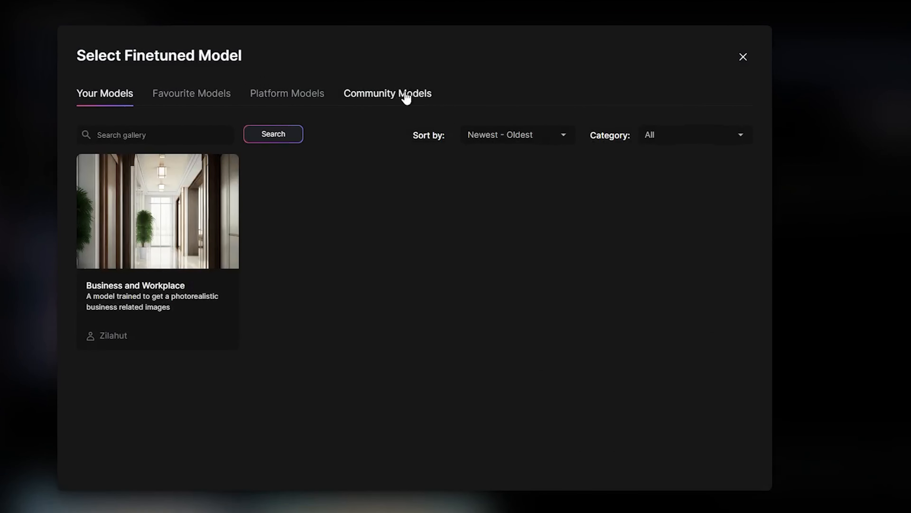
pyautogui.click(388, 93)
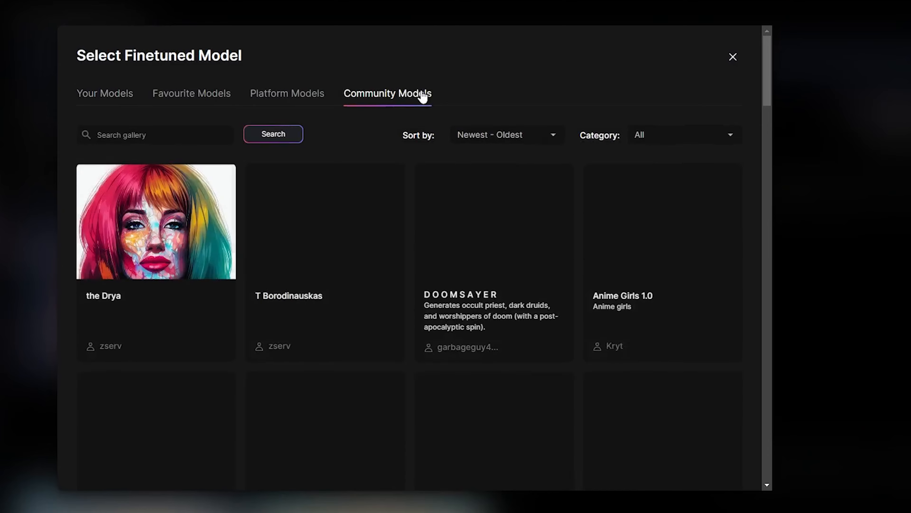
pyautogui.scroll(-3)
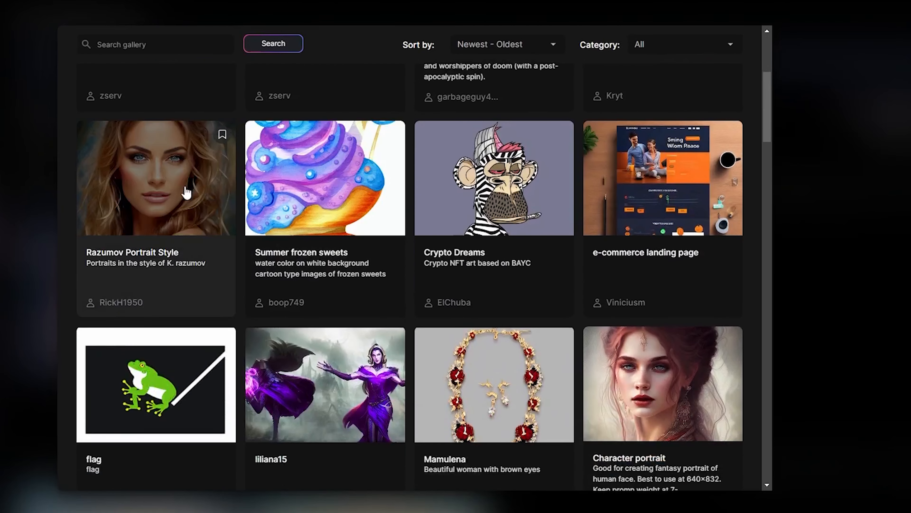
pyautogui.scroll(-3)
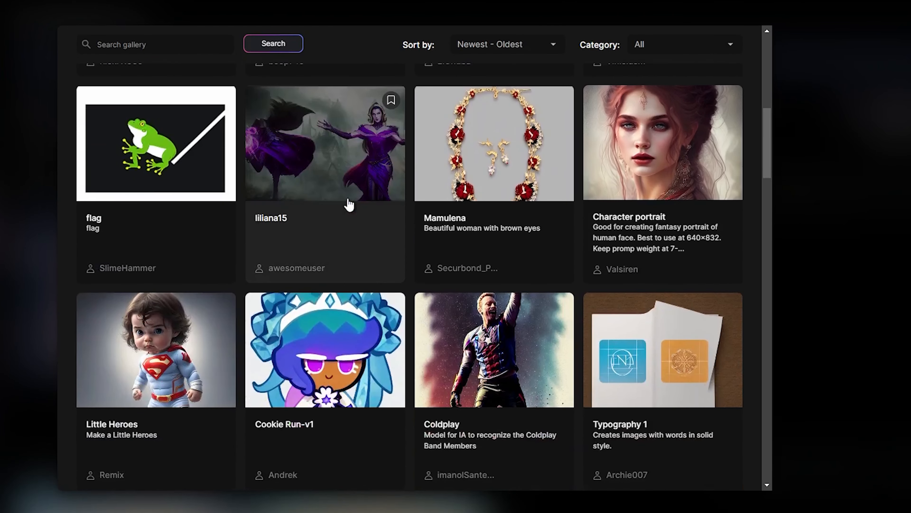
pyautogui.scroll(3)
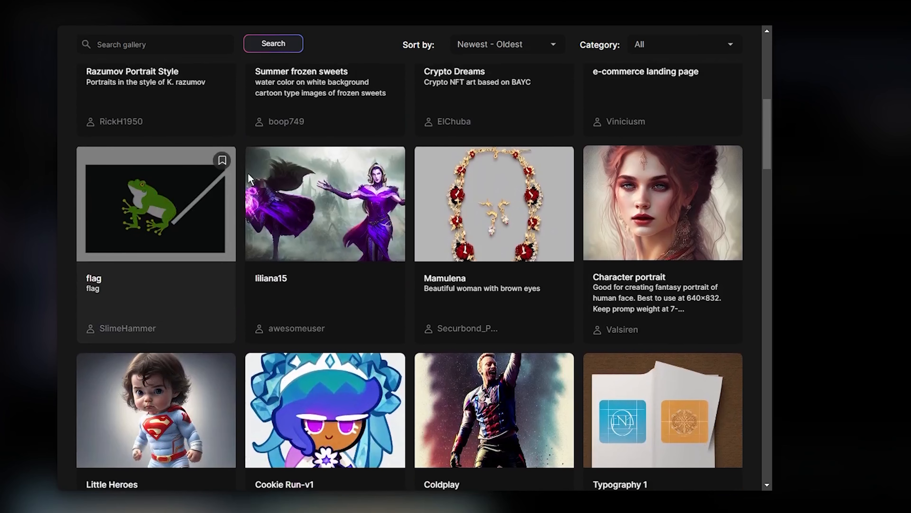
pyautogui.moveTo(391, 162)
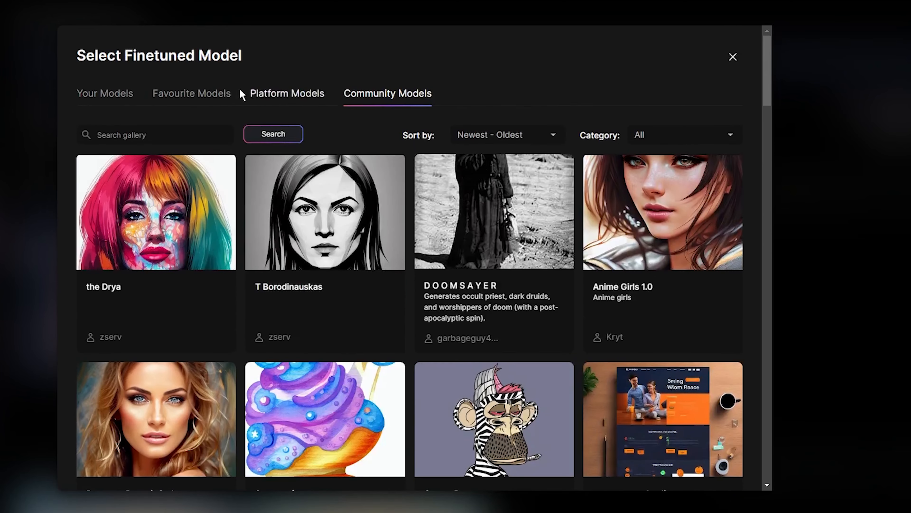
pyautogui.click(191, 93)
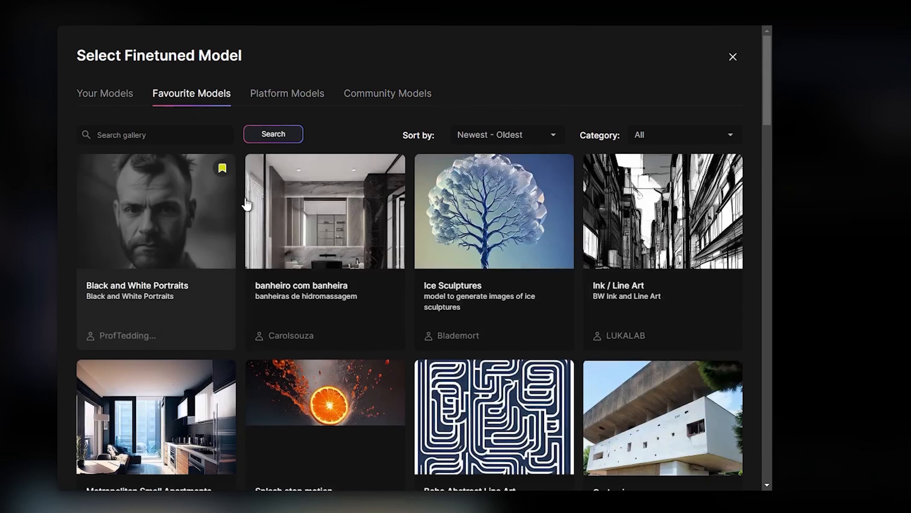
pyautogui.scroll(-3)
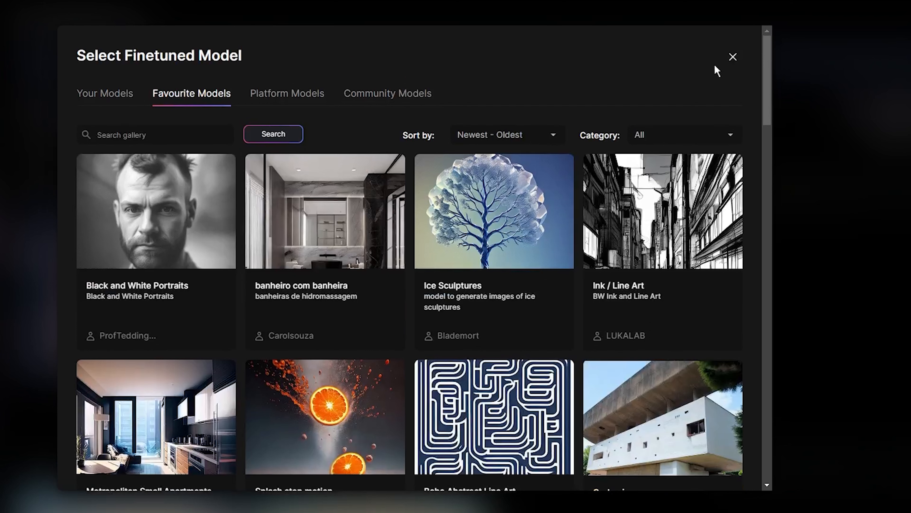
pyautogui.click(104, 93)
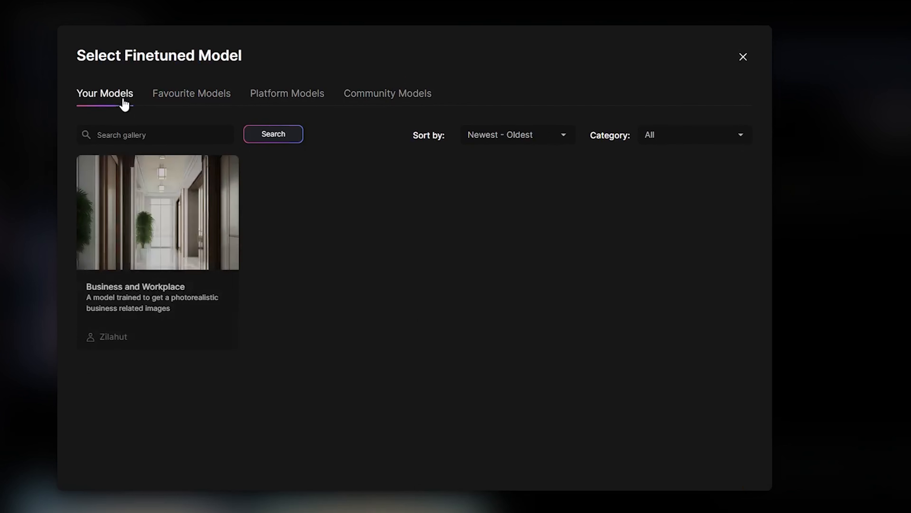
pyautogui.moveTo(131, 220)
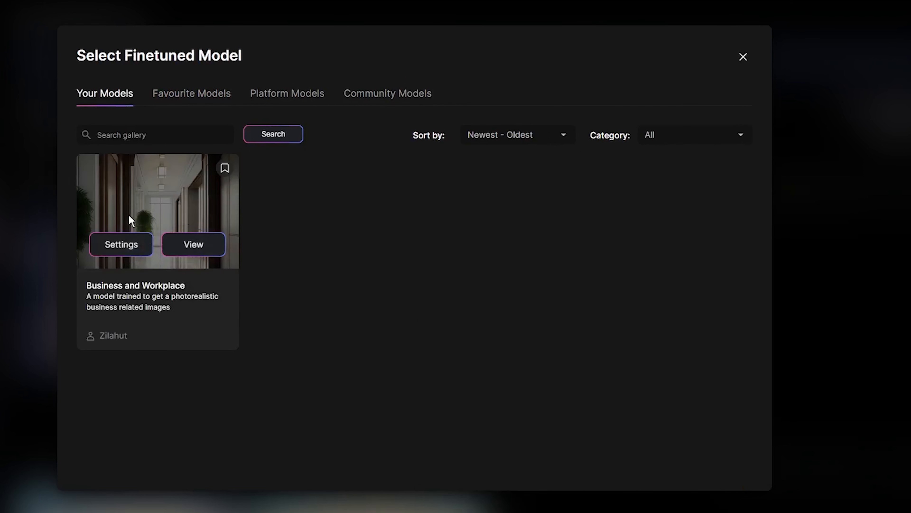
pyautogui.moveTo(420, 234)
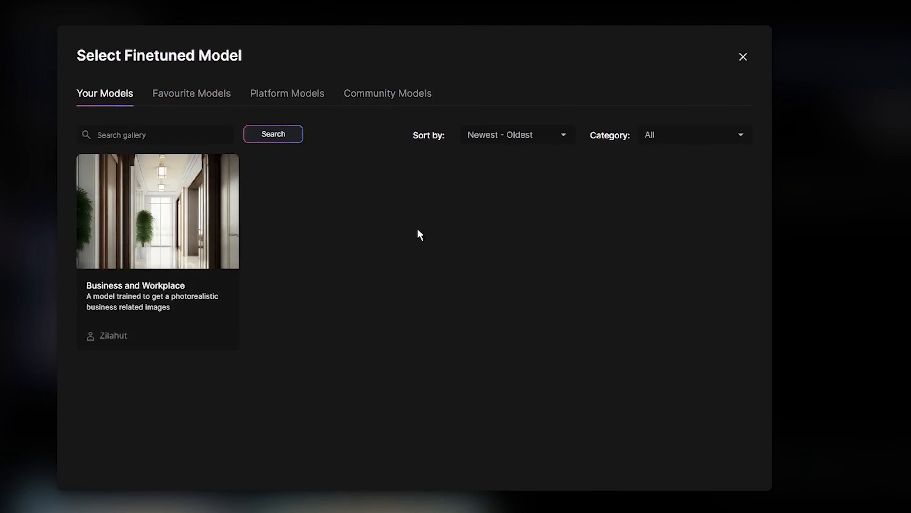
pyautogui.click(192, 93)
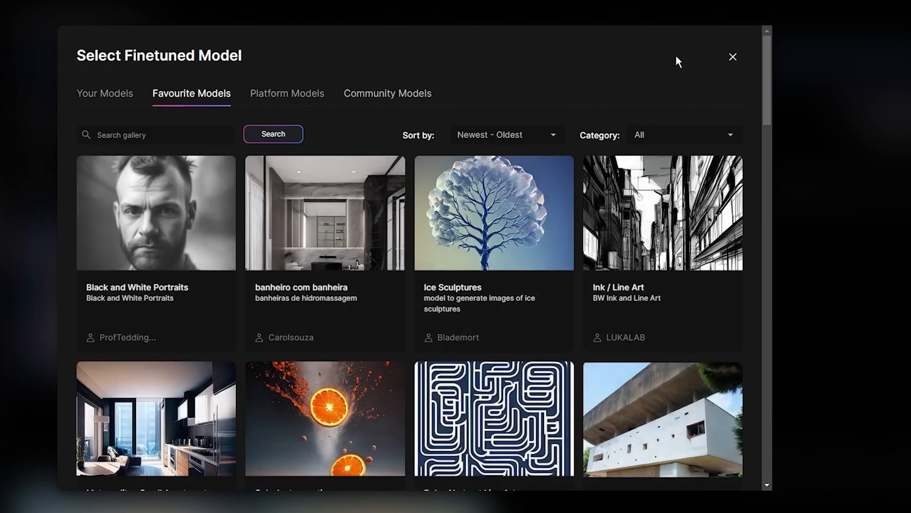
pyautogui.click(733, 57)
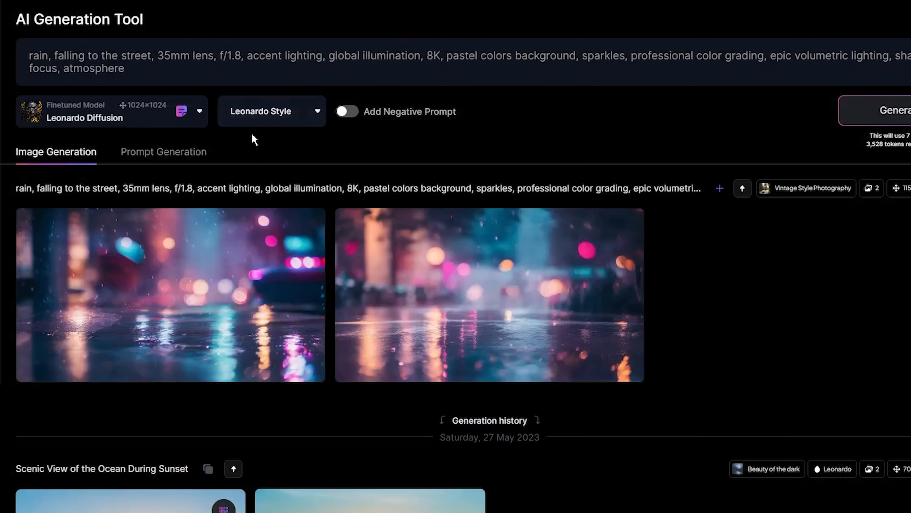
# Generate two rainy street images with Leonardo Diffusion and briefly view the second one full size.
pyautogui.click(898, 111)
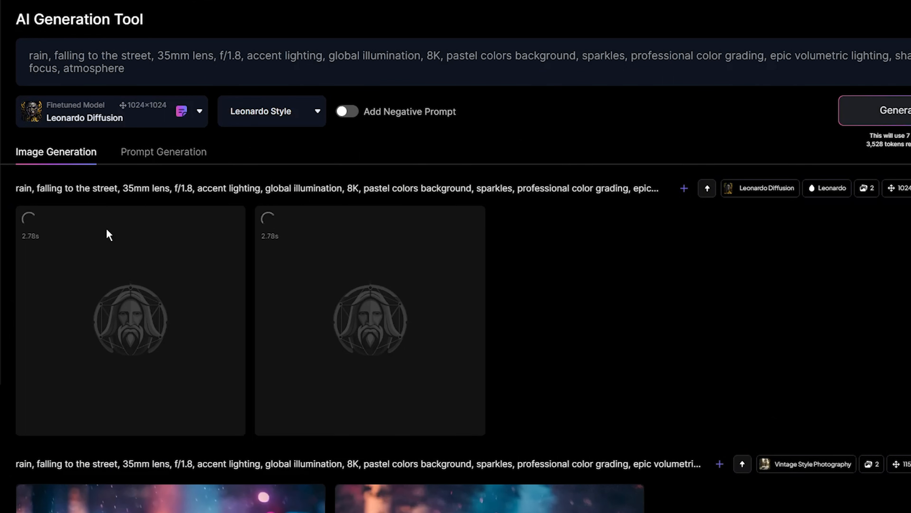
pyautogui.moveTo(270, 251)
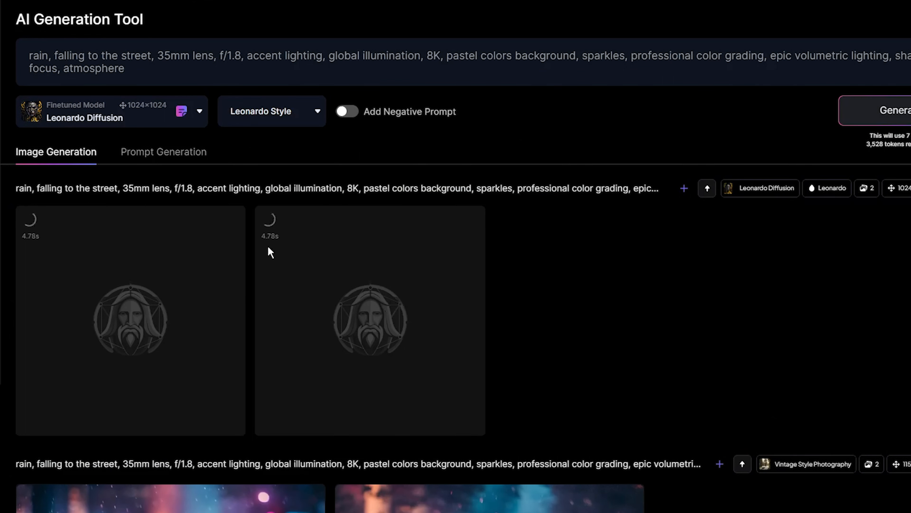
pyautogui.moveTo(220, 213)
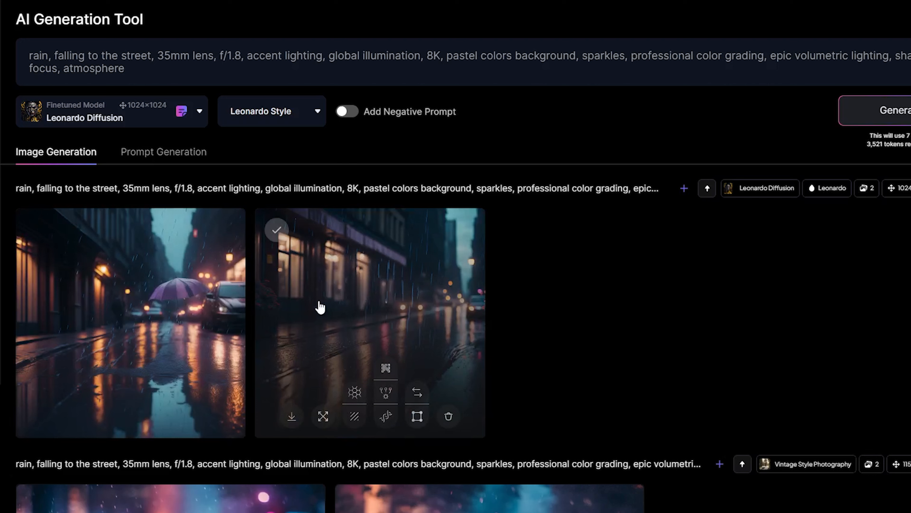
pyautogui.moveTo(647, 295)
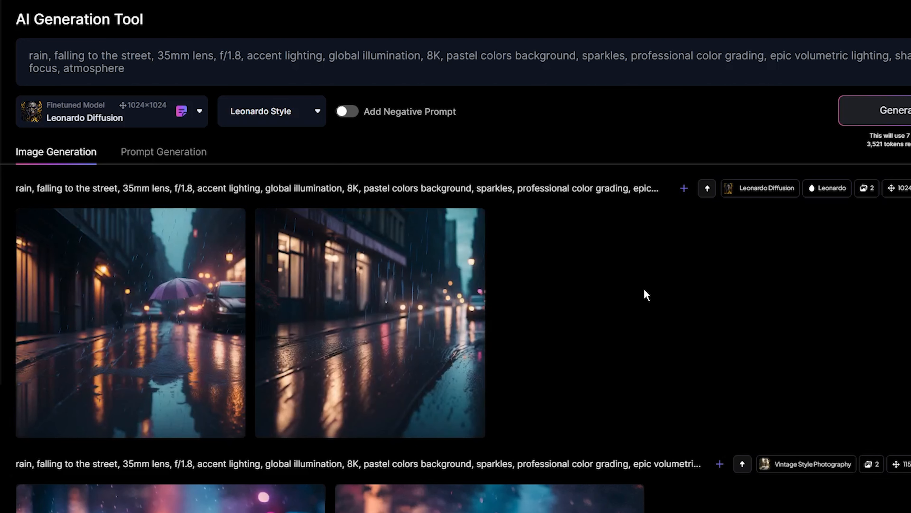
pyautogui.moveTo(394, 285)
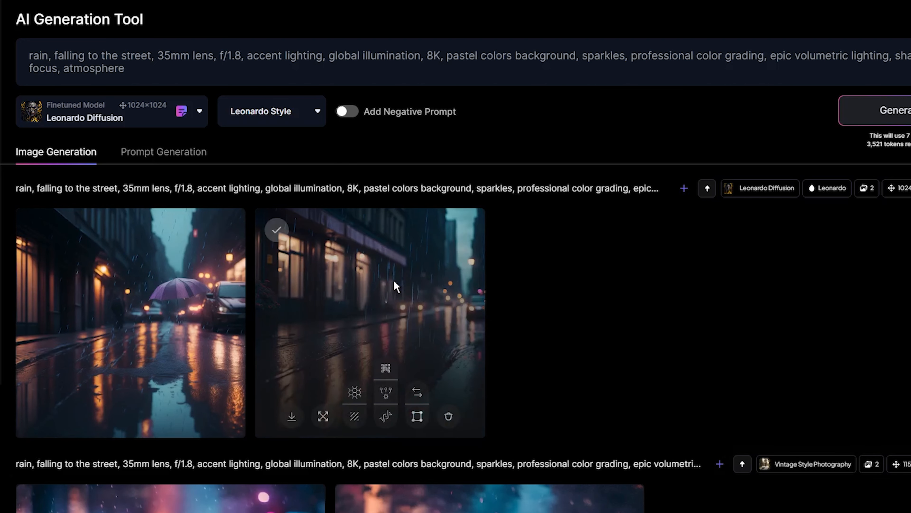
pyautogui.click(322, 416)
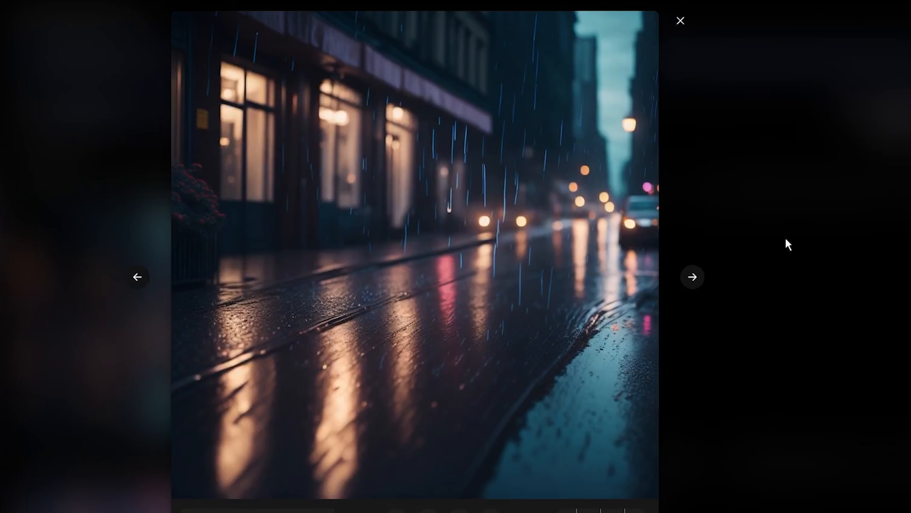
pyautogui.click(679, 20)
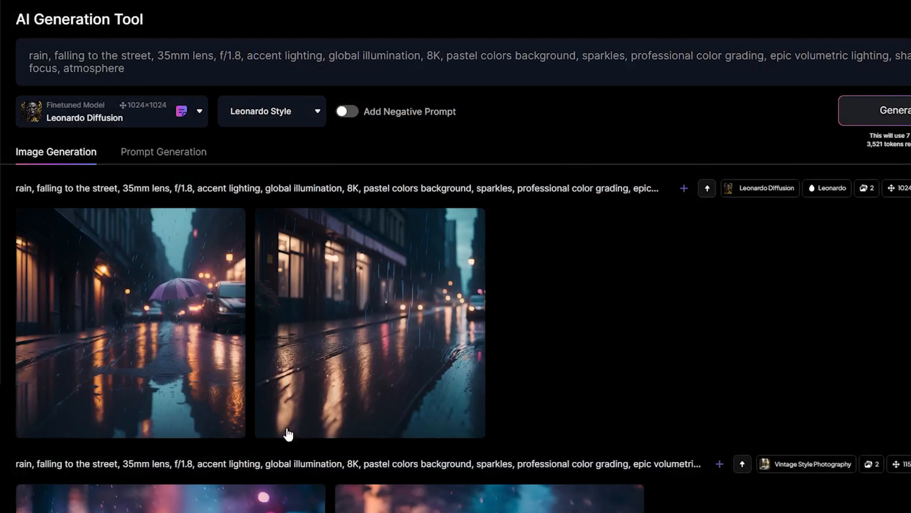
pyautogui.moveTo(627, 280)
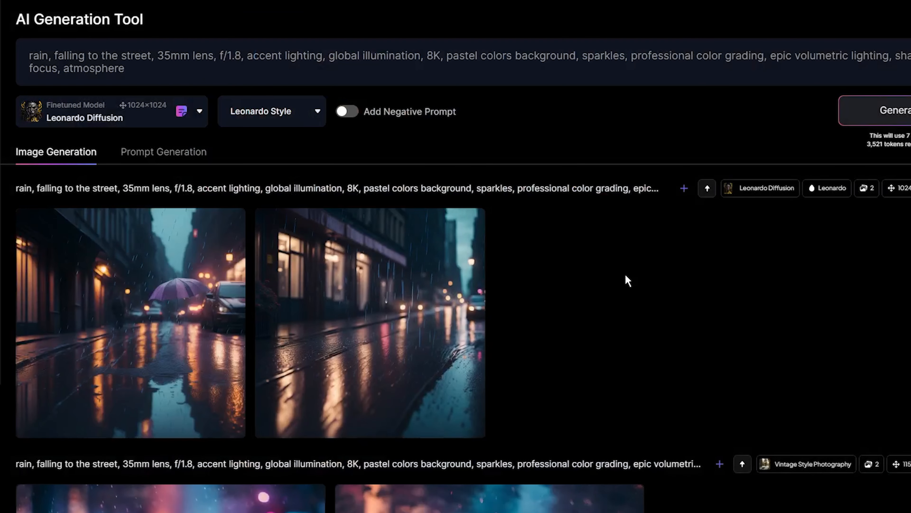
pyautogui.moveTo(641, 295)
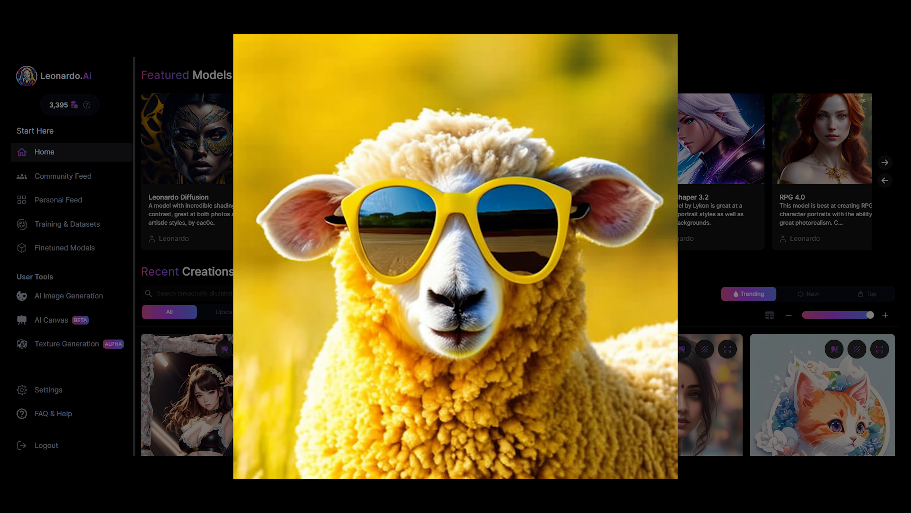
# Open the fluffy yellow sheep with yellow sunglasses image in the full viewer.
pyautogui.click(884, 162)
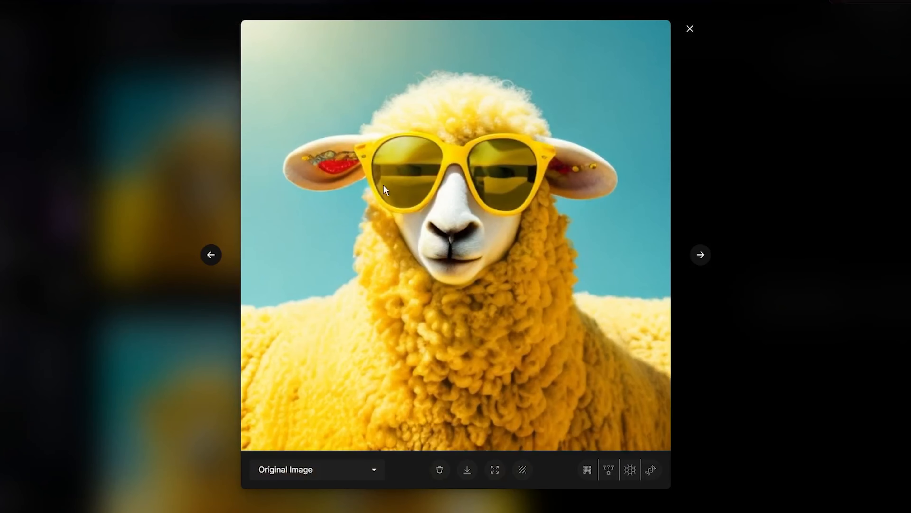
pyautogui.moveTo(391, 289)
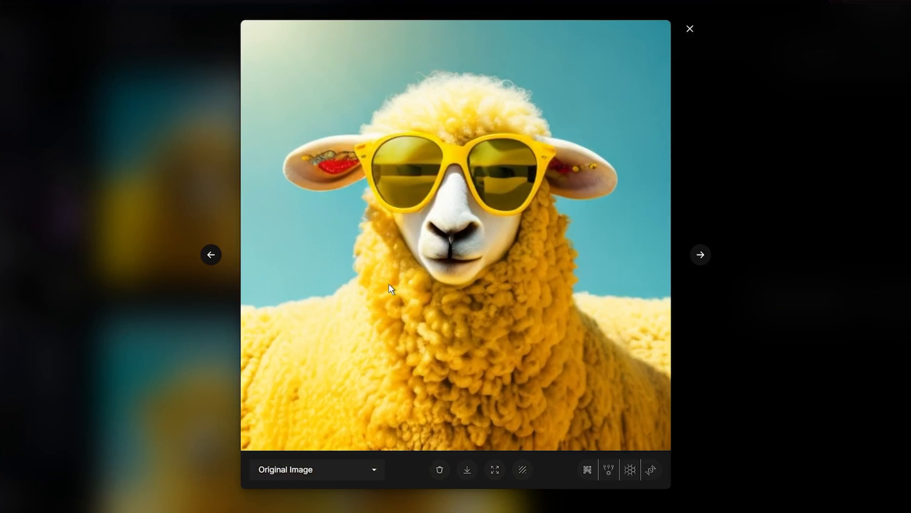
pyautogui.moveTo(542, 442)
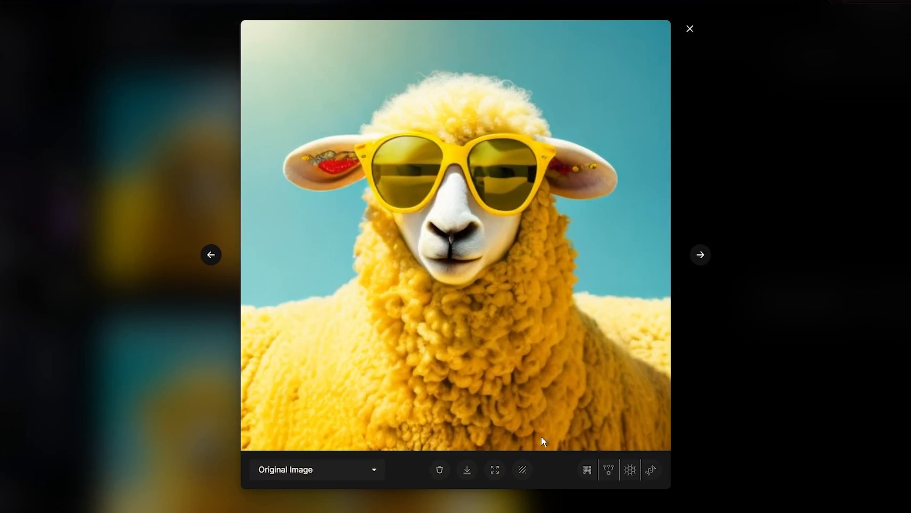
pyautogui.moveTo(607, 469)
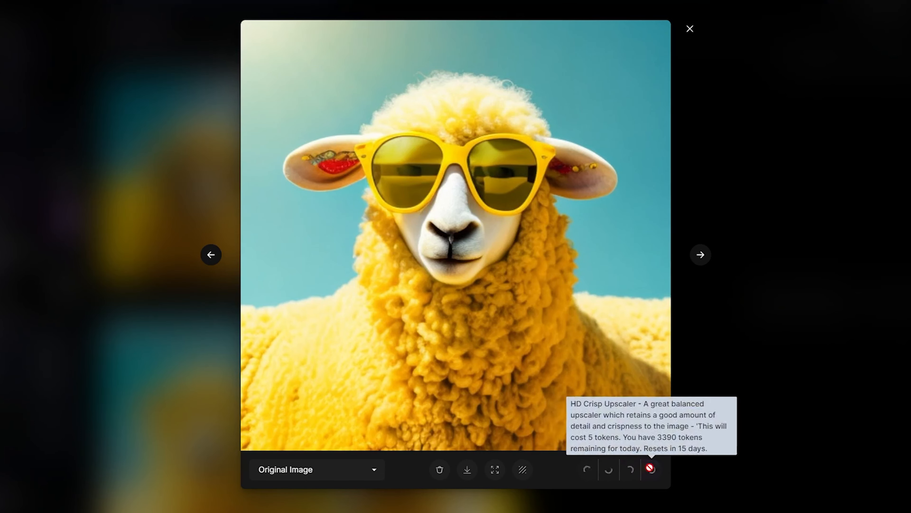
pyautogui.moveTo(622, 391)
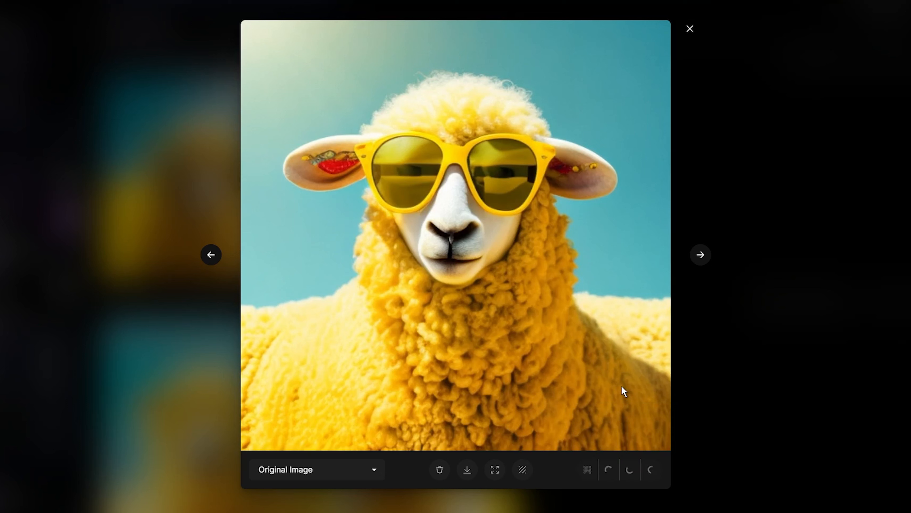
# Compare the Creative and Alternate Upscaled sheep versions against the Original Image.
pyautogui.click(316, 469)
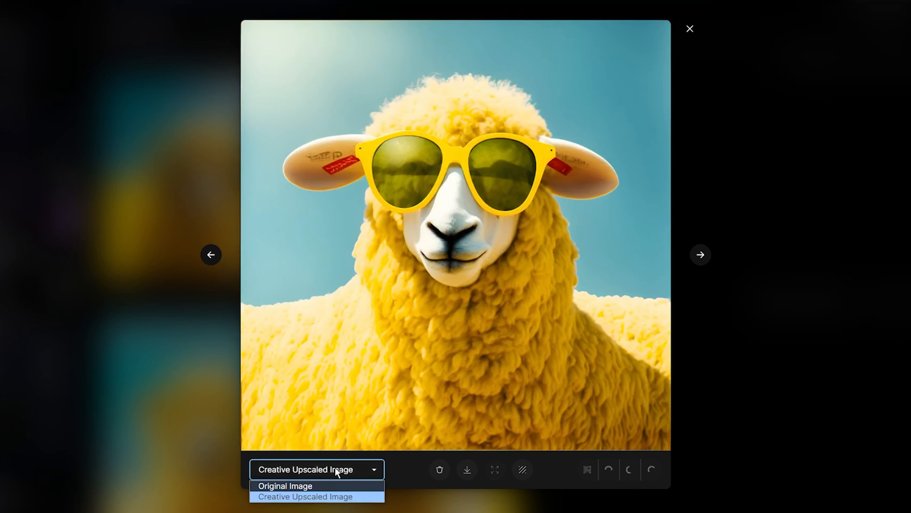
pyautogui.click(285, 485)
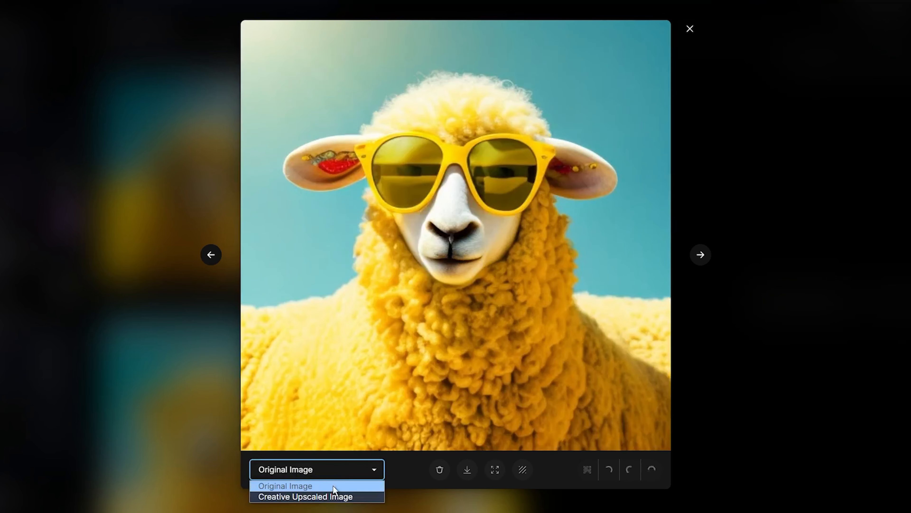
pyautogui.click(306, 507)
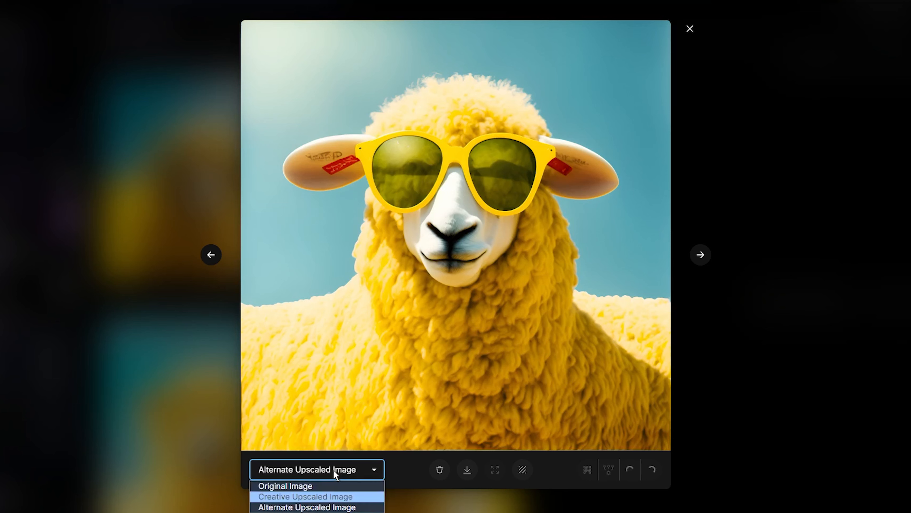
pyautogui.click(306, 506)
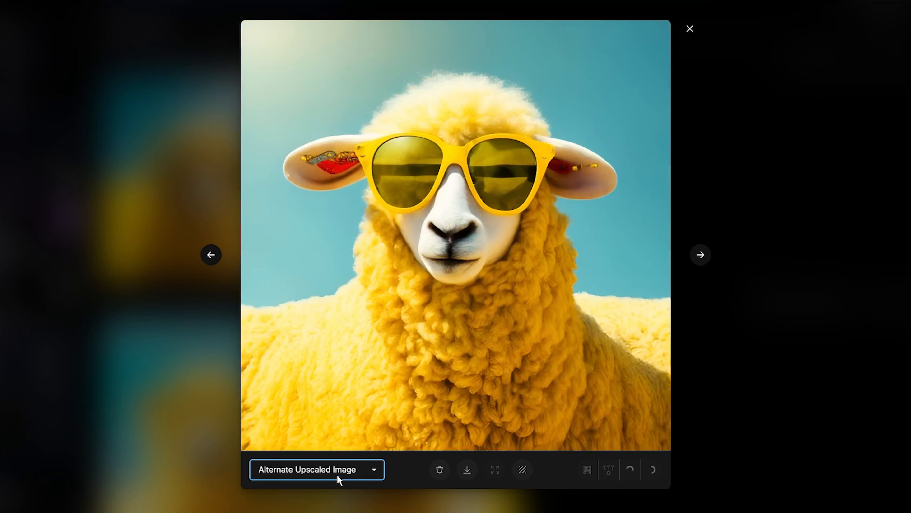
pyautogui.click(316, 469)
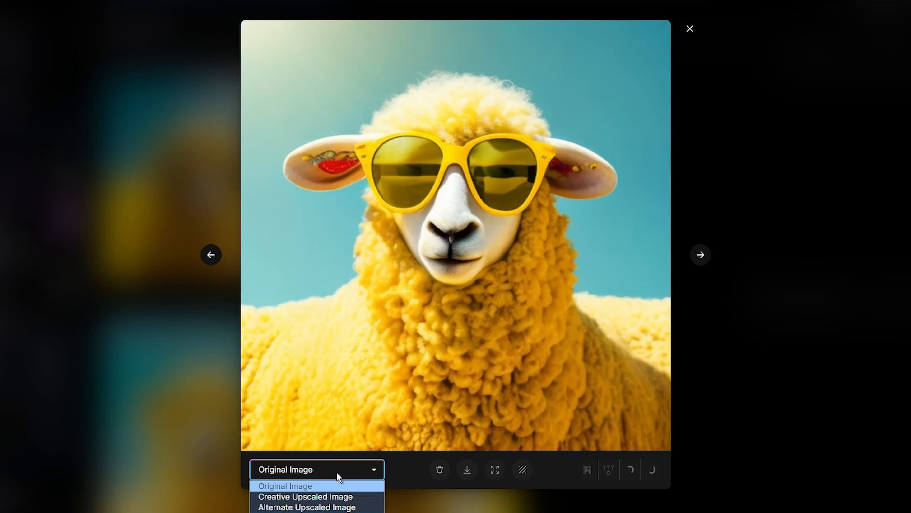
# View the HD Smooth, Alternate and Creative upscales once more, then leave the viewer.
pyautogui.click(311, 453)
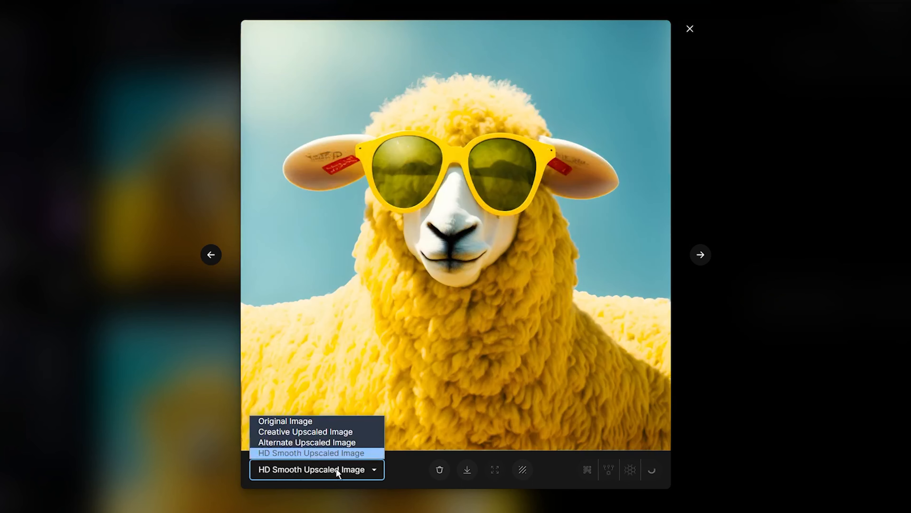
pyautogui.click(305, 442)
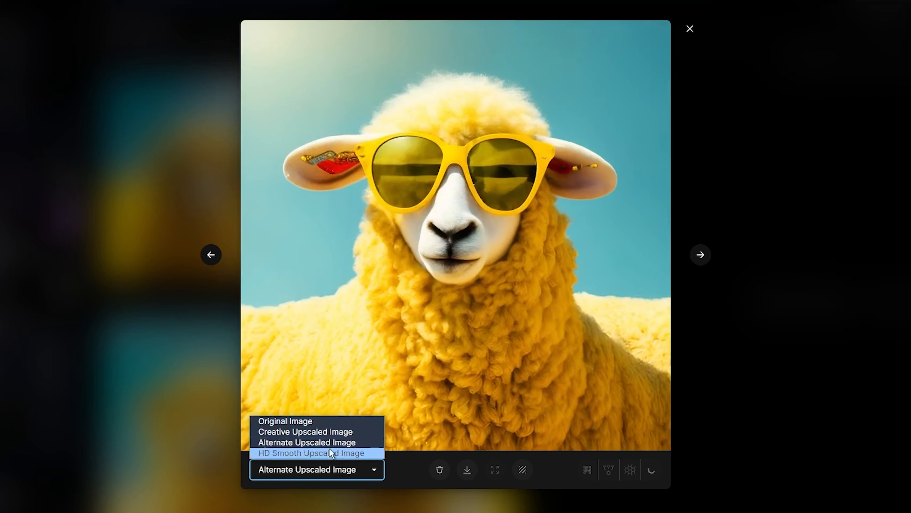
pyautogui.click(305, 432)
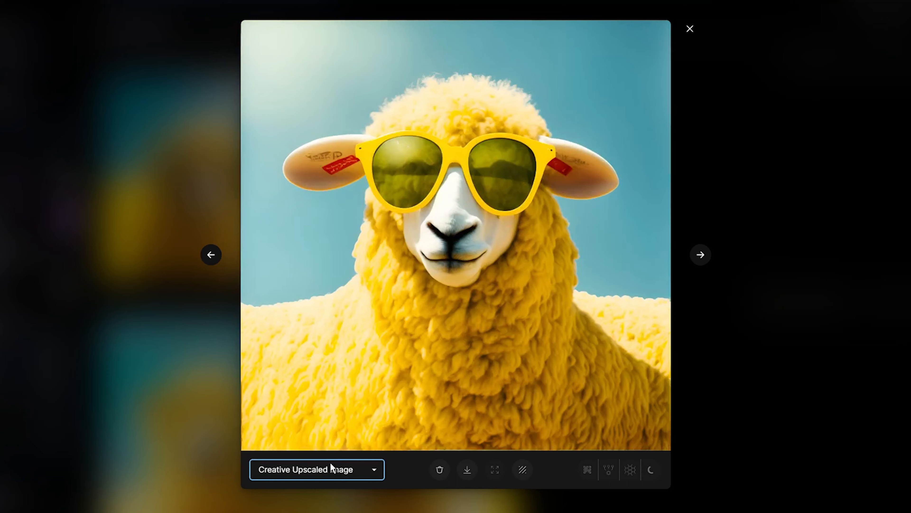
pyautogui.click(689, 29)
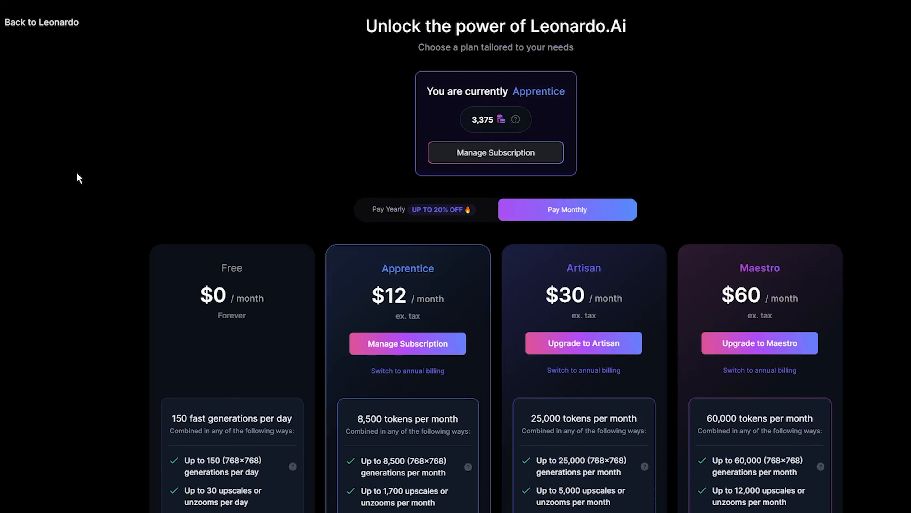
# Scroll through the Free, Apprentice, Artisan and Maestro plan cards, then return to the home page.
pyautogui.scroll(-3)
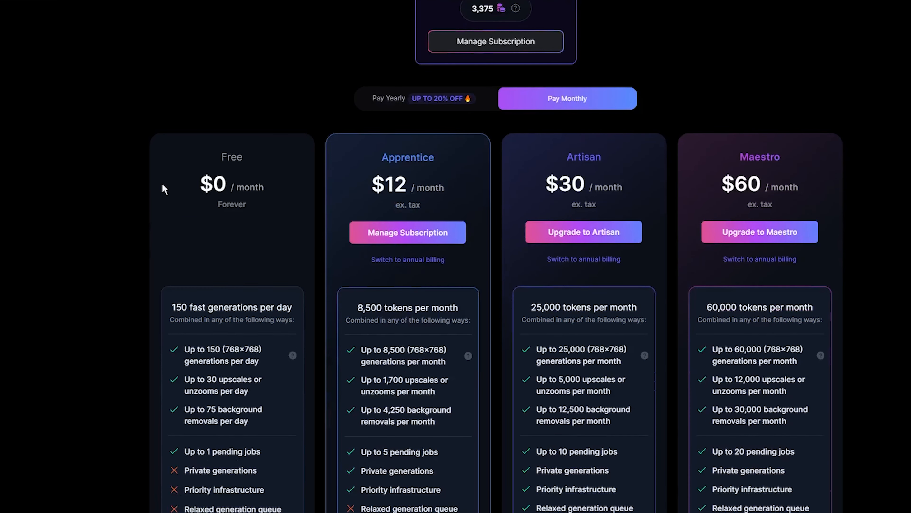
pyautogui.moveTo(227, 315)
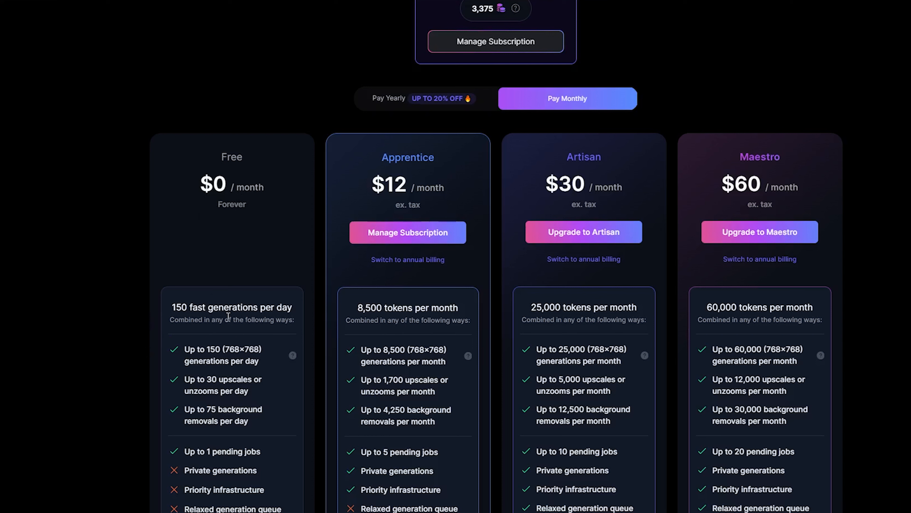
pyautogui.moveTo(102, 308)
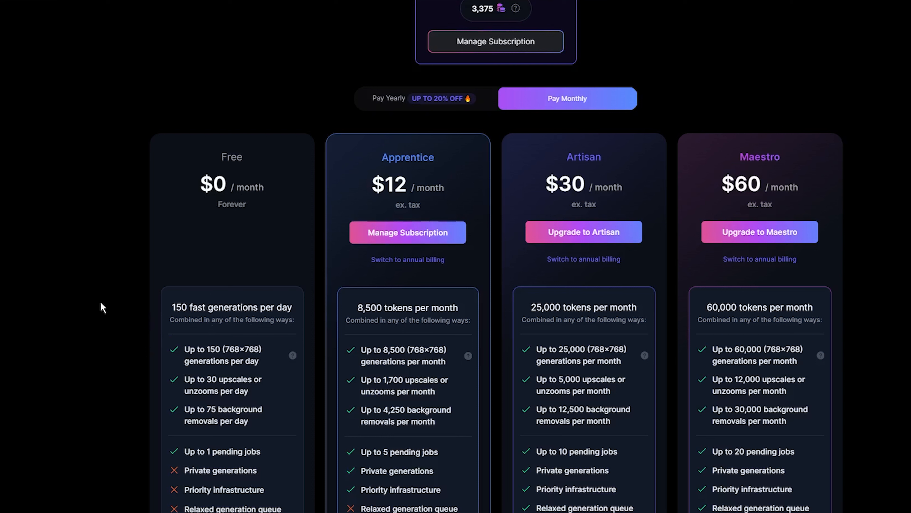
pyautogui.scroll(3)
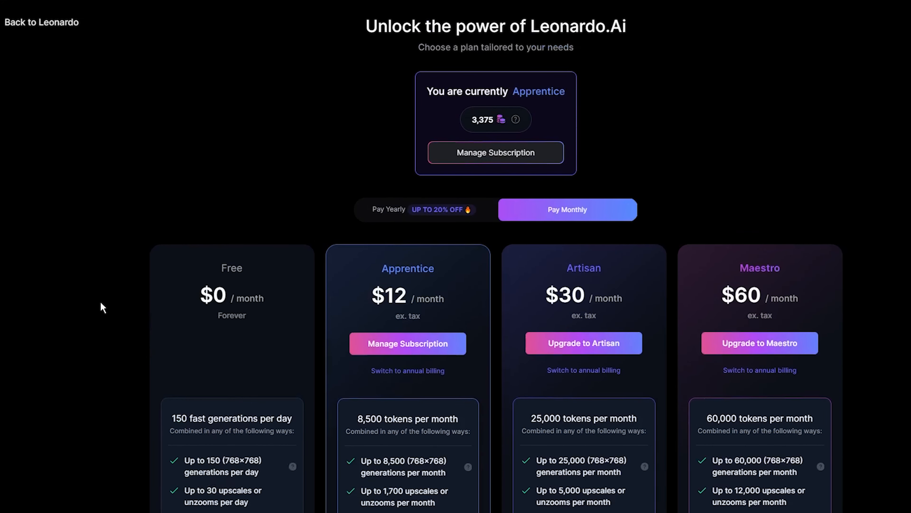
pyautogui.scroll(-3)
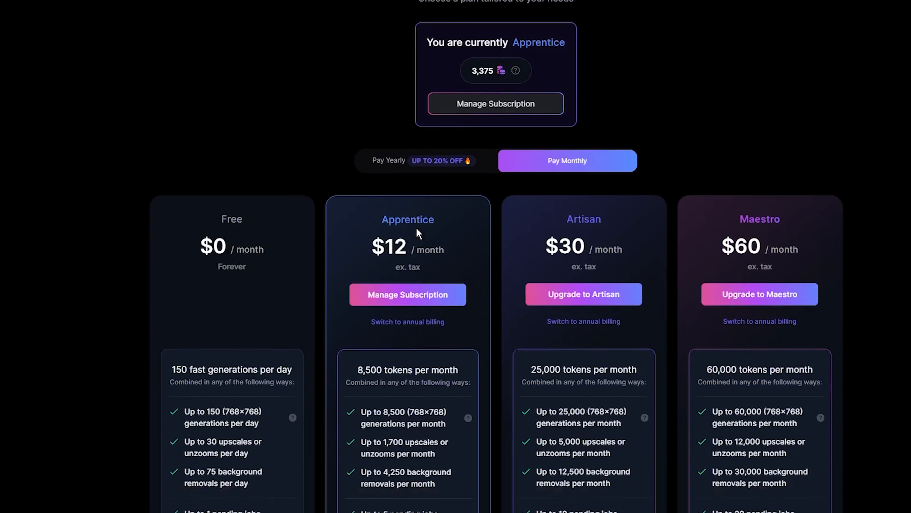
pyautogui.scroll(-3)
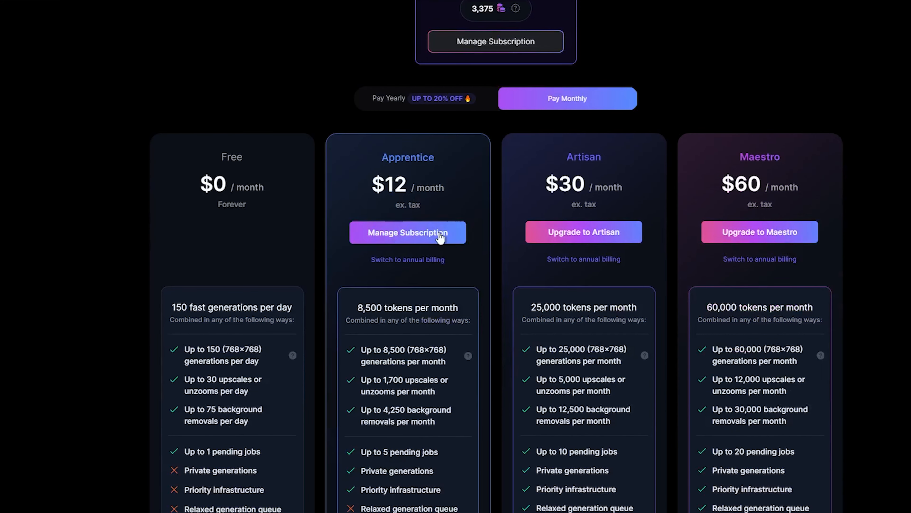
pyautogui.moveTo(335, 251)
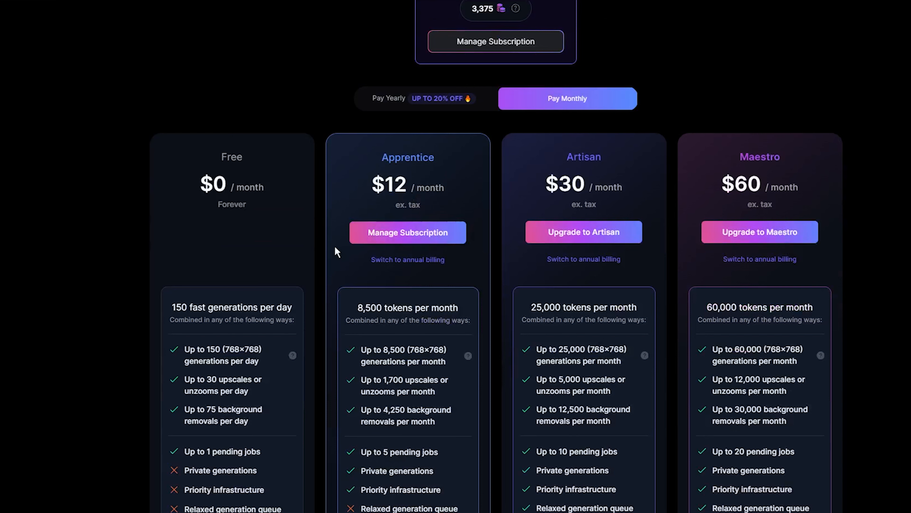
pyautogui.scroll(-3)
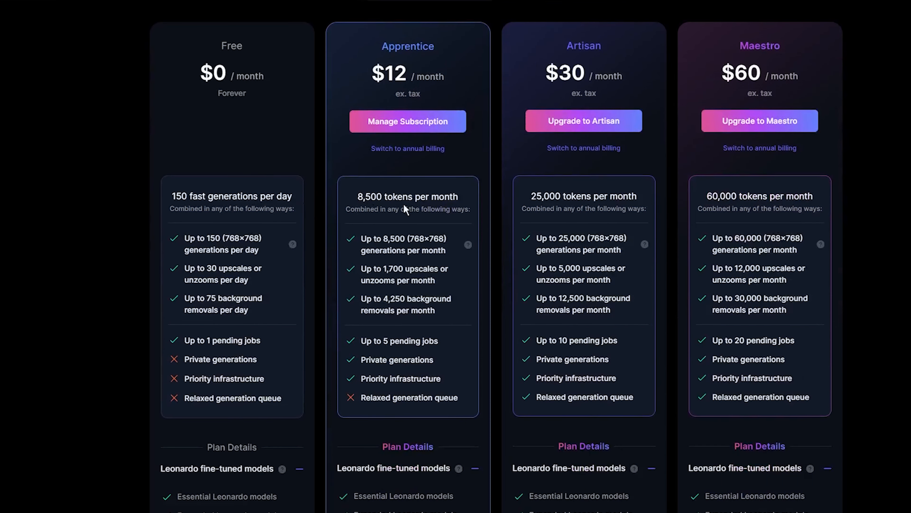
pyautogui.moveTo(82, 228)
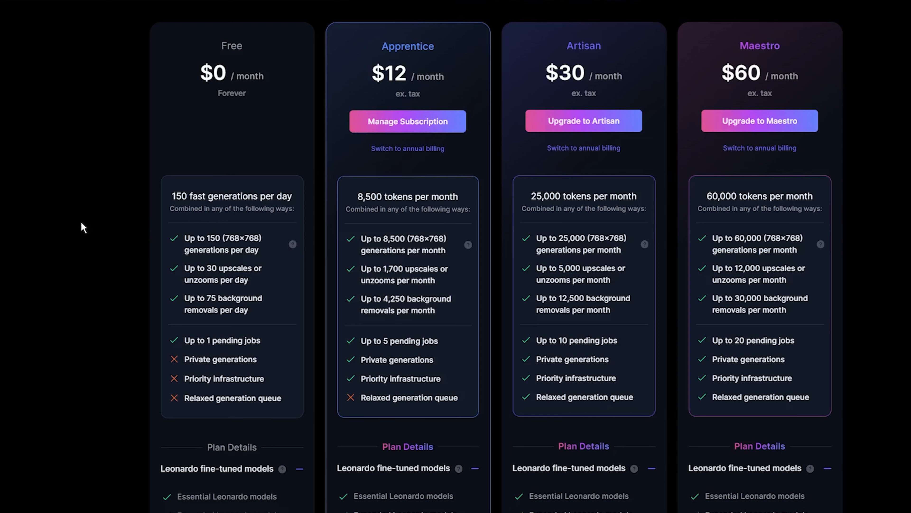
pyautogui.scroll(-3)
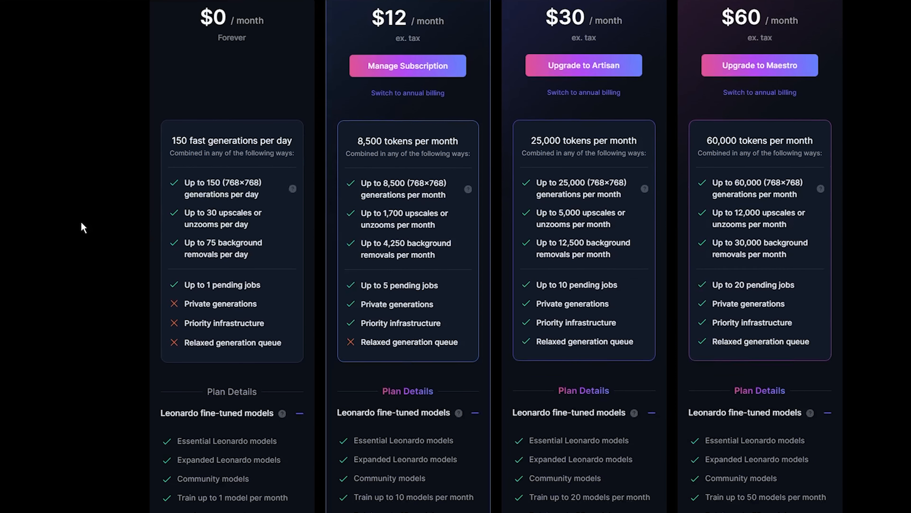
pyautogui.scroll(3)
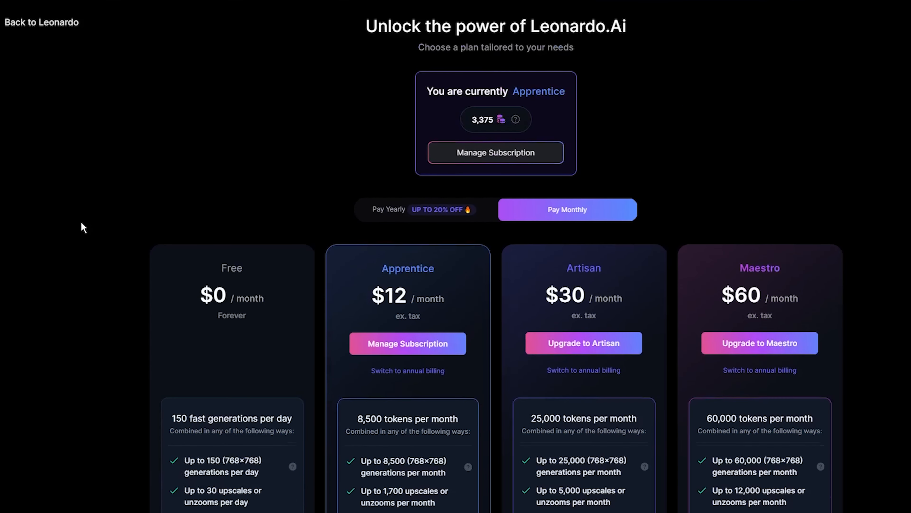
pyautogui.click(42, 23)
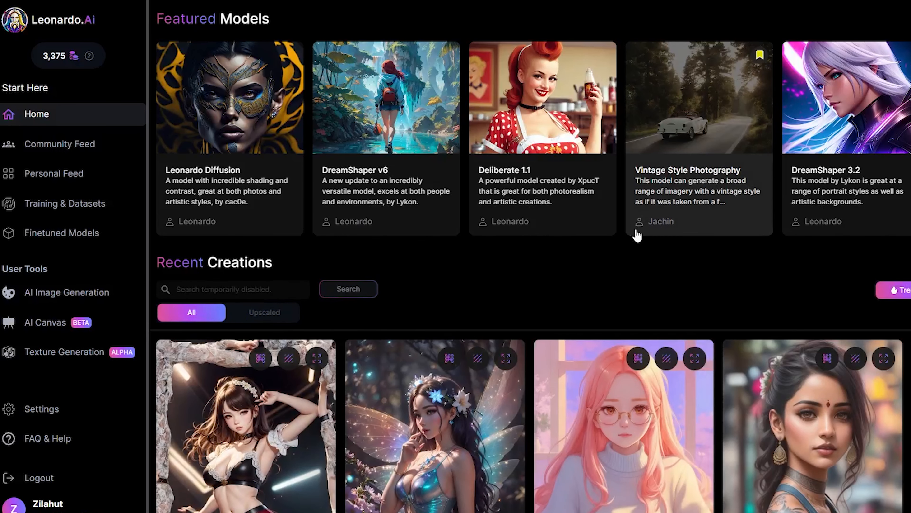
pyautogui.moveTo(756, 309)
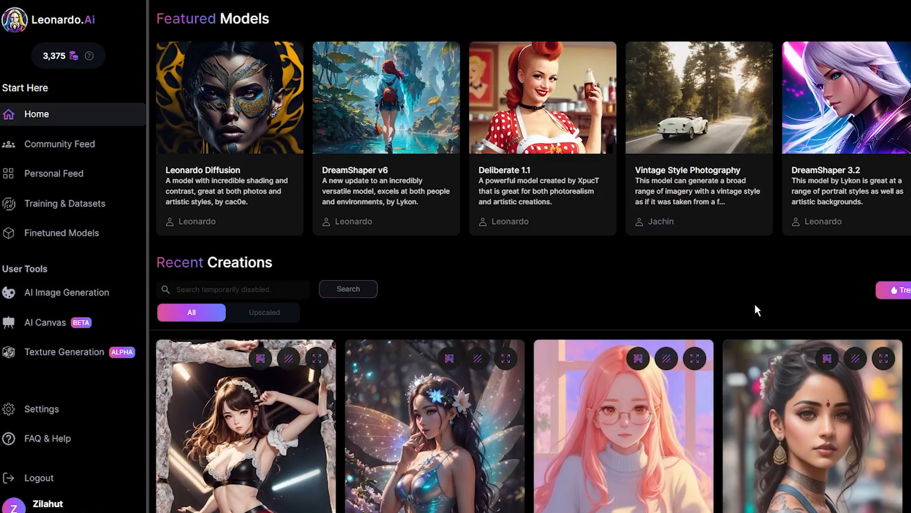